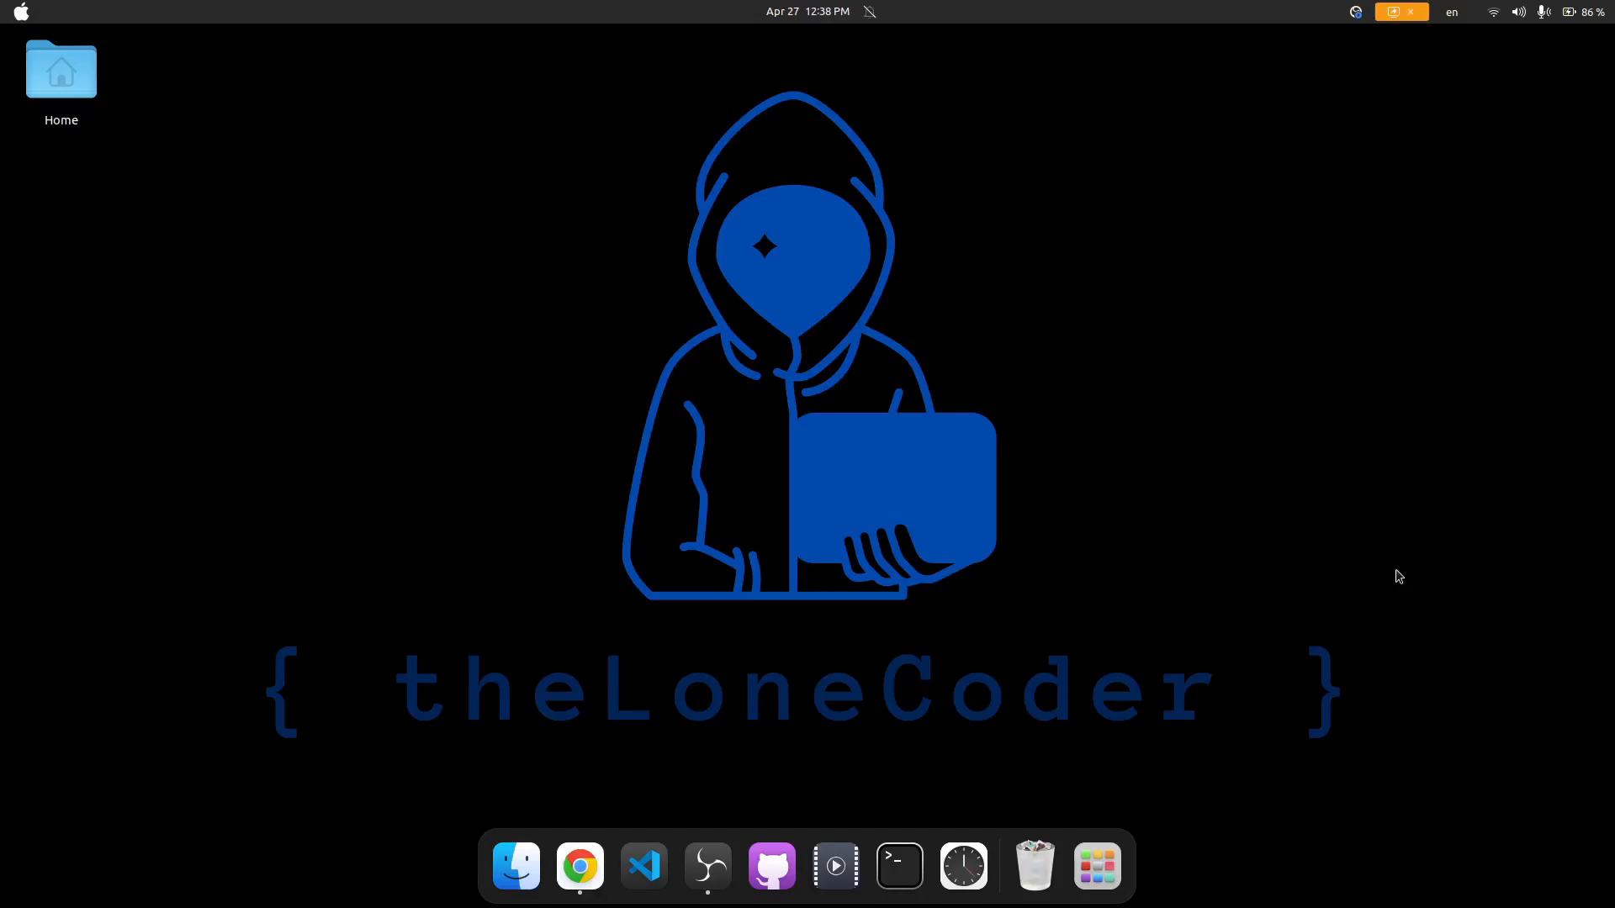
# Step: Show the dialog from the button, hide it by clicking empty space, then show it again
pyautogui.click(579, 865)
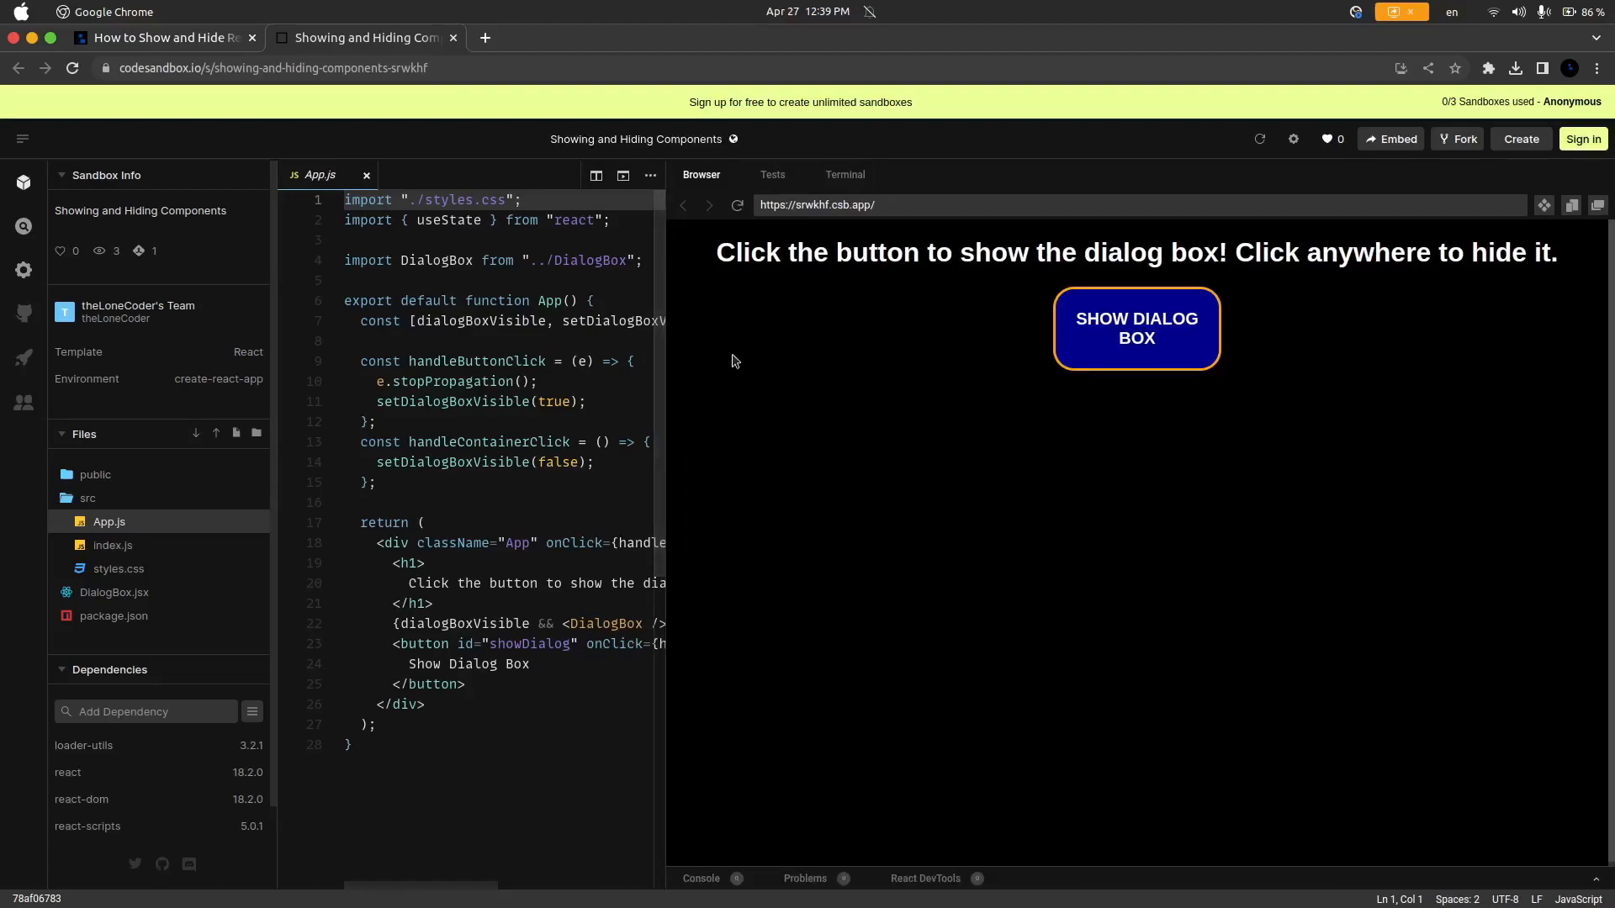
pyautogui.moveTo(1332, 279)
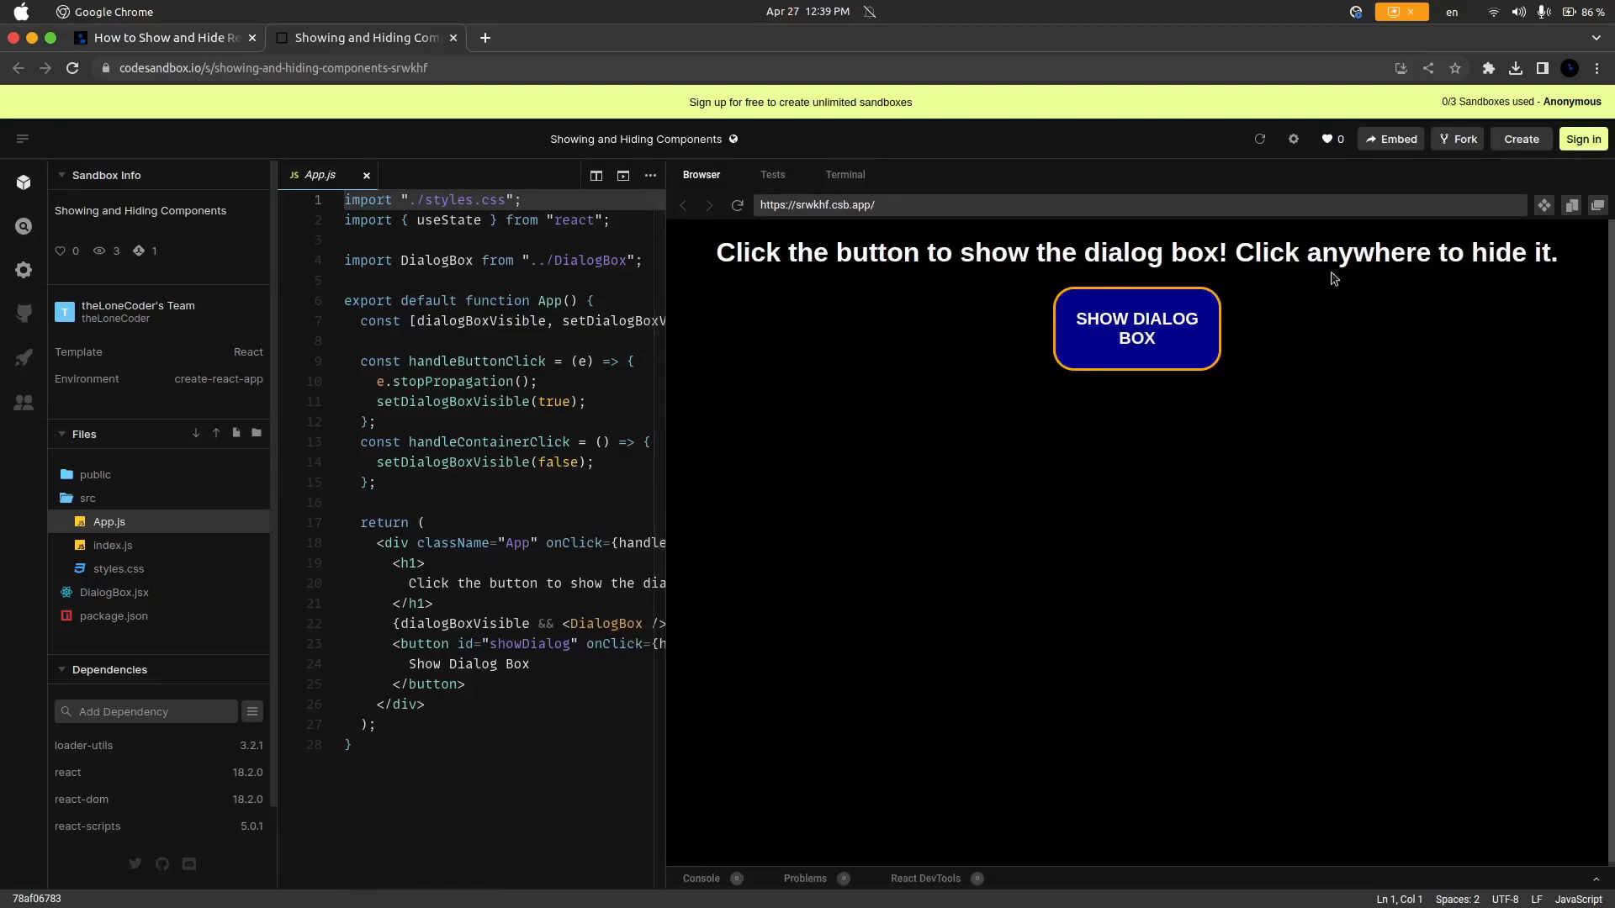
pyautogui.moveTo(1386, 296)
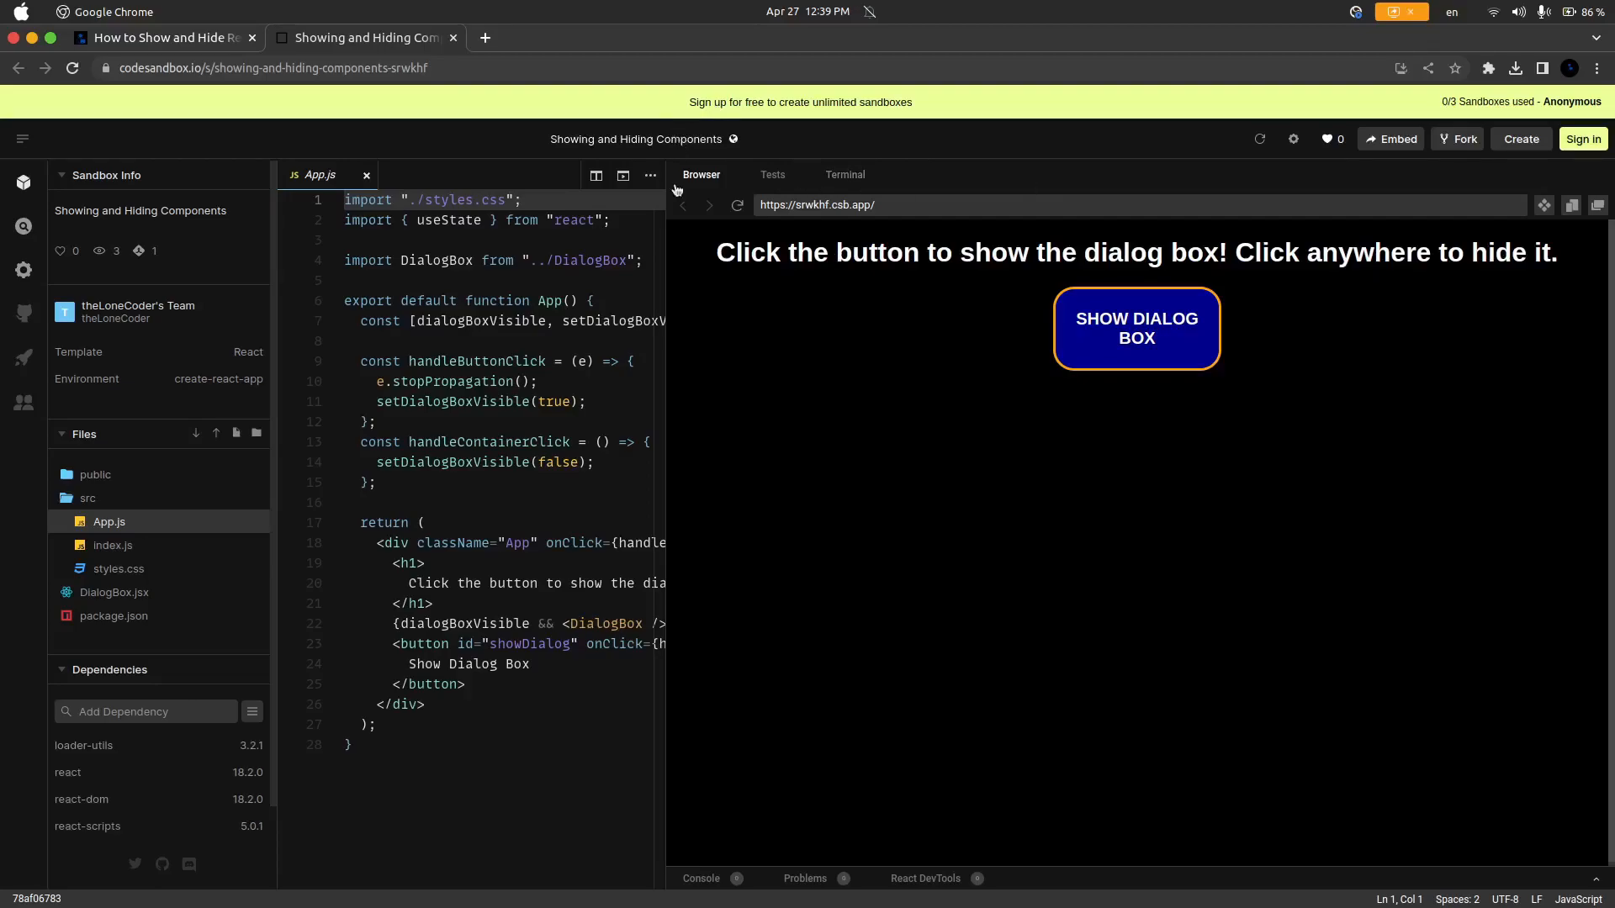
pyautogui.moveTo(802, 518)
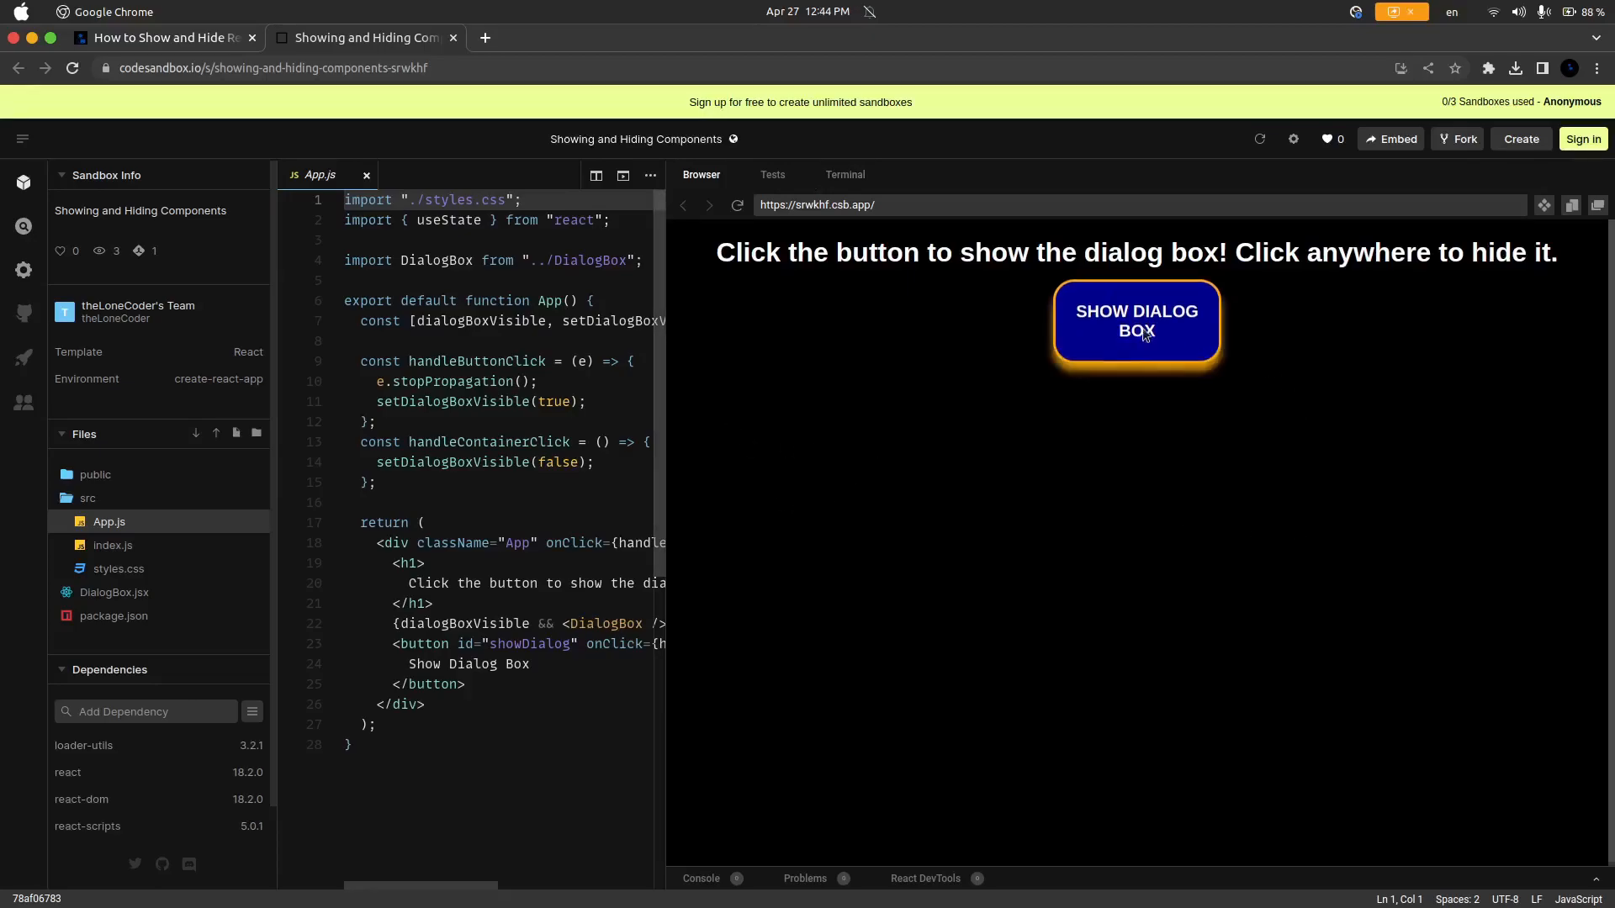
pyautogui.click(1136, 320)
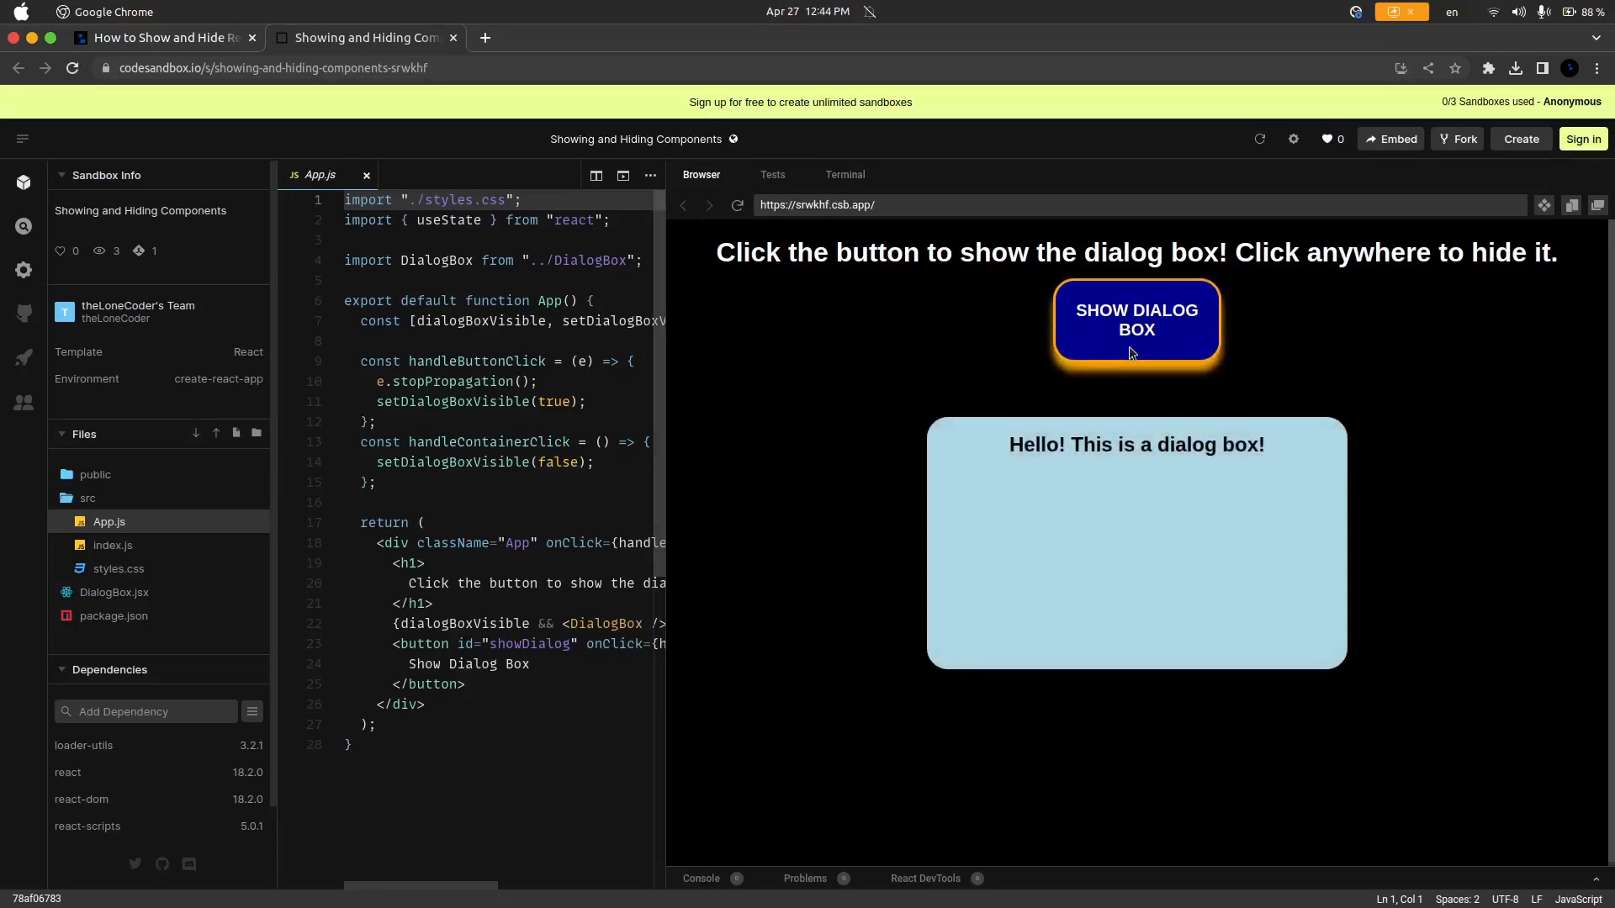
pyautogui.moveTo(1302, 646)
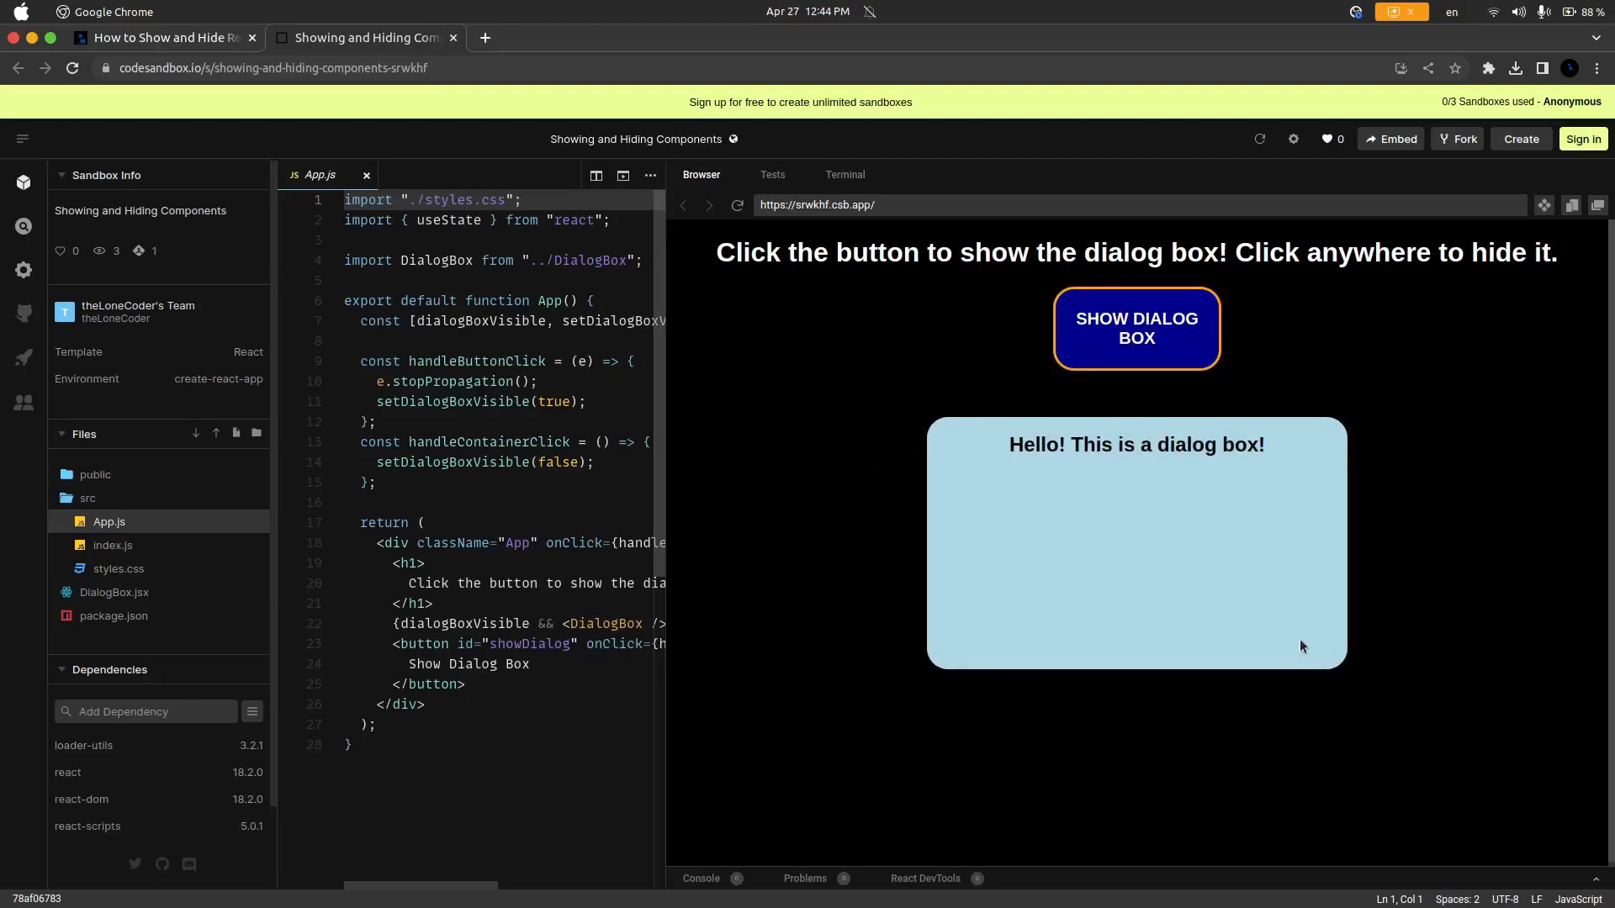
pyautogui.moveTo(1085, 488)
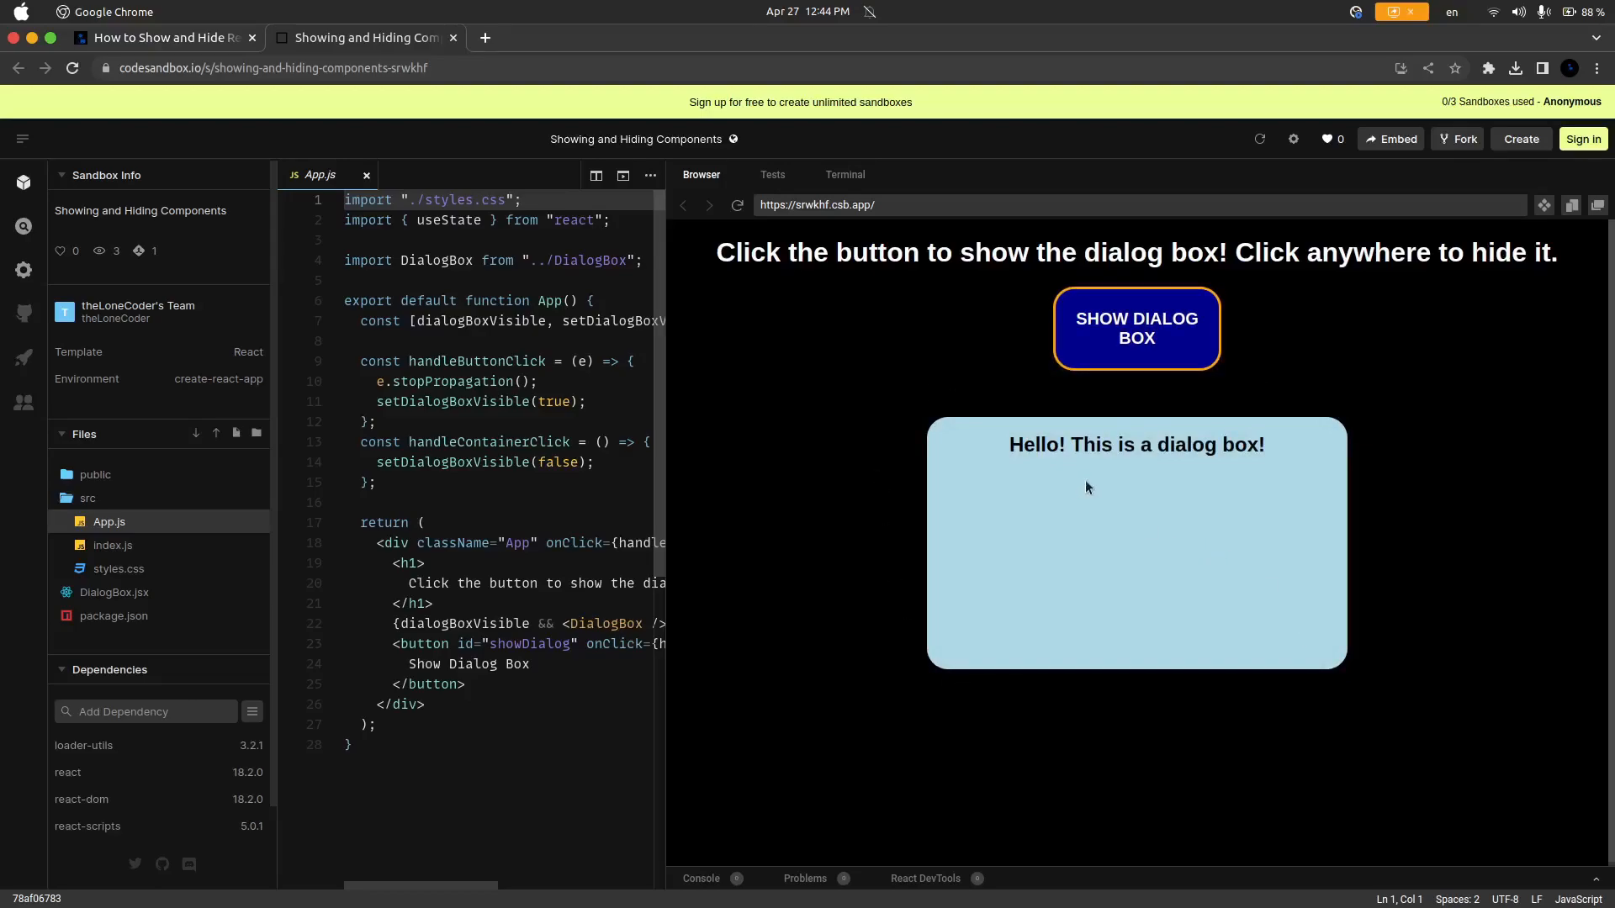
pyautogui.moveTo(1100, 516)
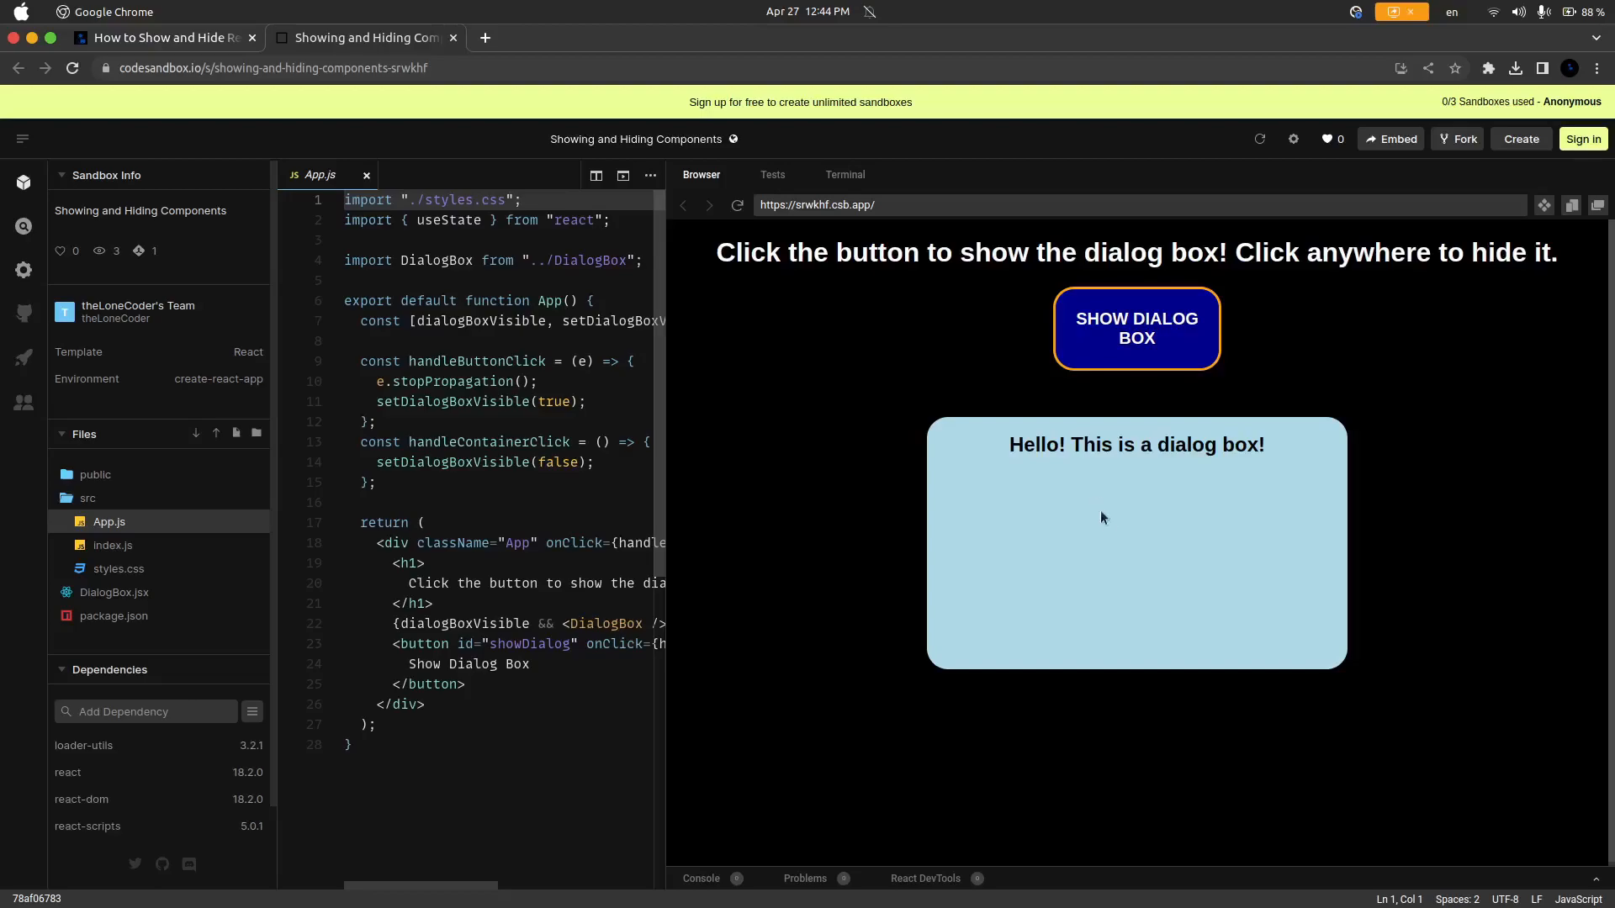
pyautogui.moveTo(1244, 362)
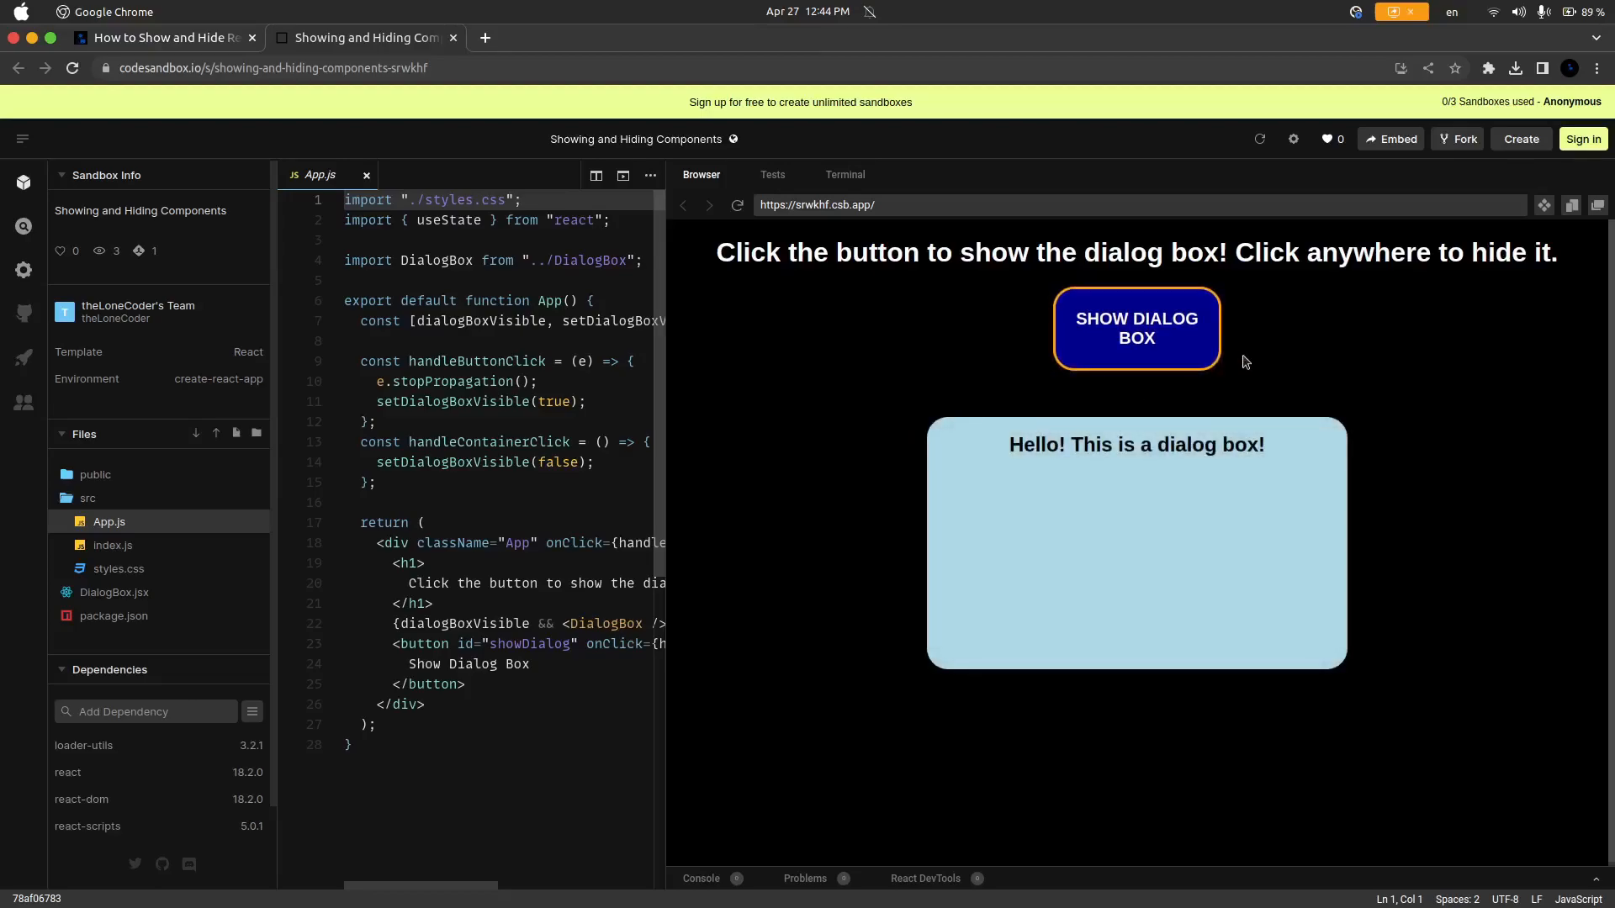
pyautogui.click(1228, 395)
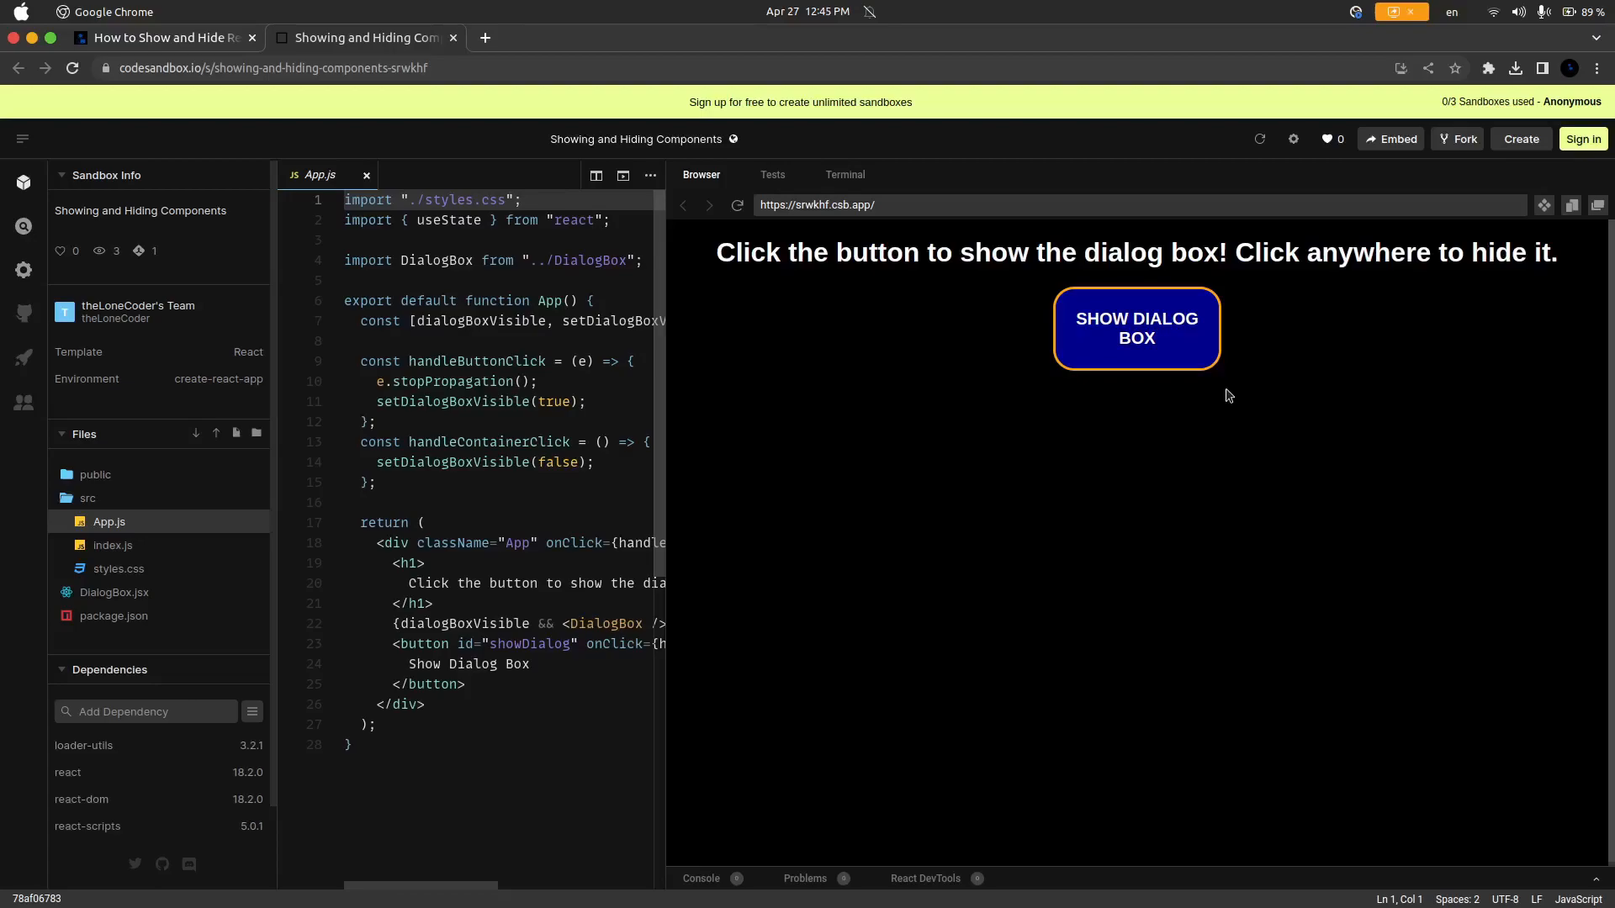
pyautogui.click(1136, 328)
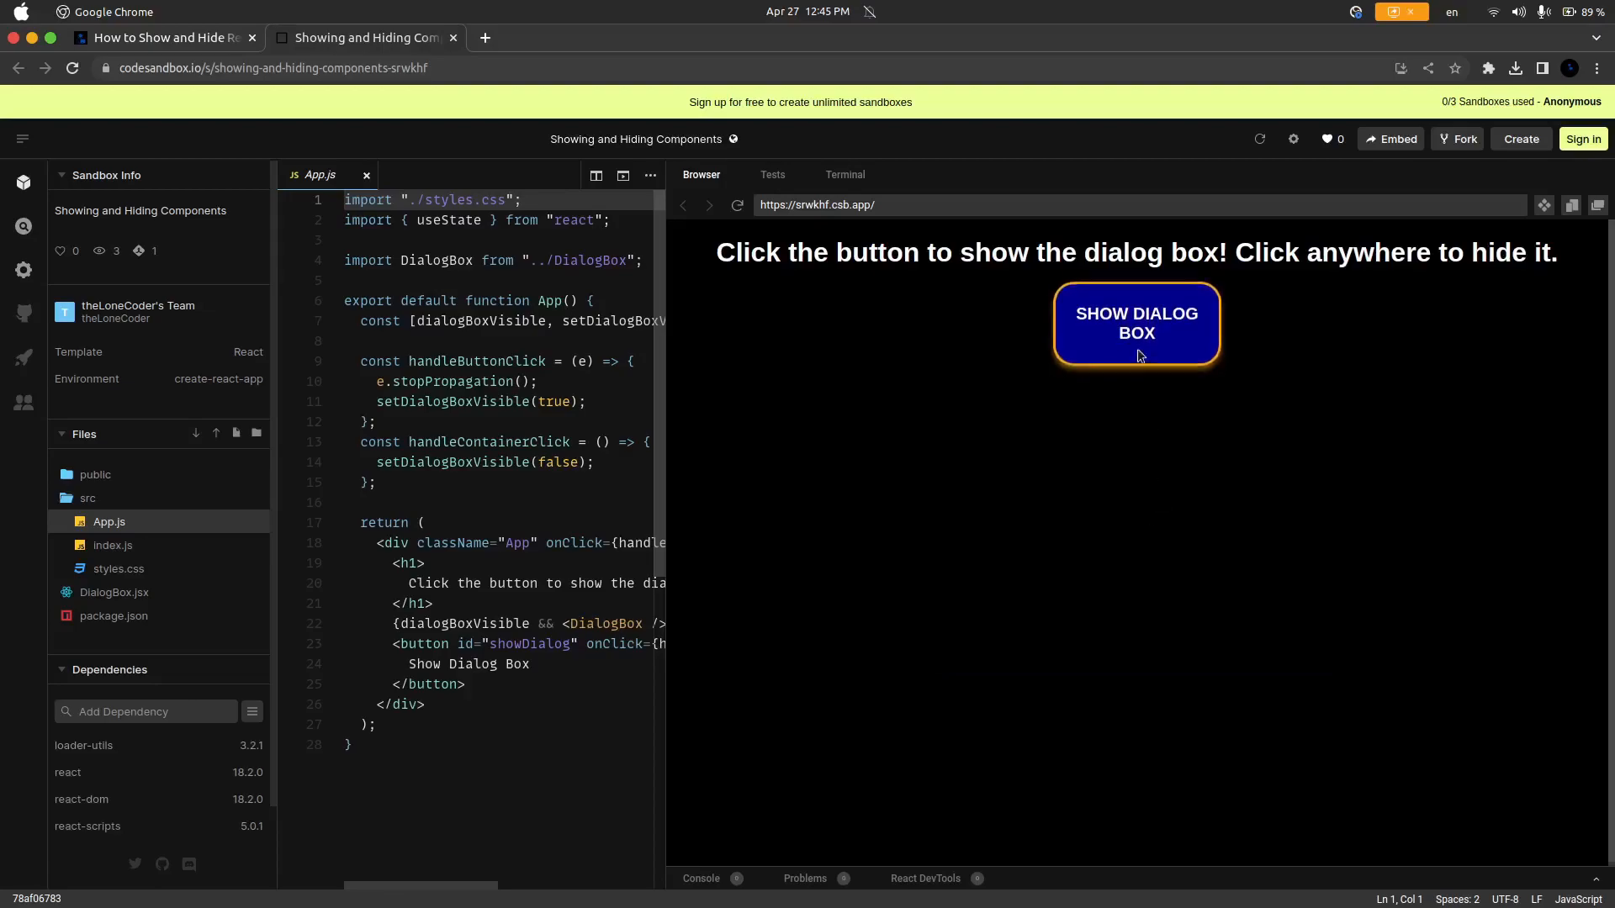
pyautogui.click(1136, 323)
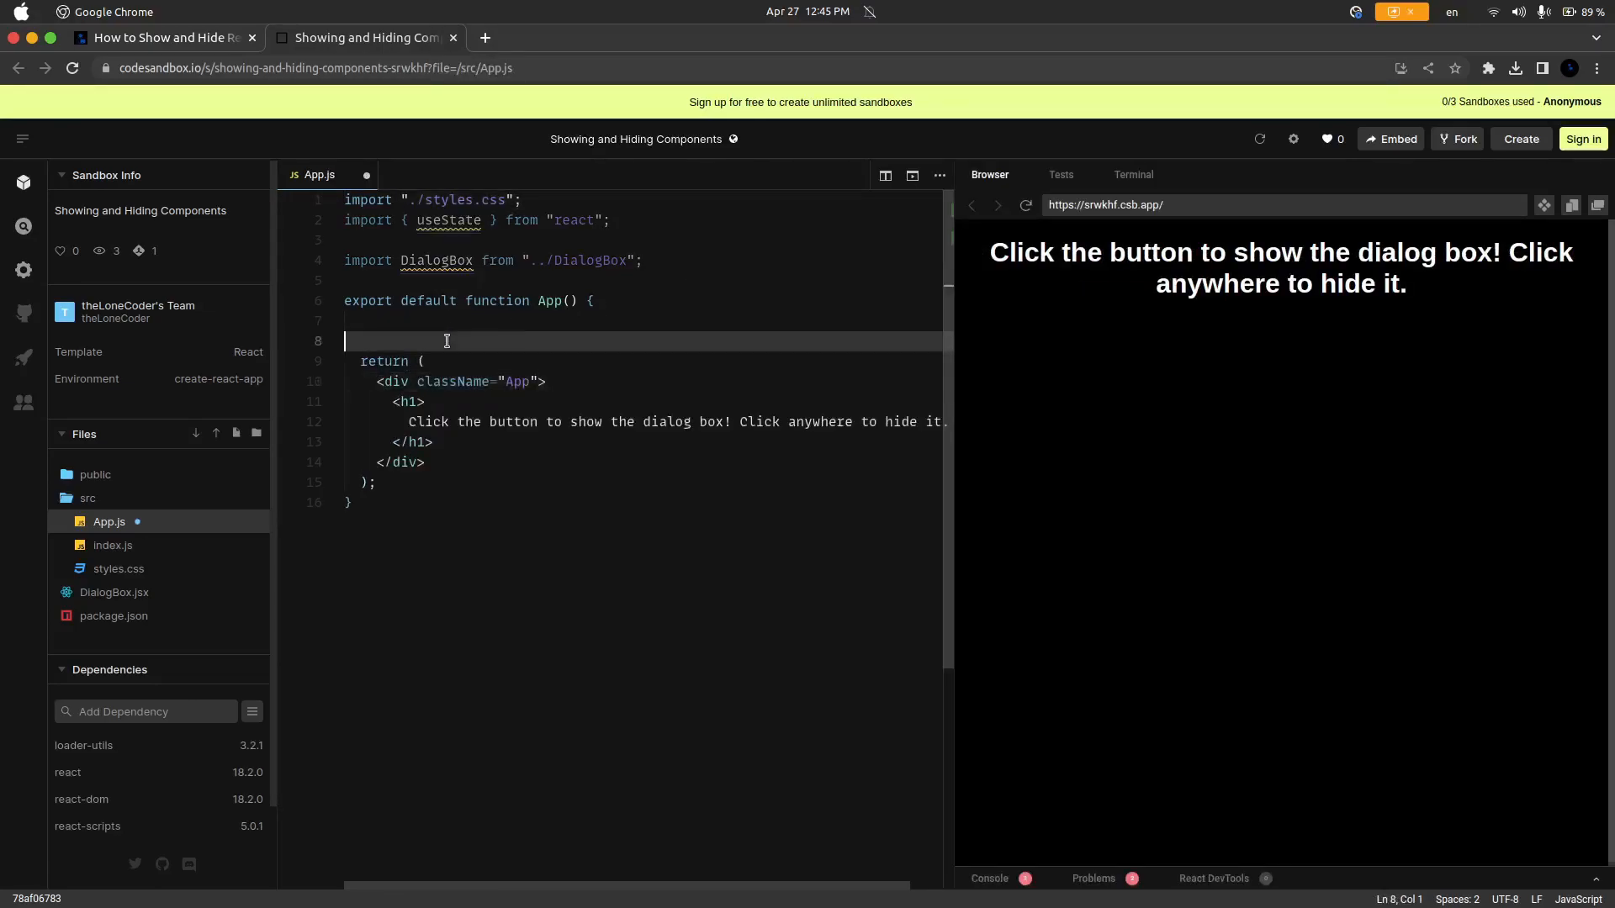
# Step: Strip App.js down to the div and h1, removing handlers, state and button
pyautogui.click(424, 402)
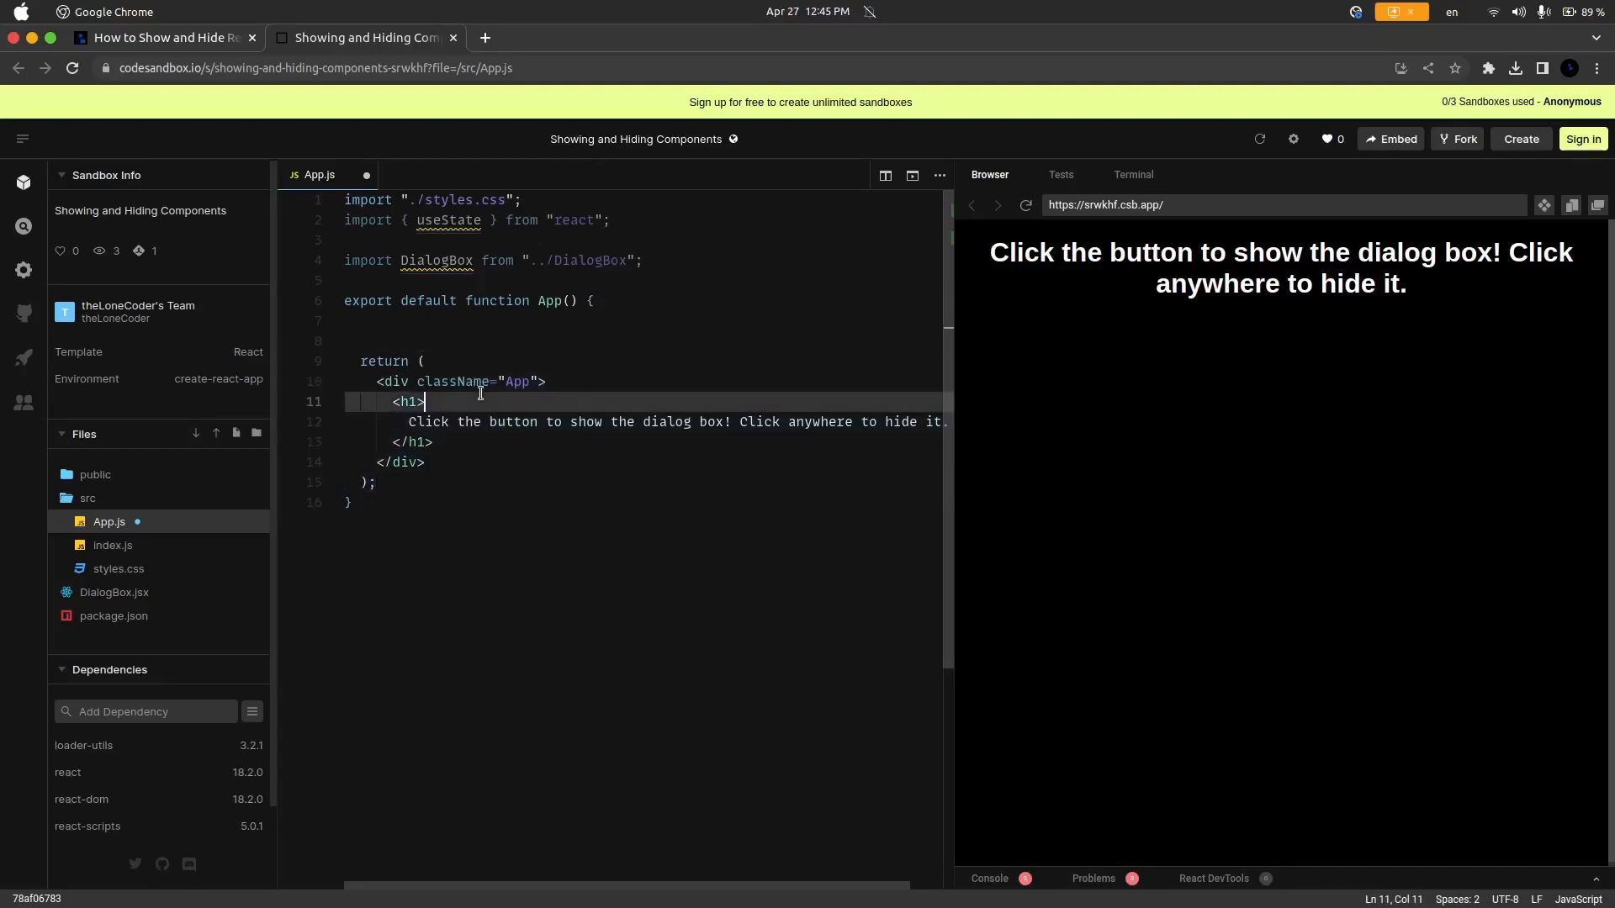
pyautogui.click(419, 360)
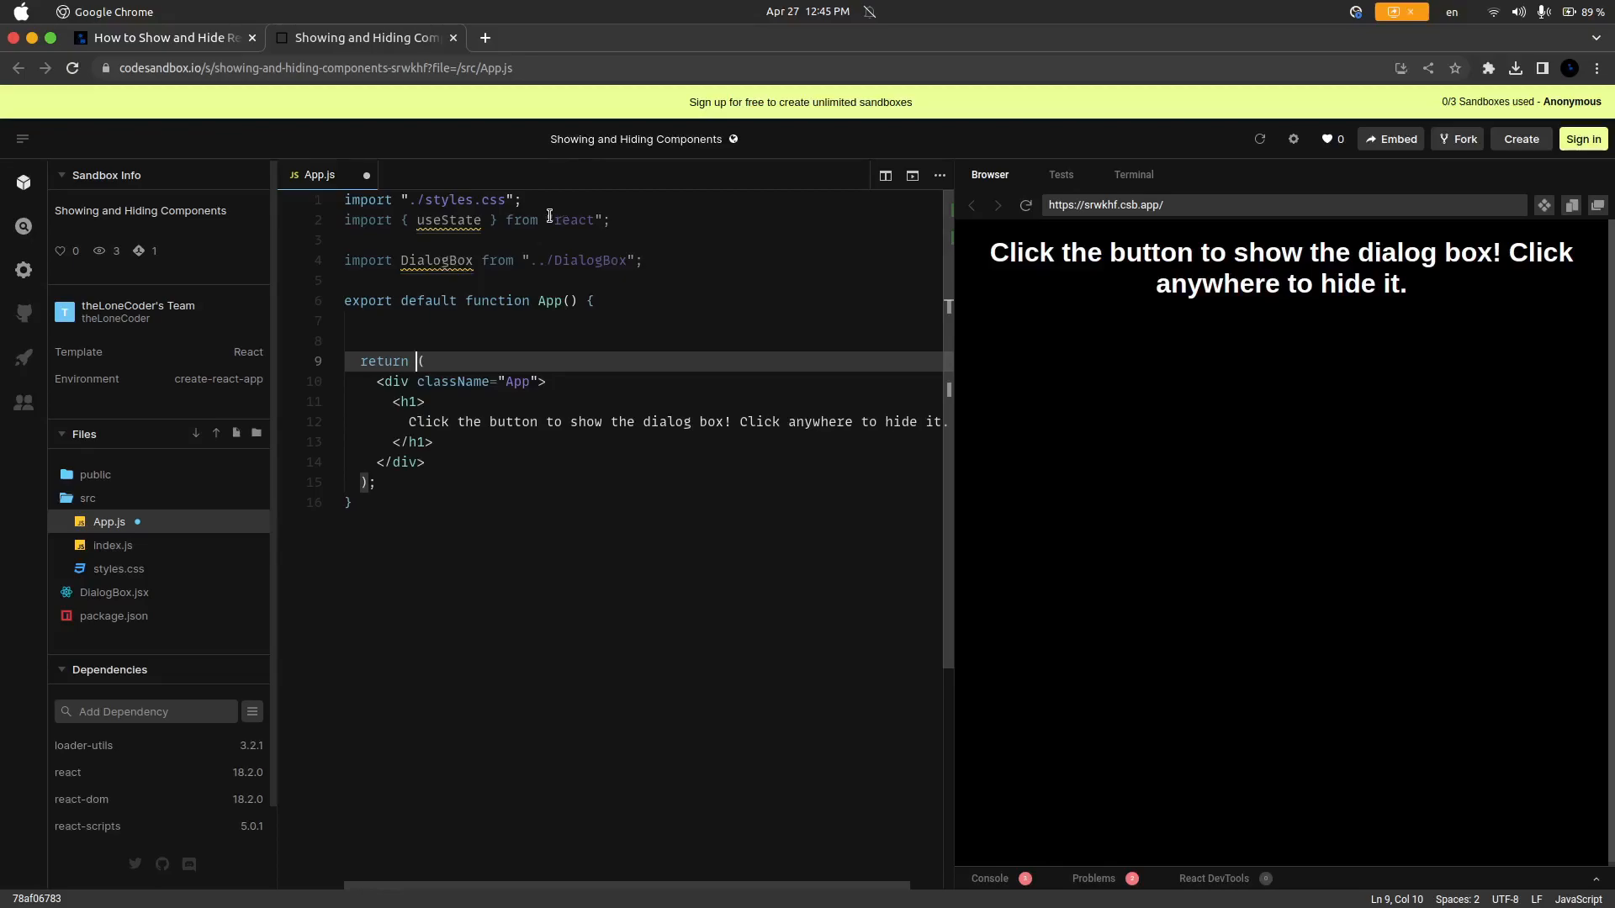
pyautogui.moveTo(448, 219)
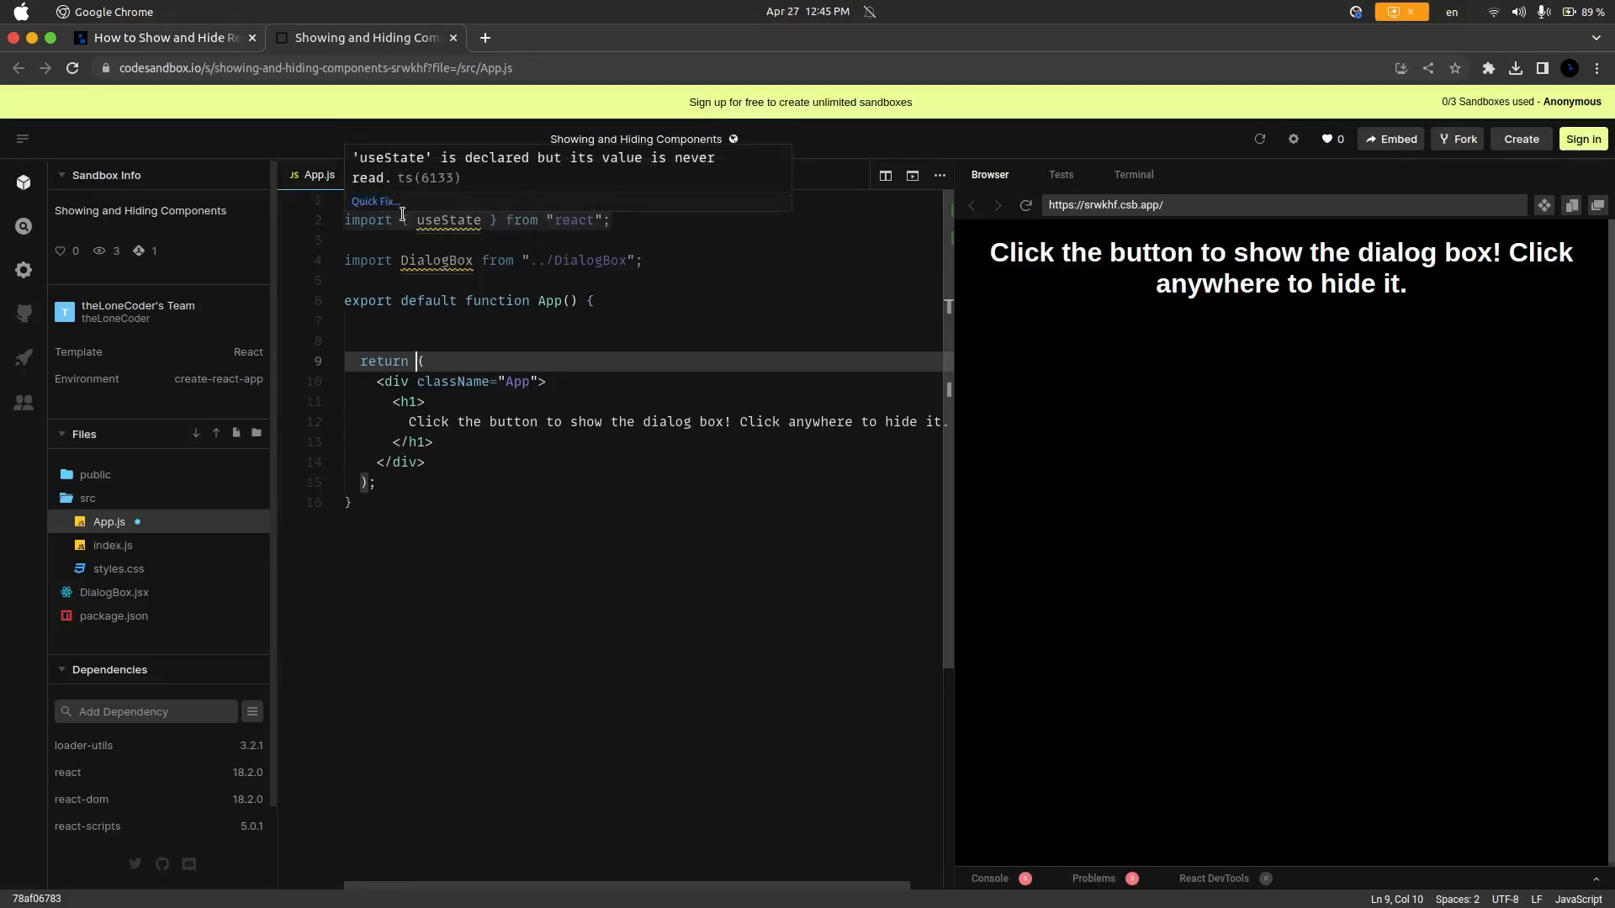
pyautogui.click(439, 341)
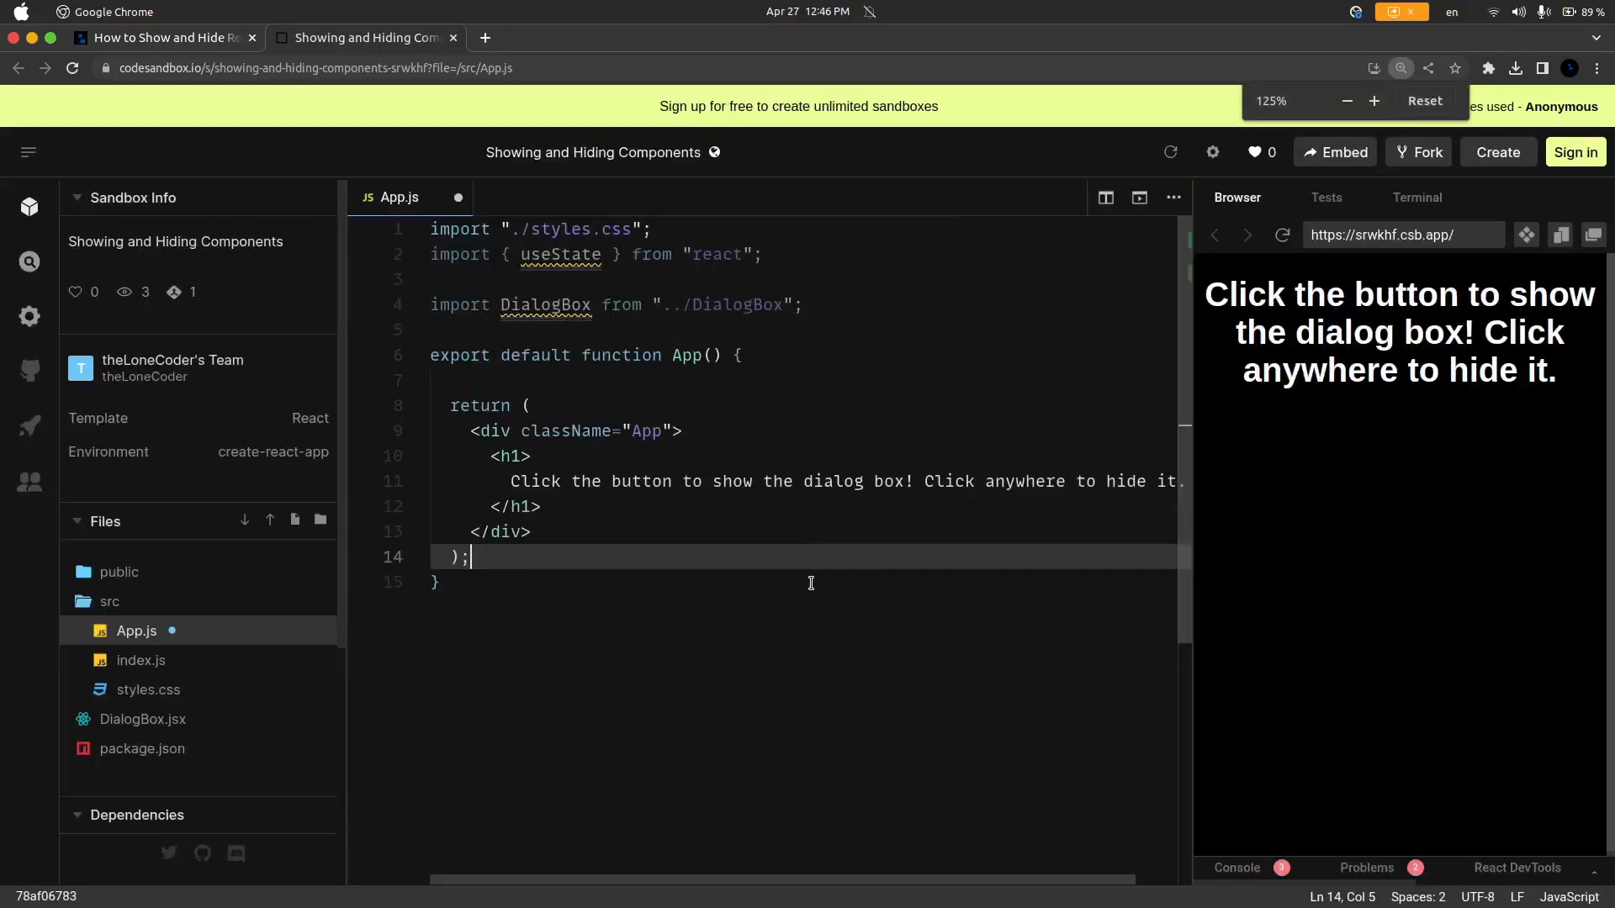
# Step: Declare const [dialogBoxVisible, setDialogBoxVisible] = useState(false) inside App
pyautogui.click(767, 379)
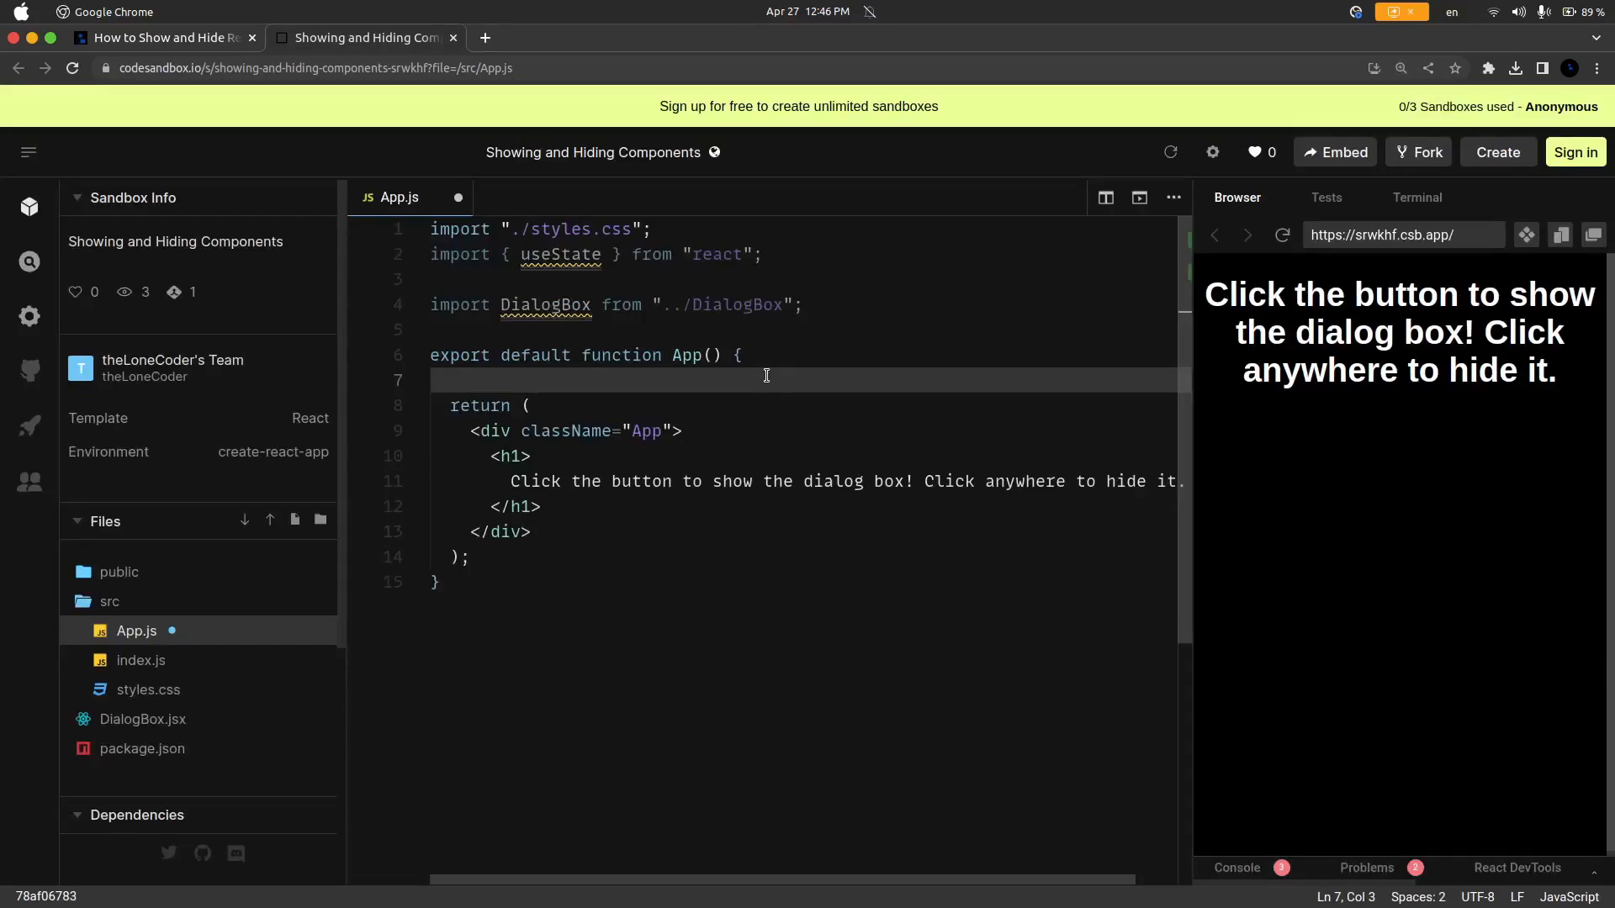
pyautogui.write('const')
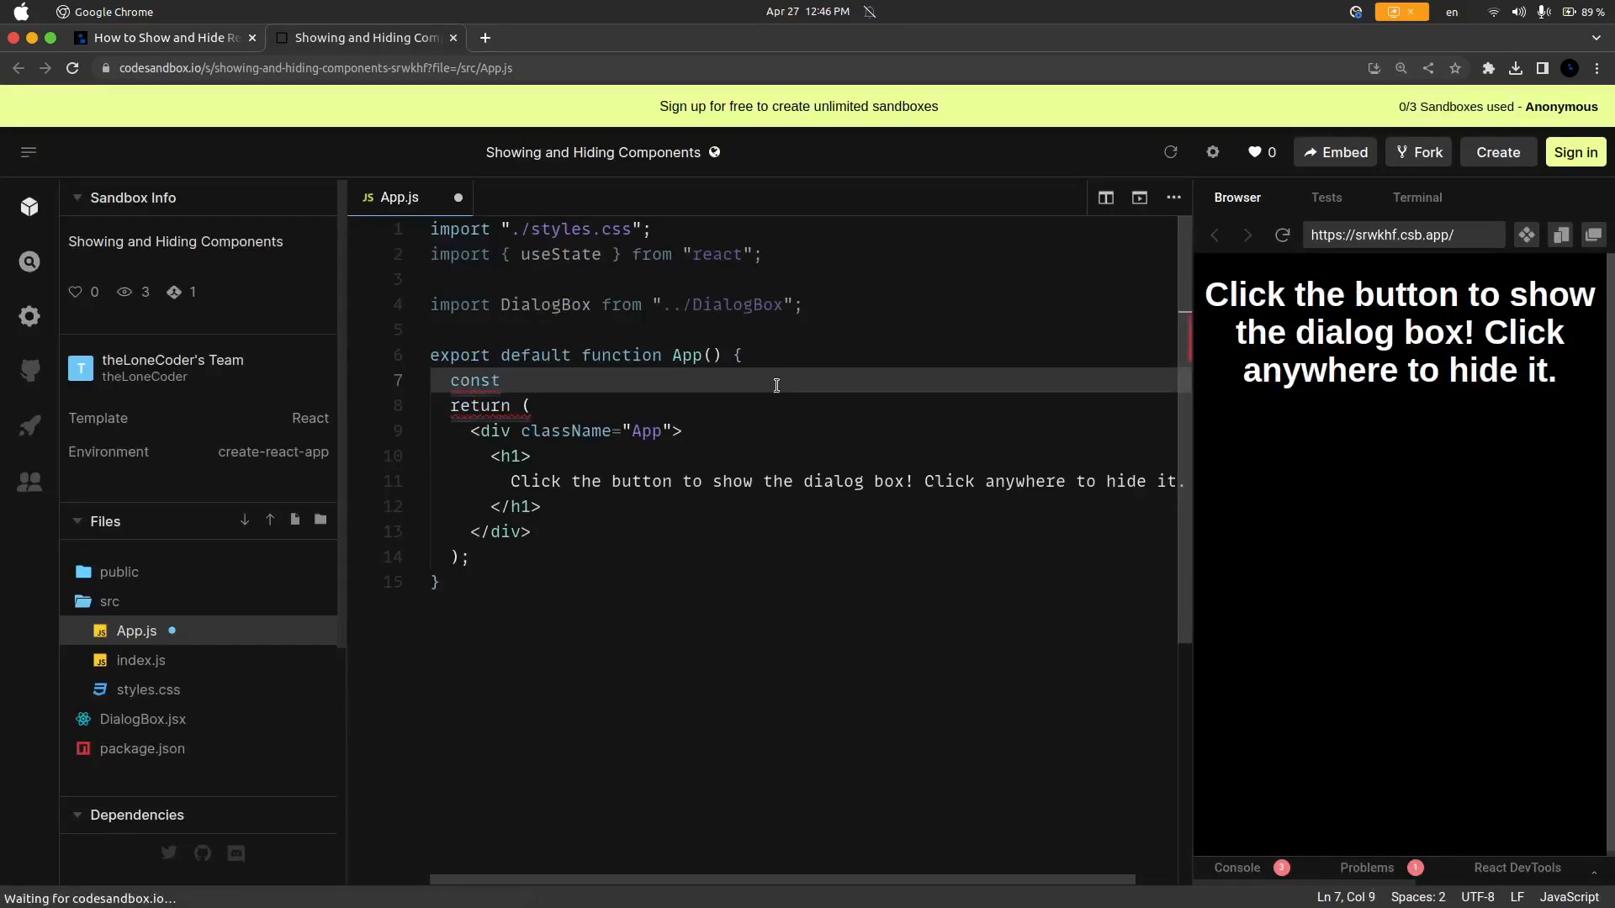
pyautogui.write('[]')
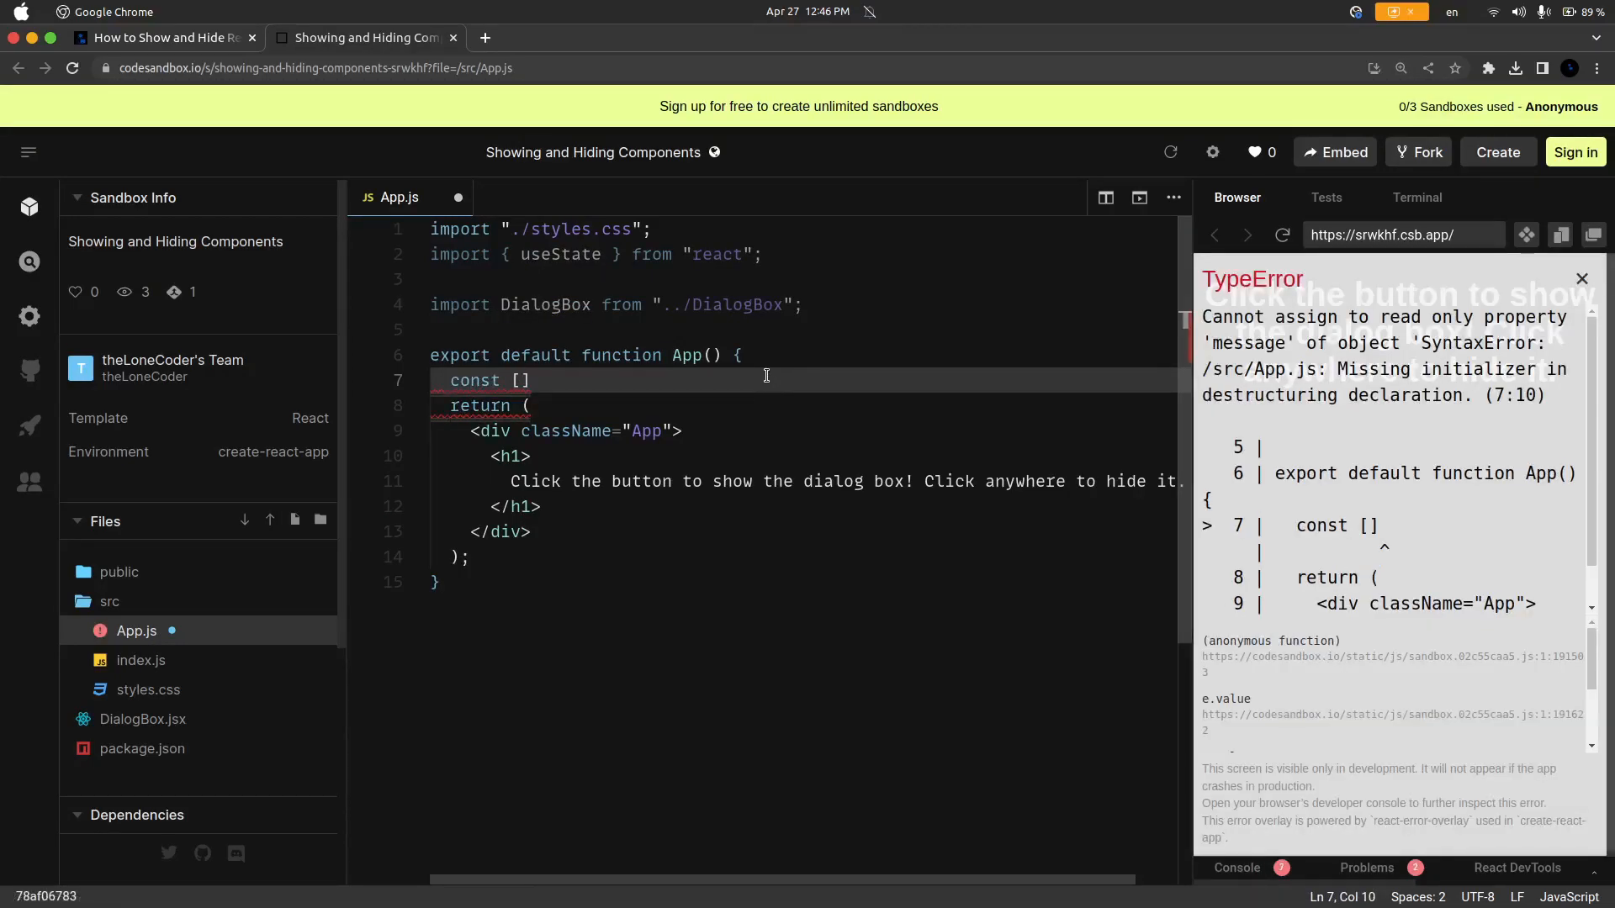
pyautogui.write('dialogBoxVisib')
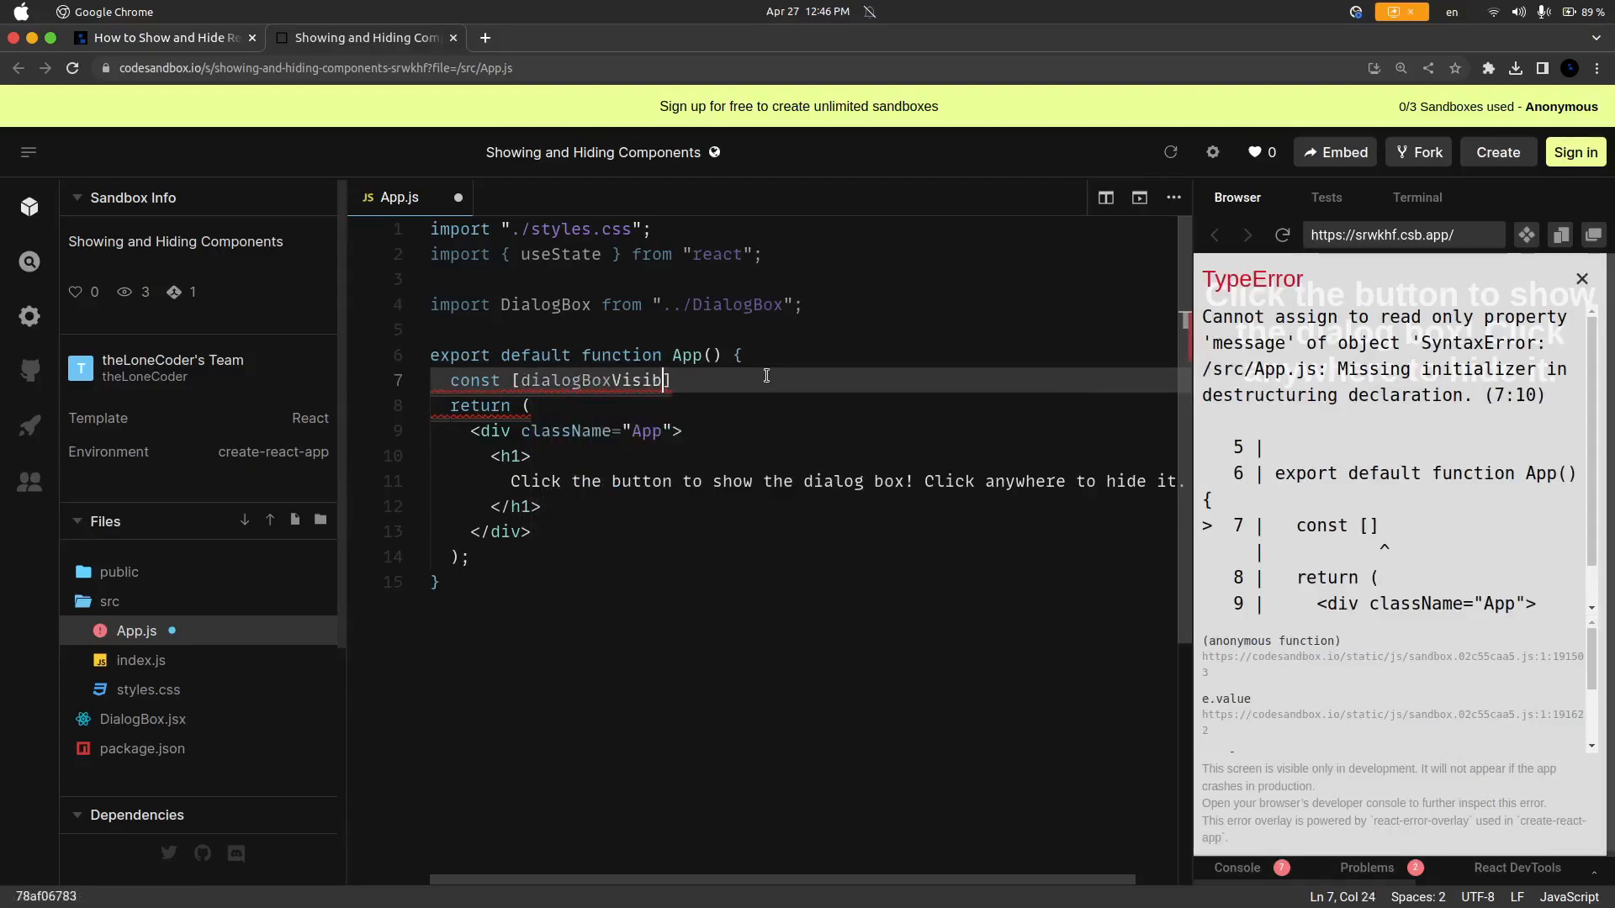
pyautogui.write('le,')
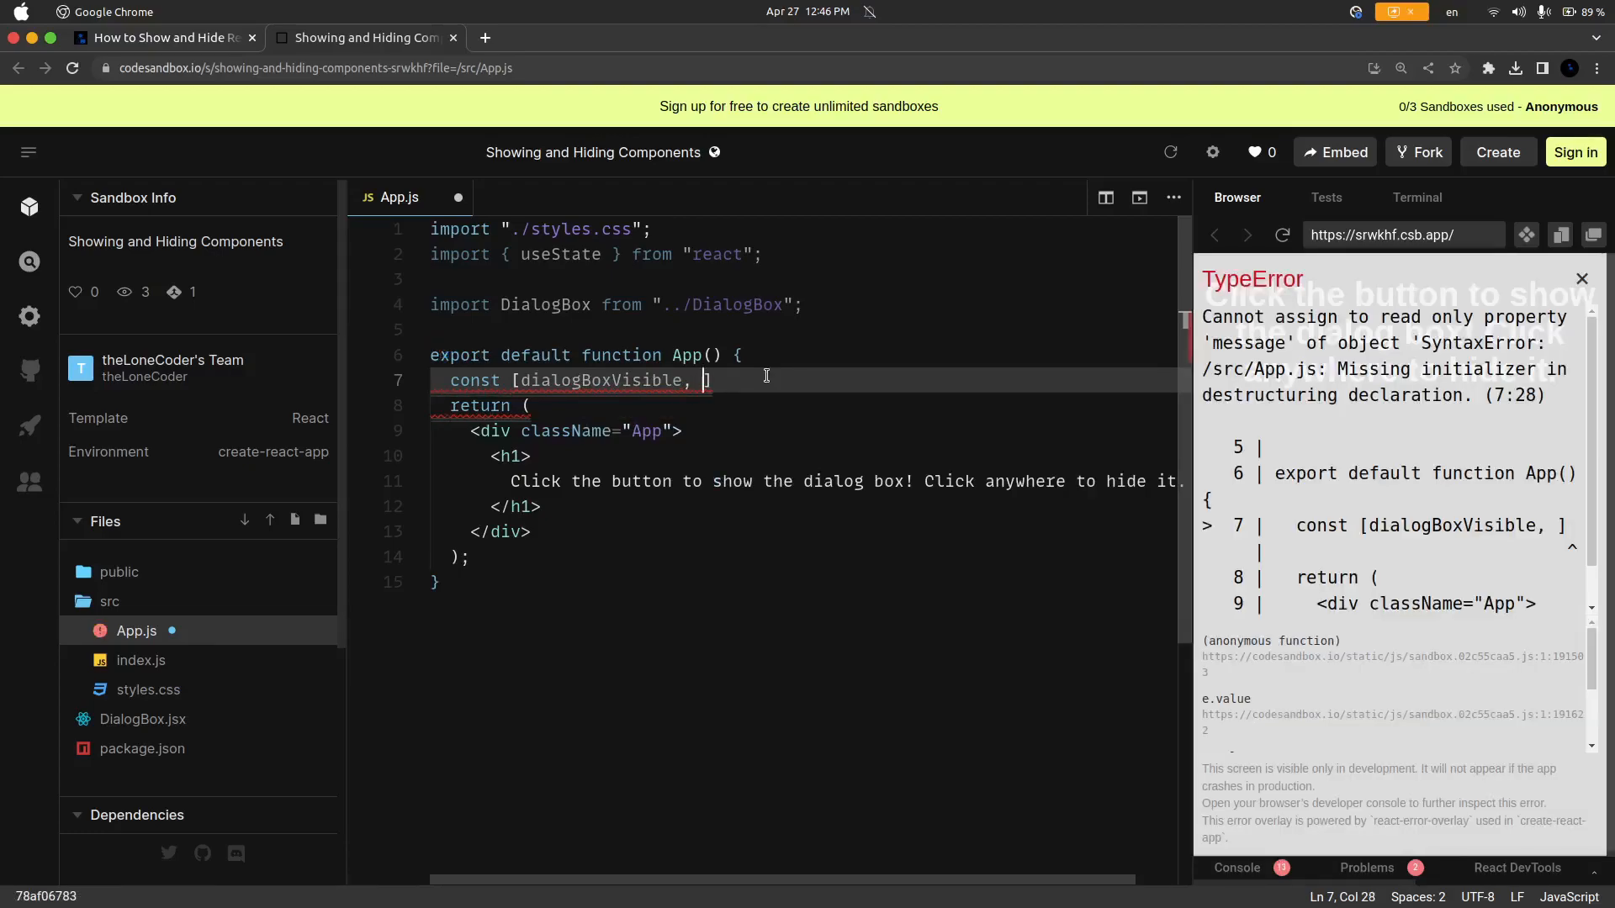
pyautogui.write('setDialogBoxVisible')
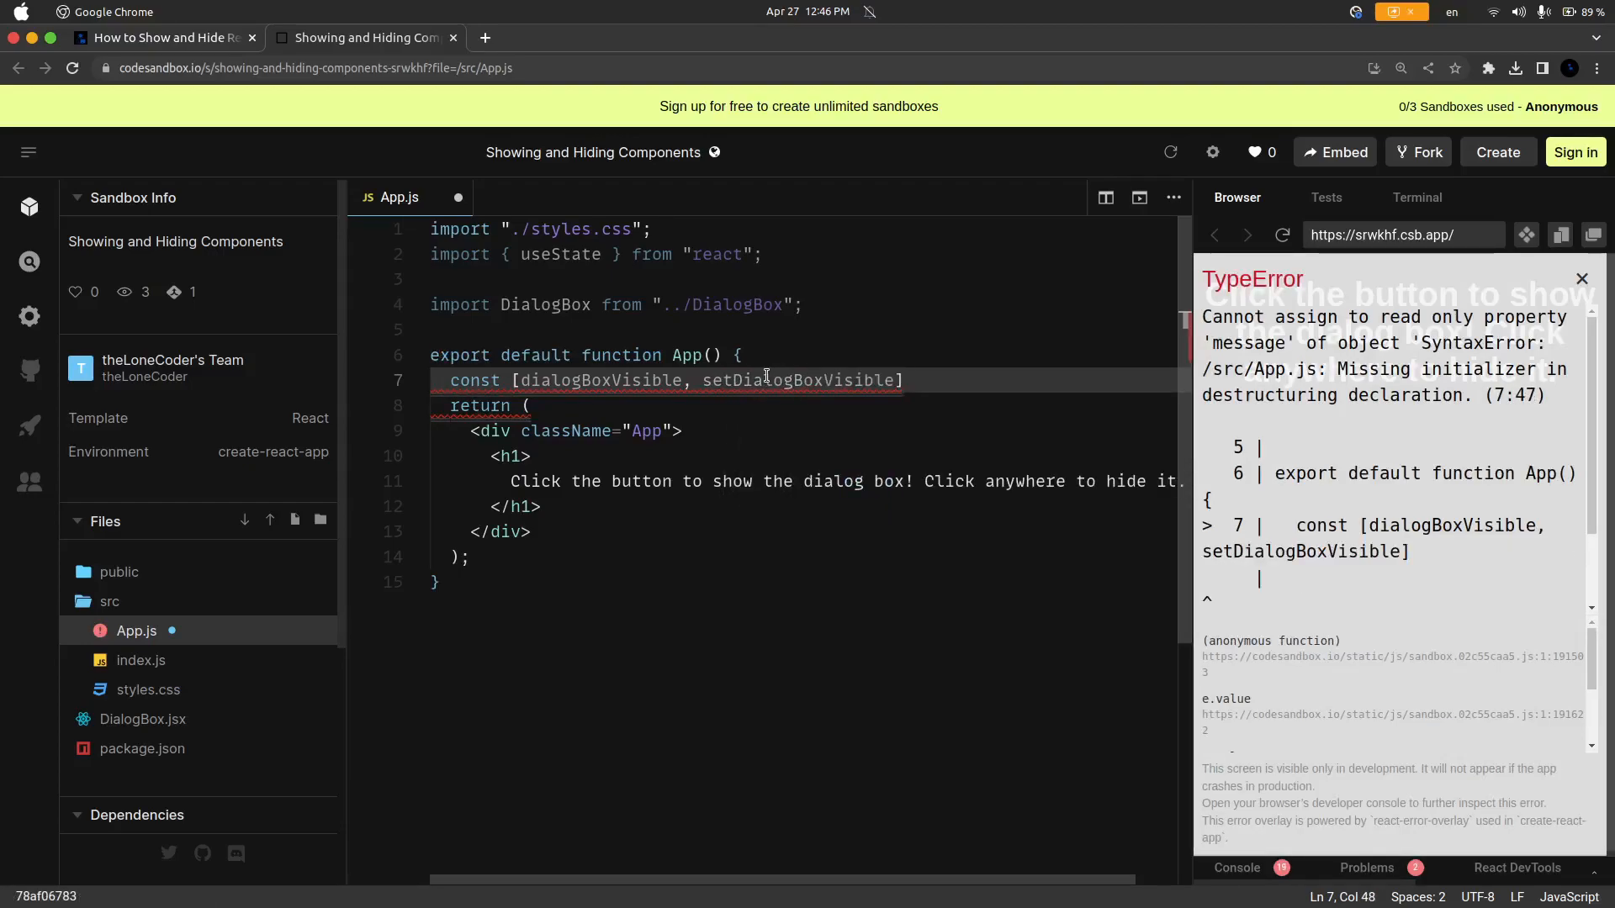
pyautogui.write('= useState')
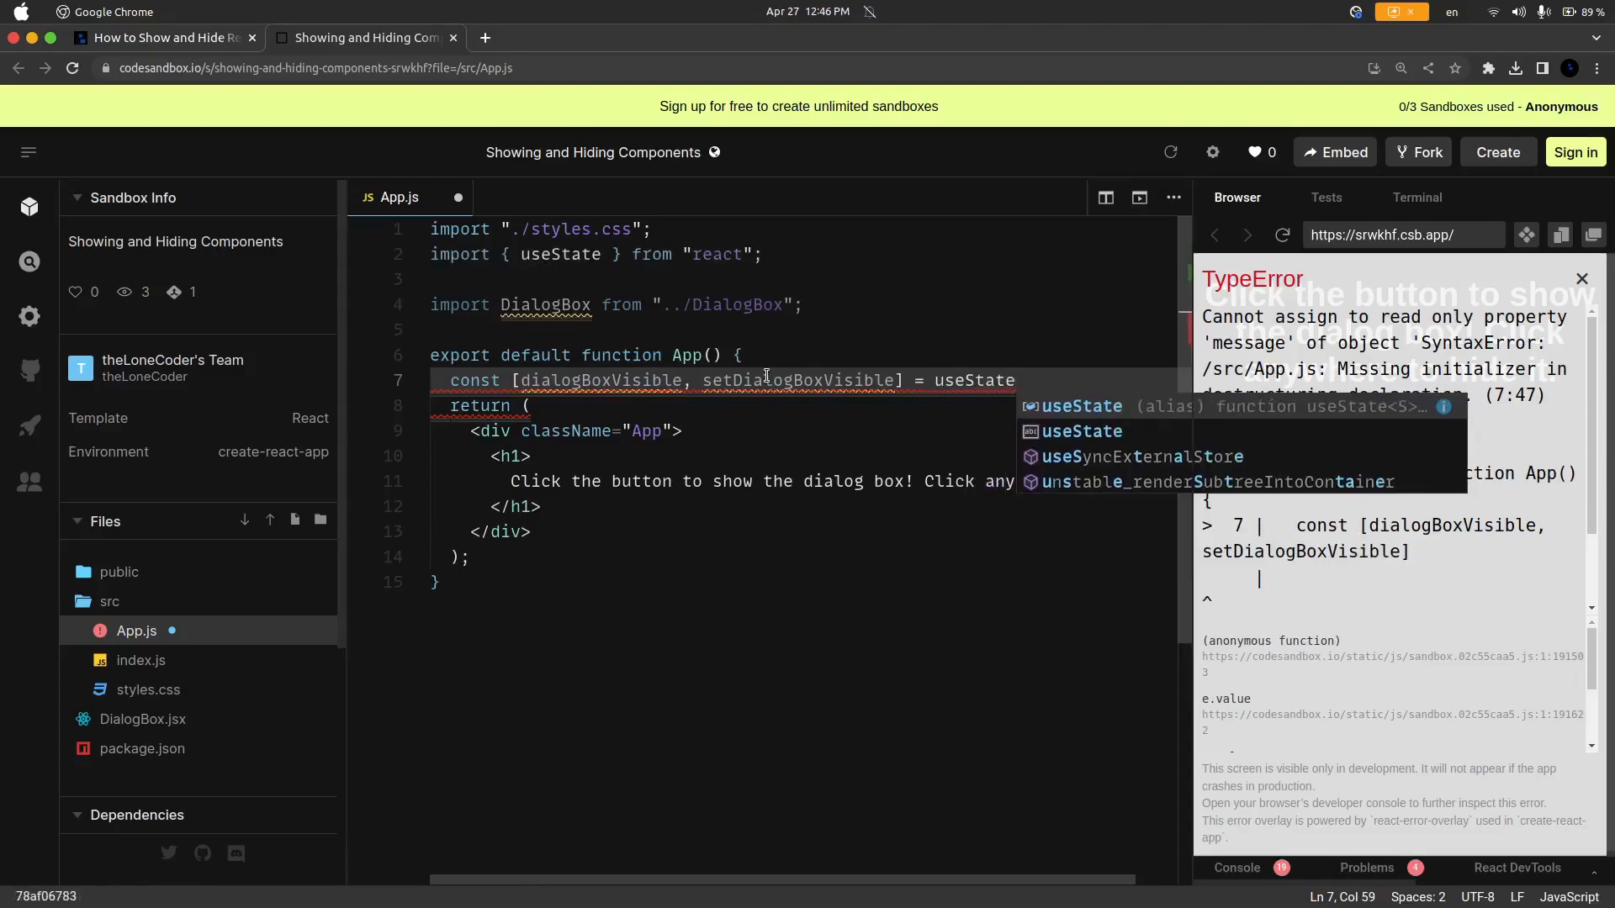
pyautogui.write('(false);')
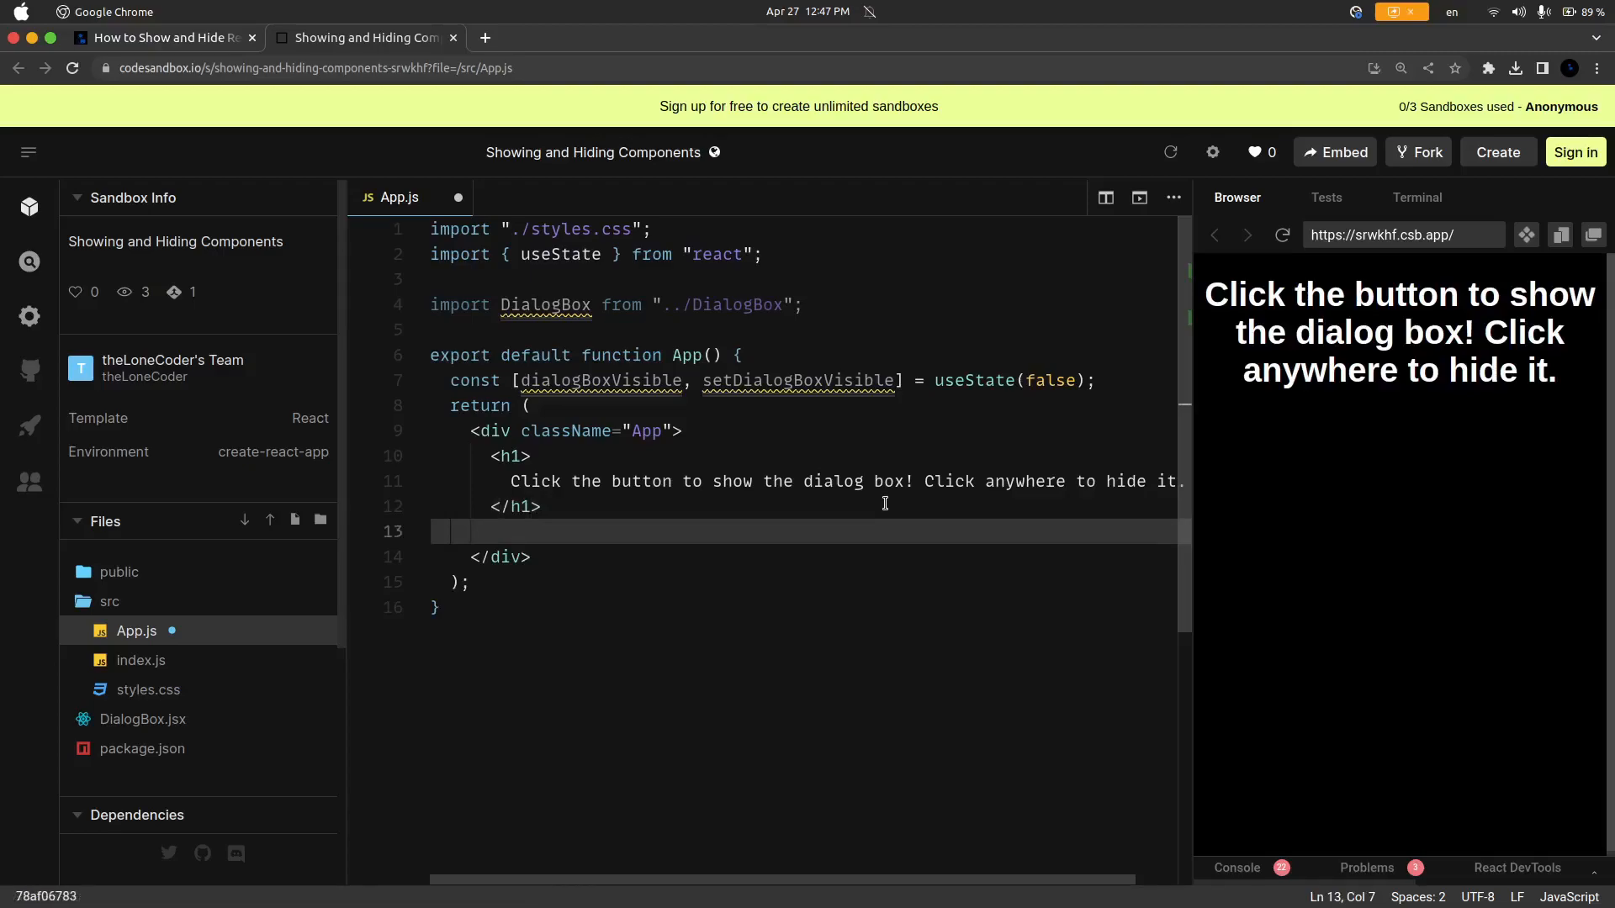
# Step: Add { dialogBoxVisible && <DialogBox /> } under the h1 inside the App div
pyautogui.write('{}')
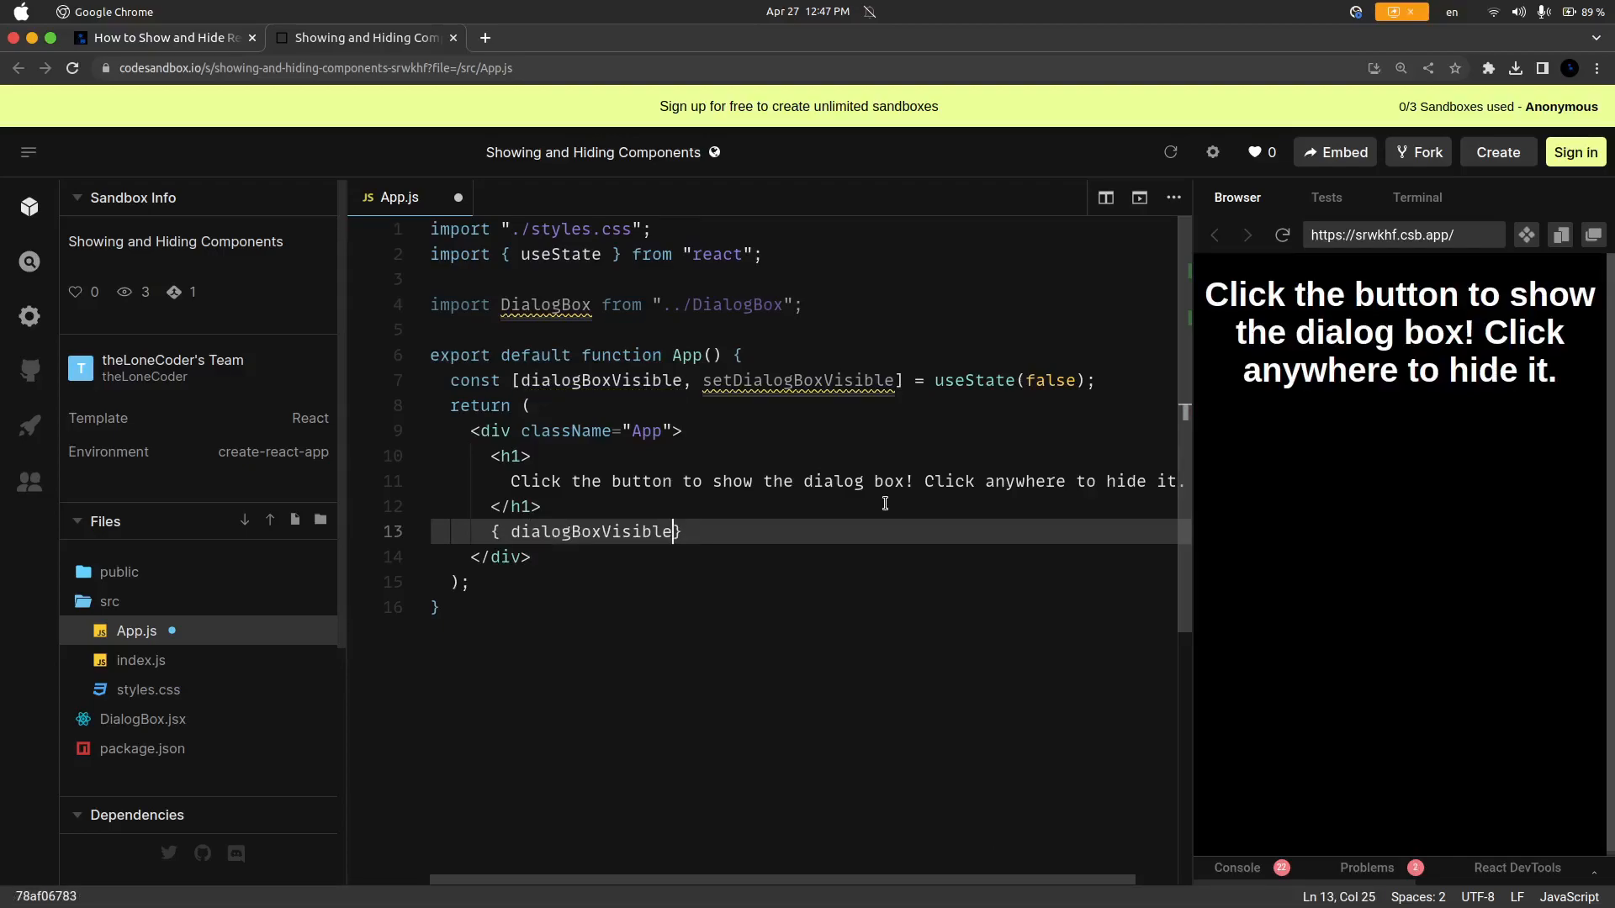
pyautogui.write('&& >')
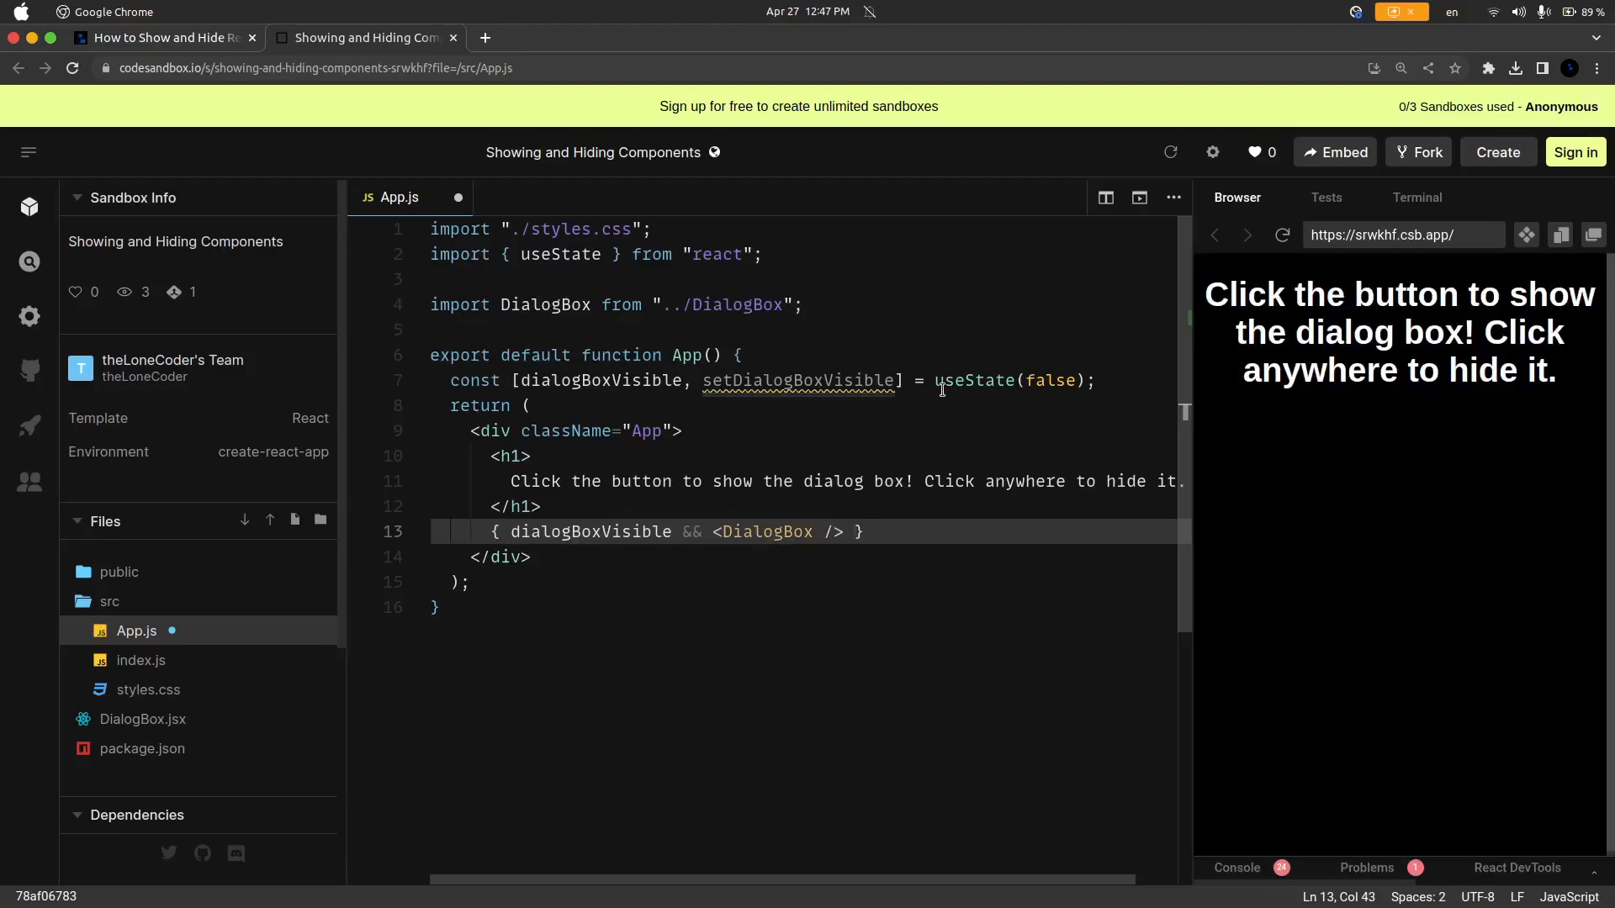
pyautogui.click(1080, 380)
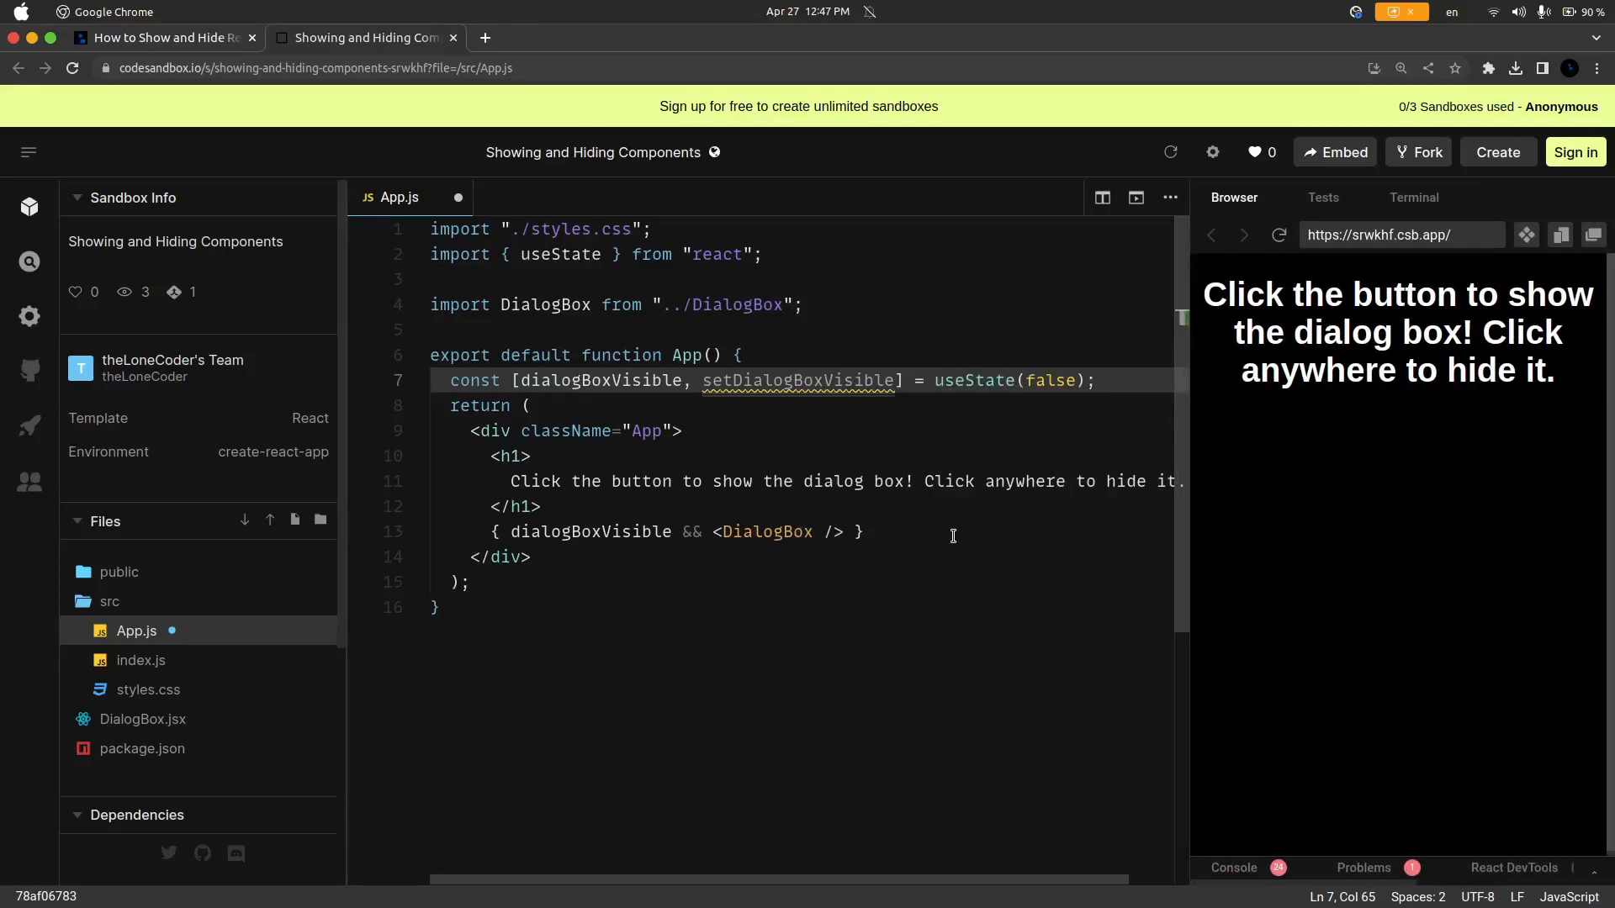
# Step: Add a <button>Show Dialog Box</button> after the conditional DialogBox
pyautogui.write('<button>')
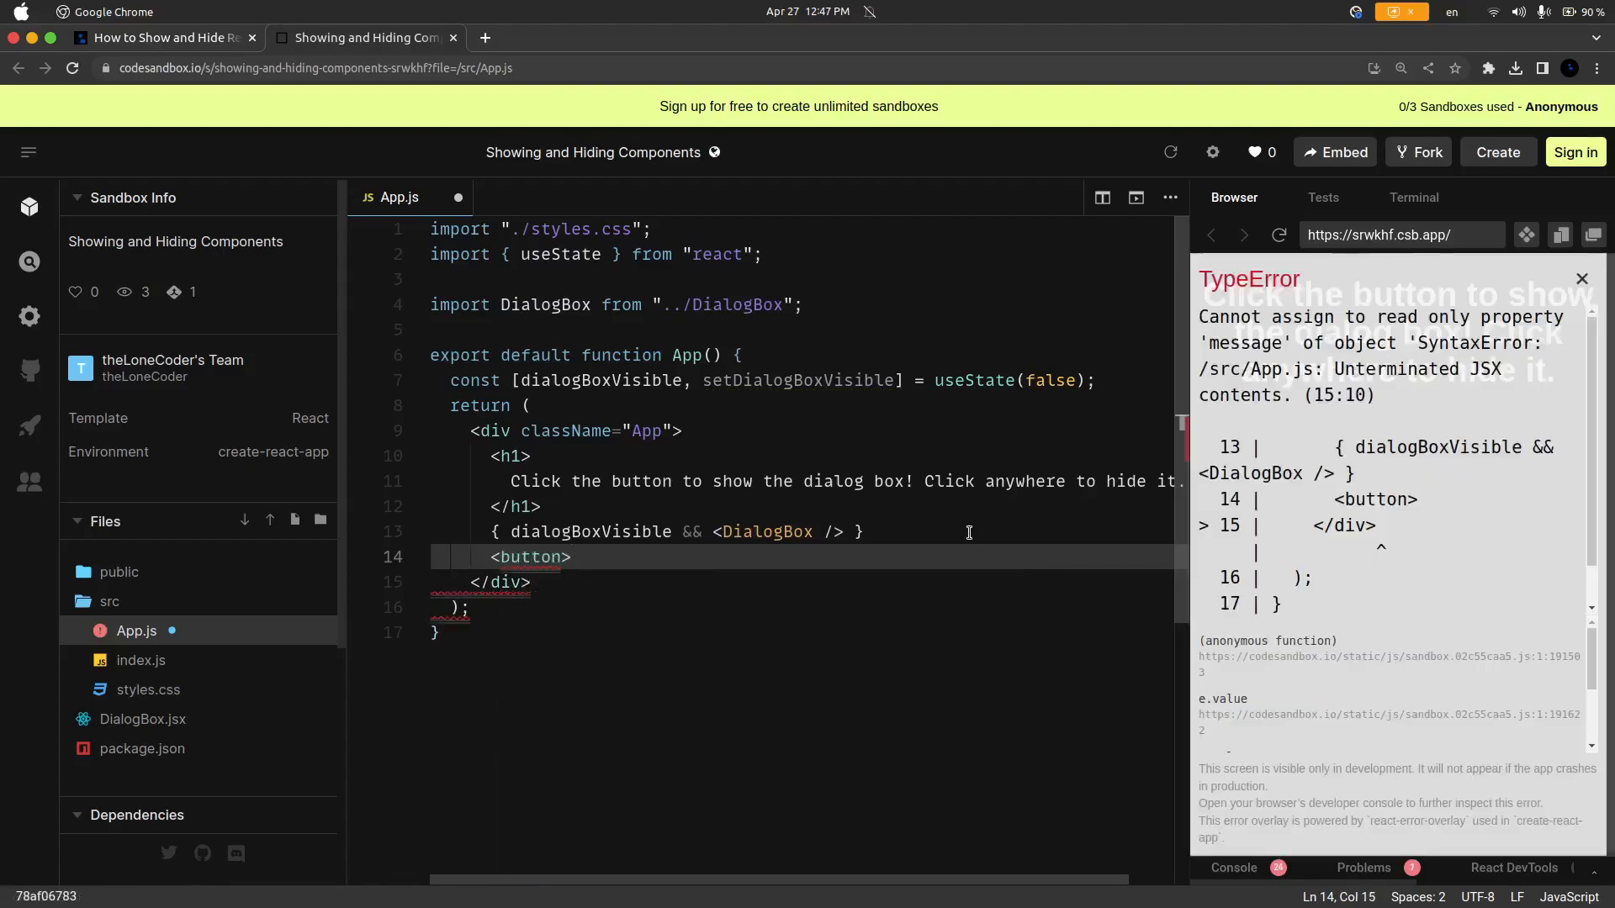
pyautogui.write('Show Dialog')
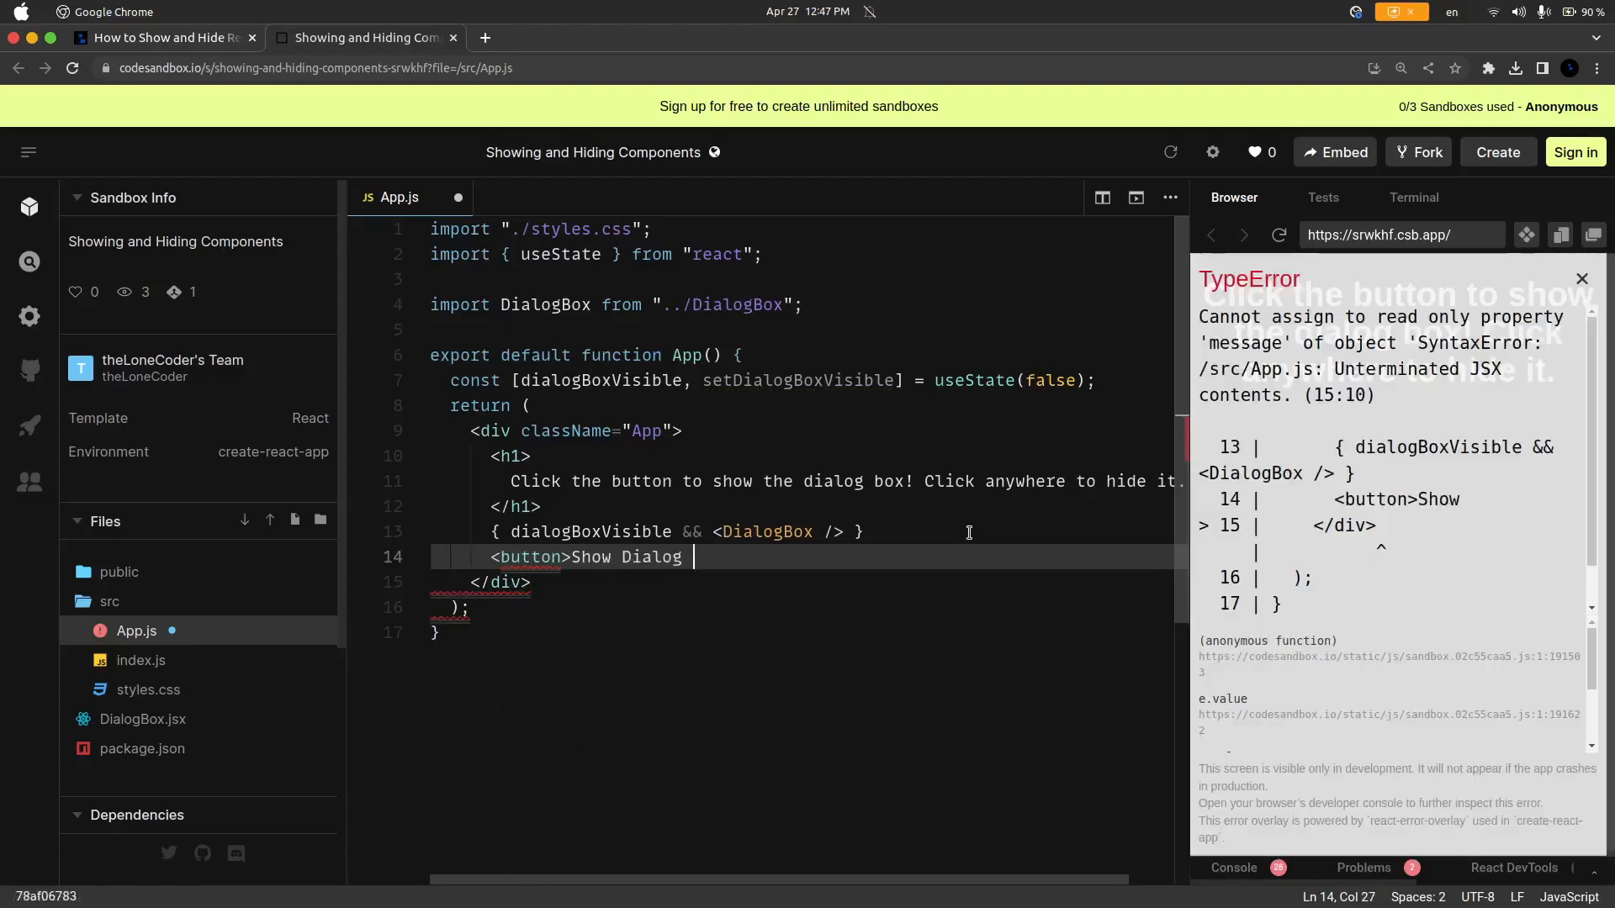
pyautogui.write('Box</bu')
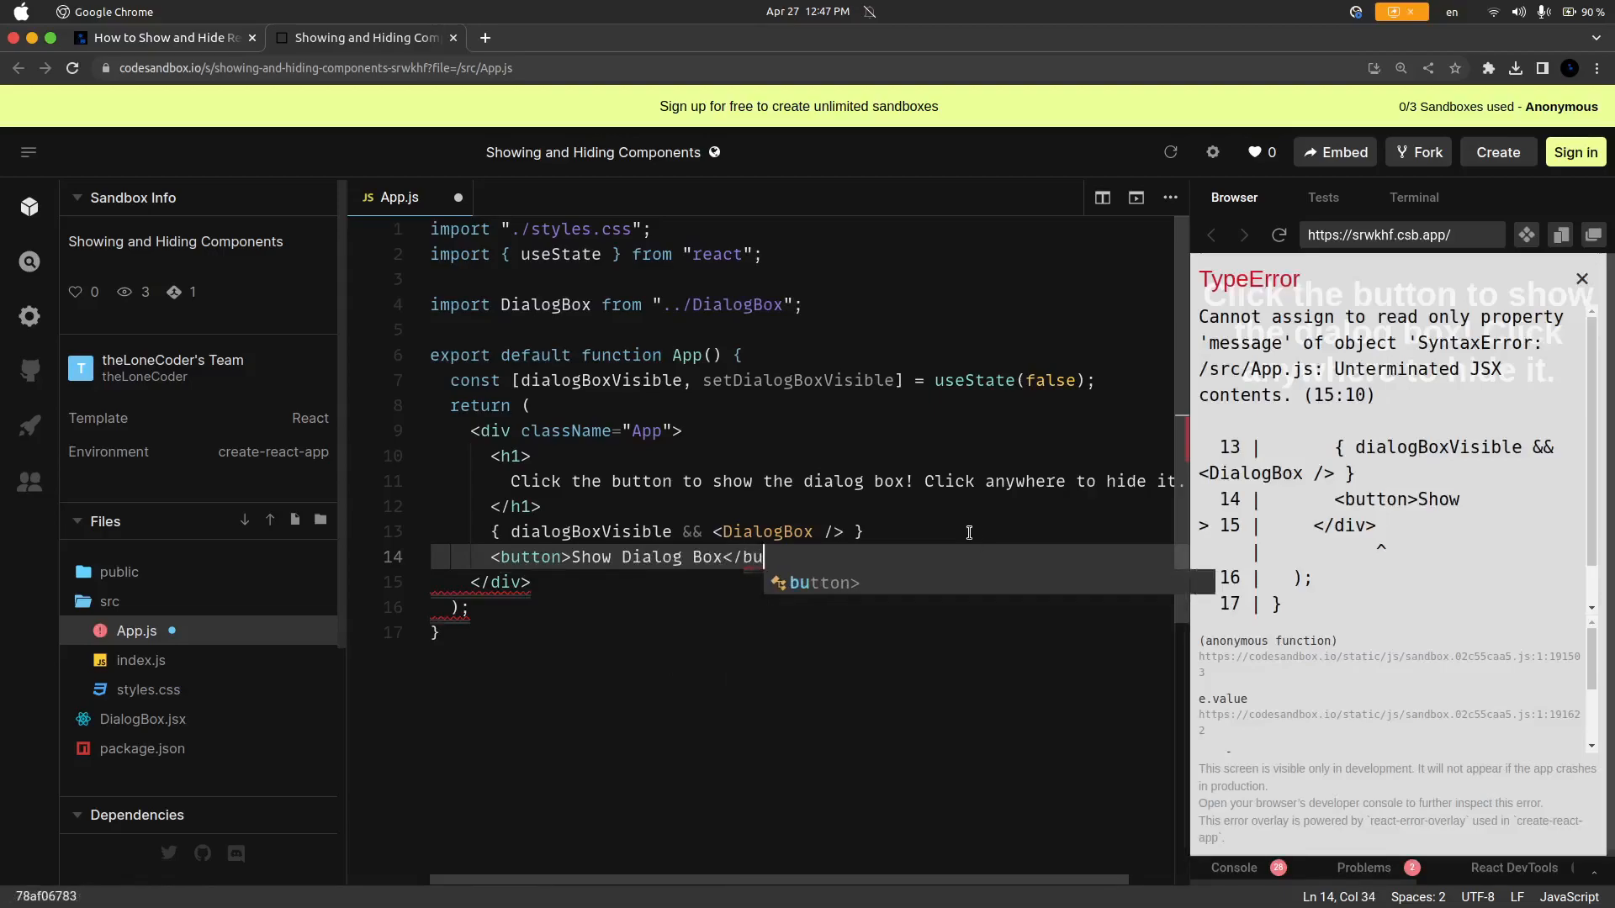
pyautogui.write('tton>')
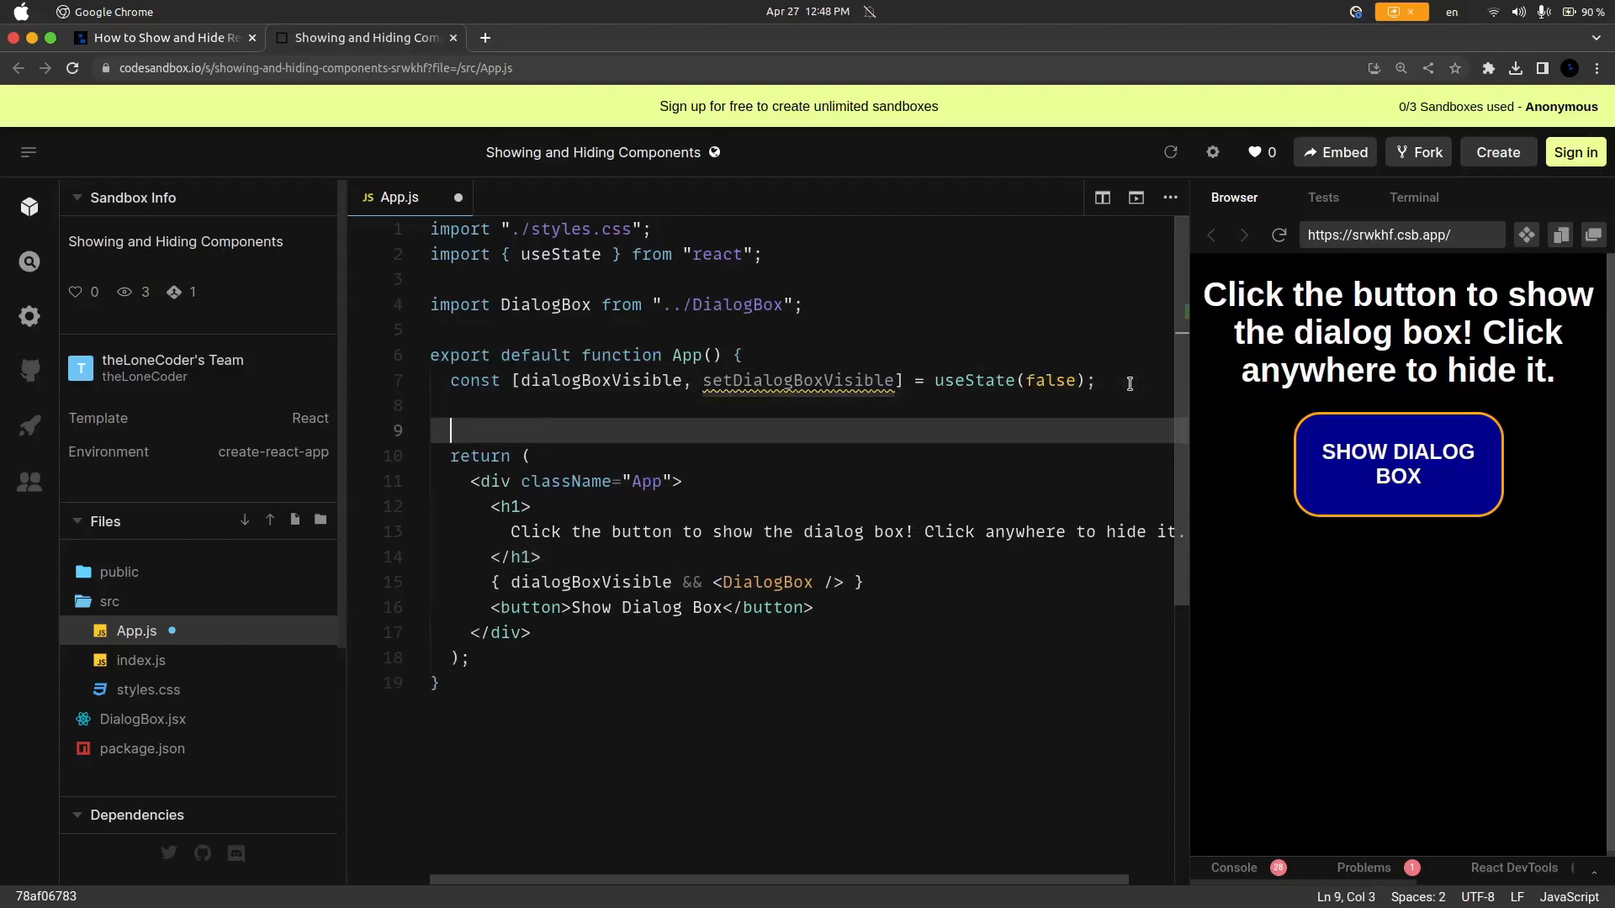
# Step: Define const handleClick = (e) => { e.stopPropagation(); } below the useState line
pyautogui.write('const handleClick = (')
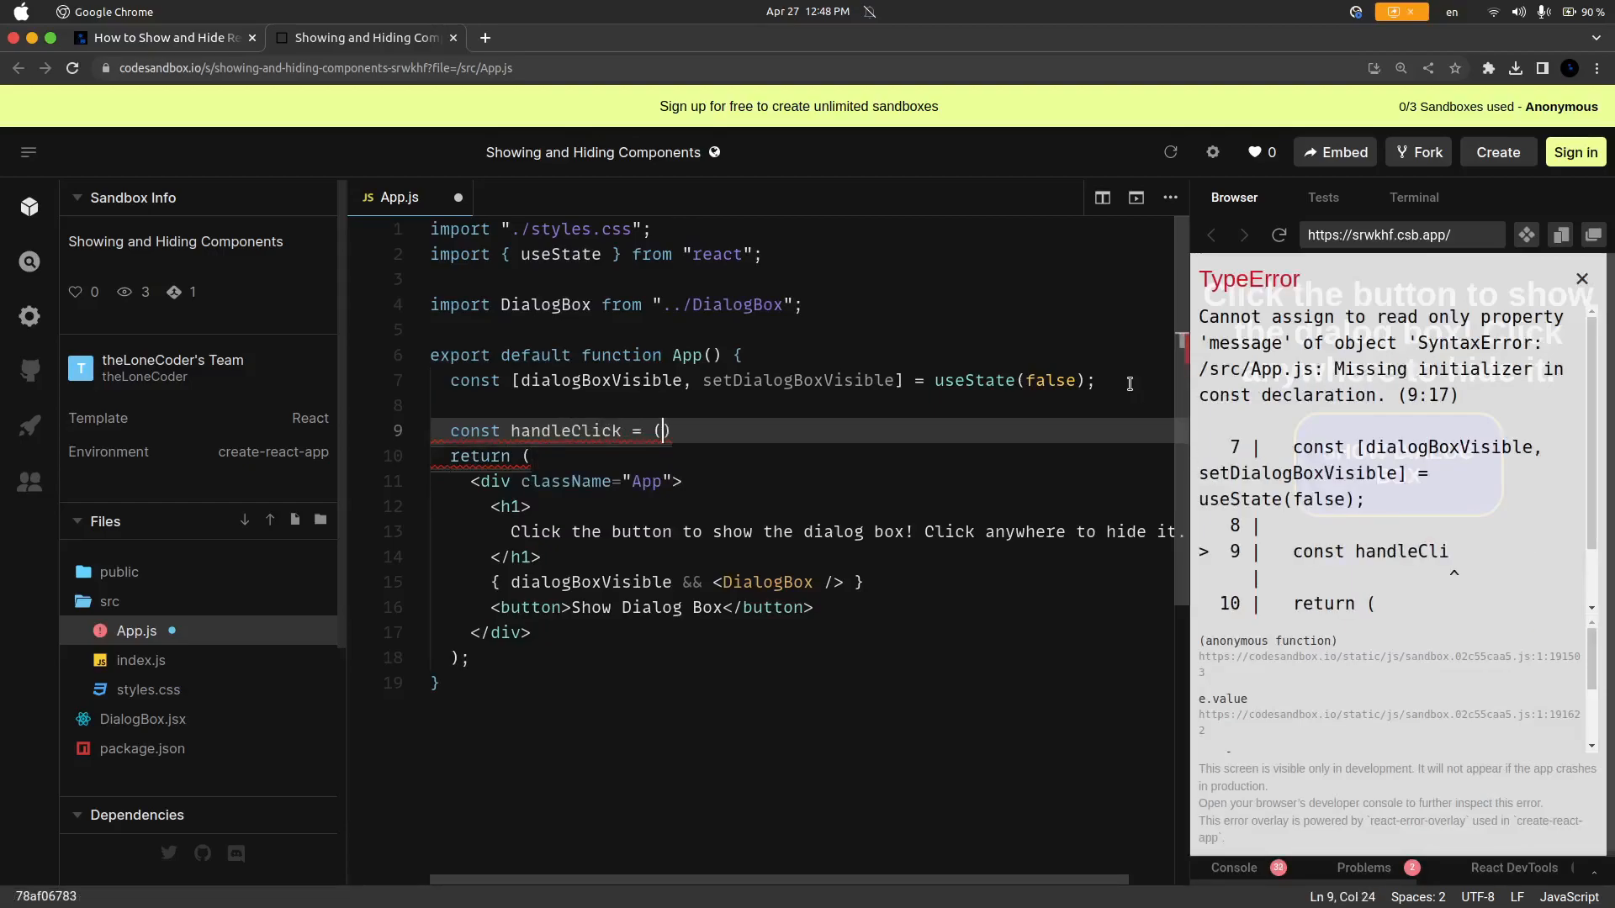
pyautogui.write('e) =>')
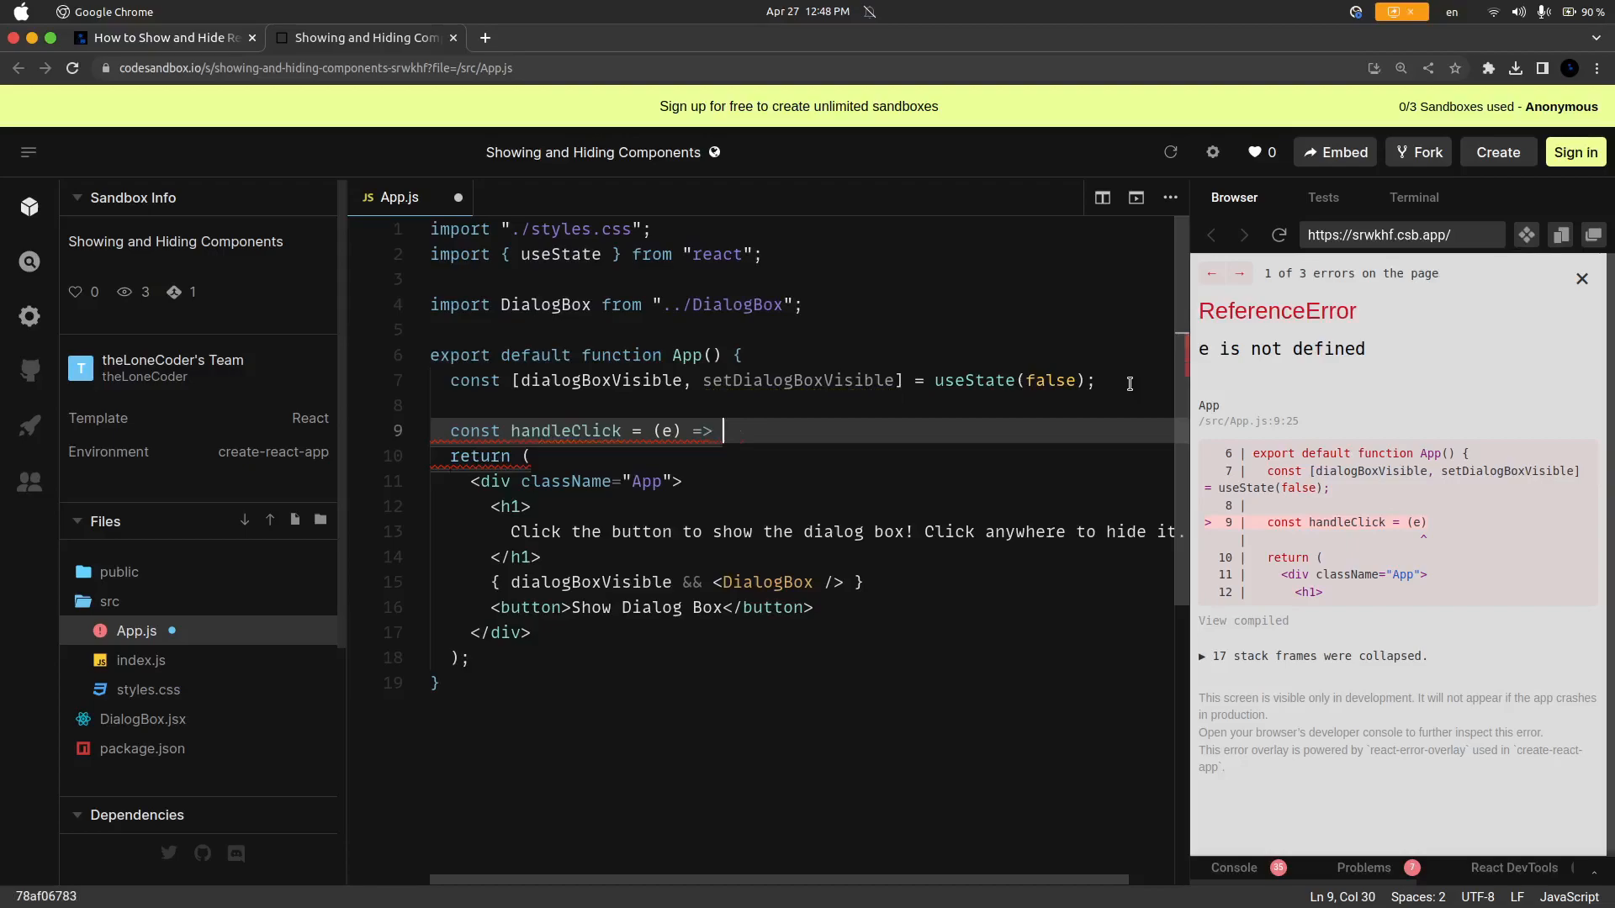
pyautogui.write('{}')
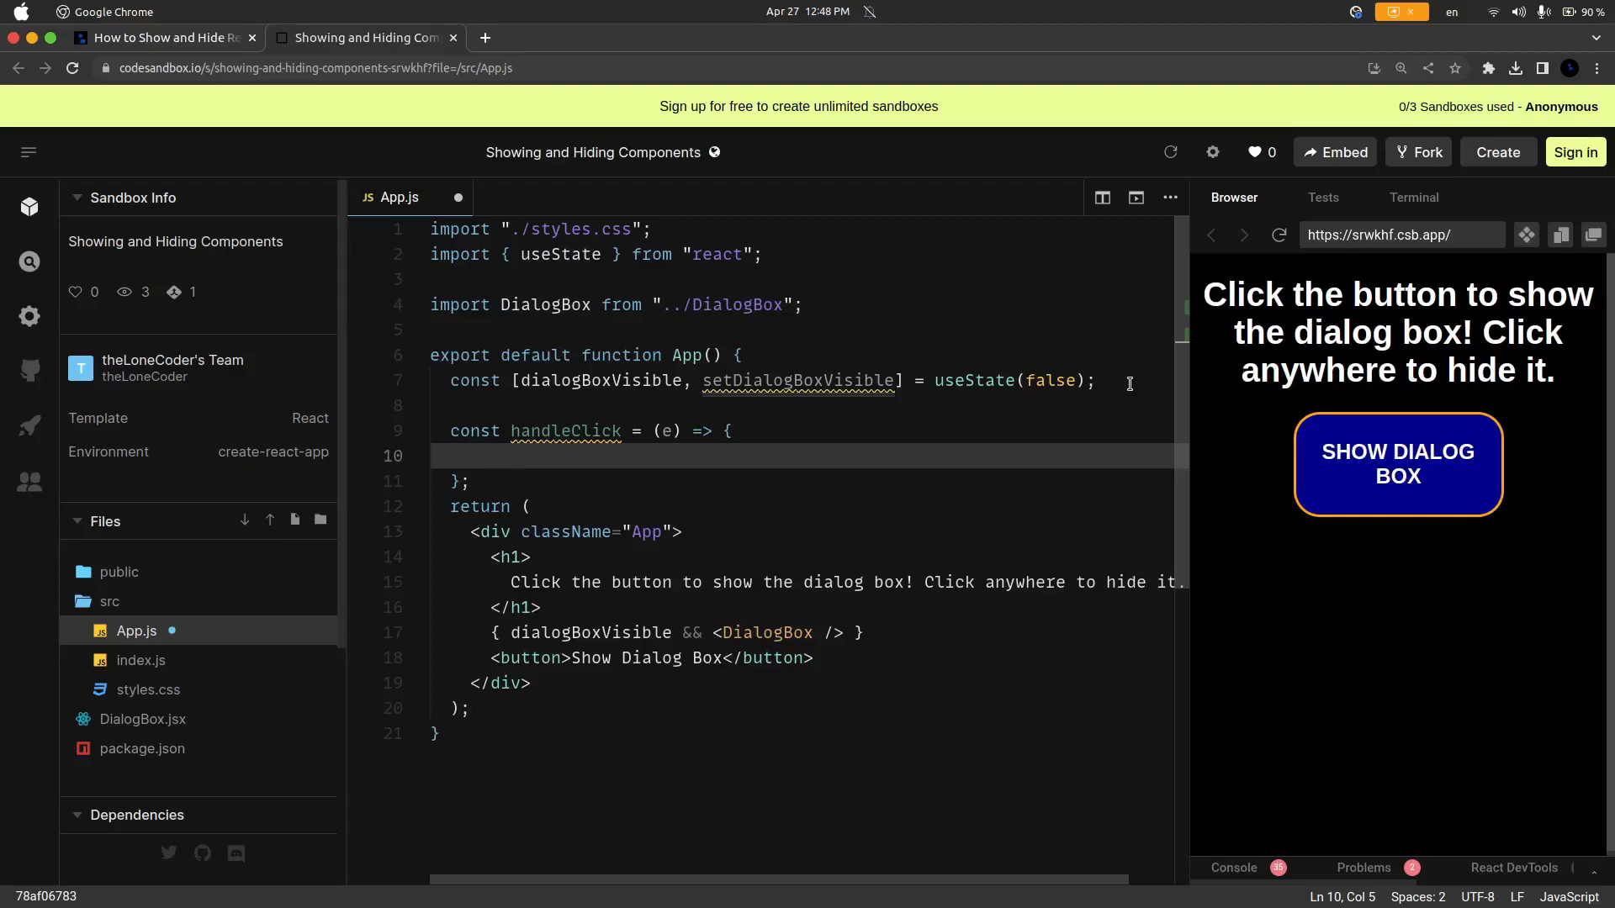
pyautogui.write('e.stopPropagation();')
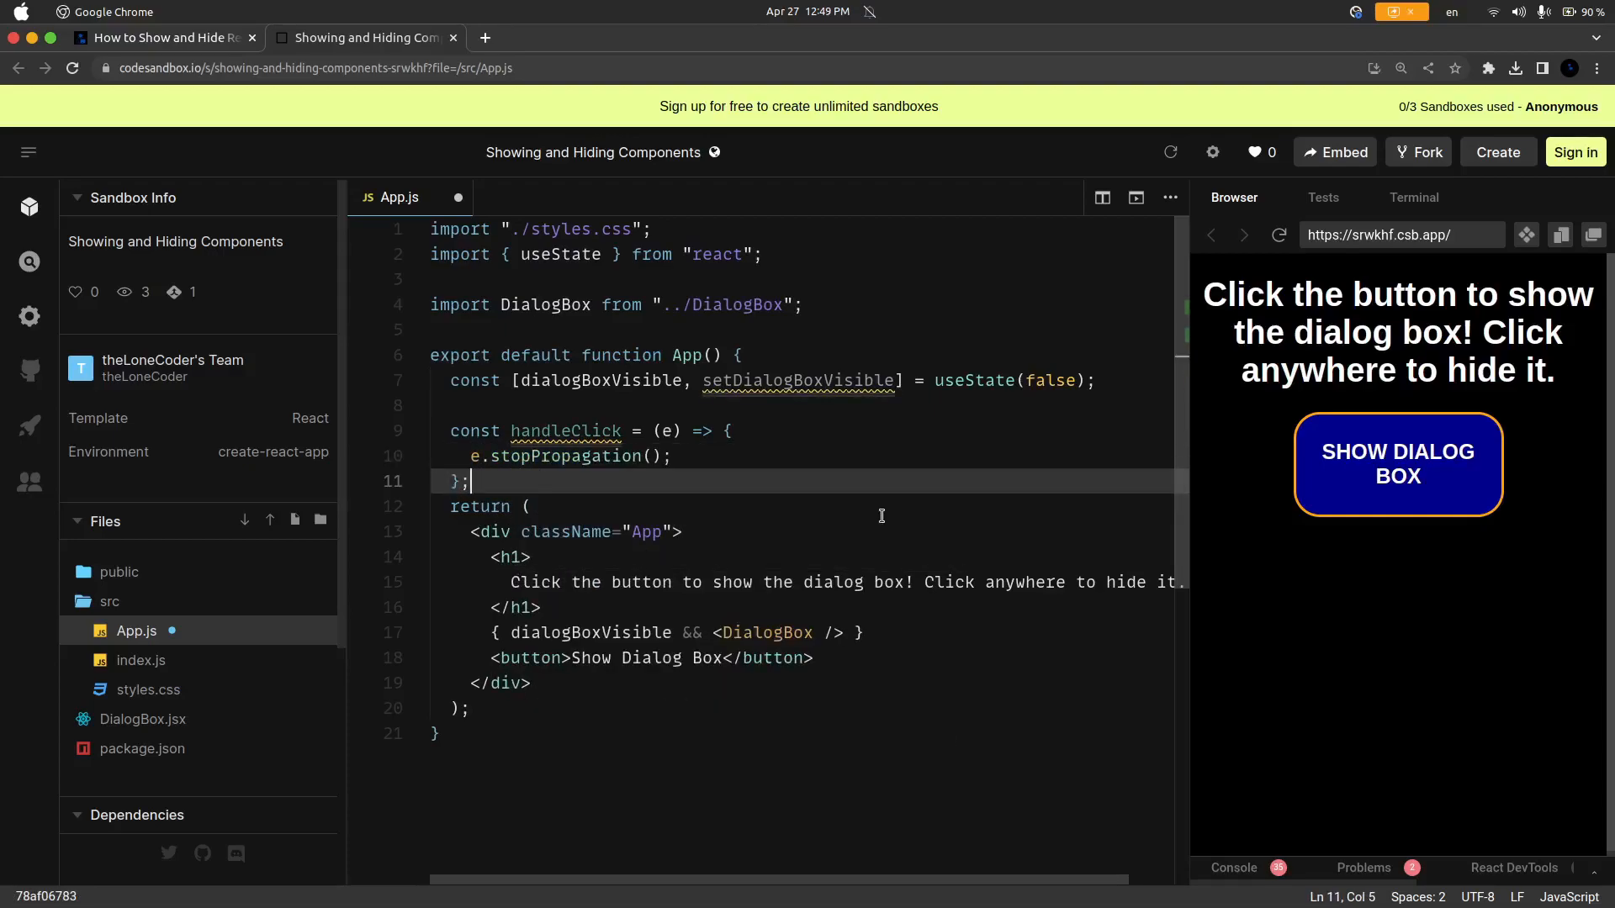
pyautogui.moveTo(785, 457)
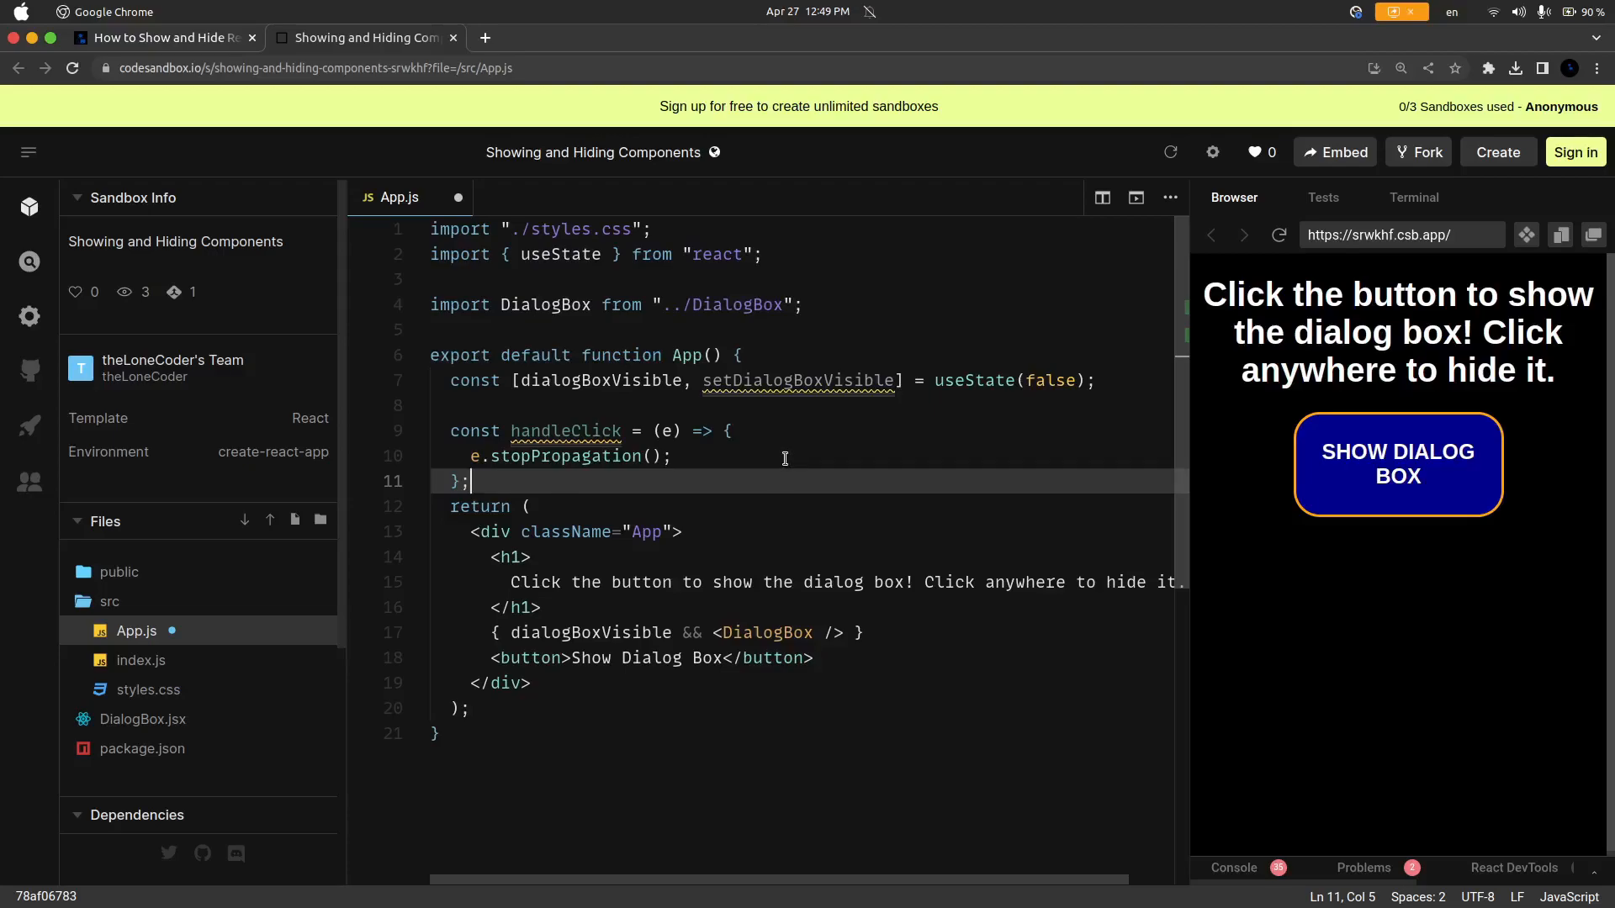
# Step: Point out the App wrapper div, the conditional DialogBox line and the dialogBoxVisible state
pyautogui.click(530, 506)
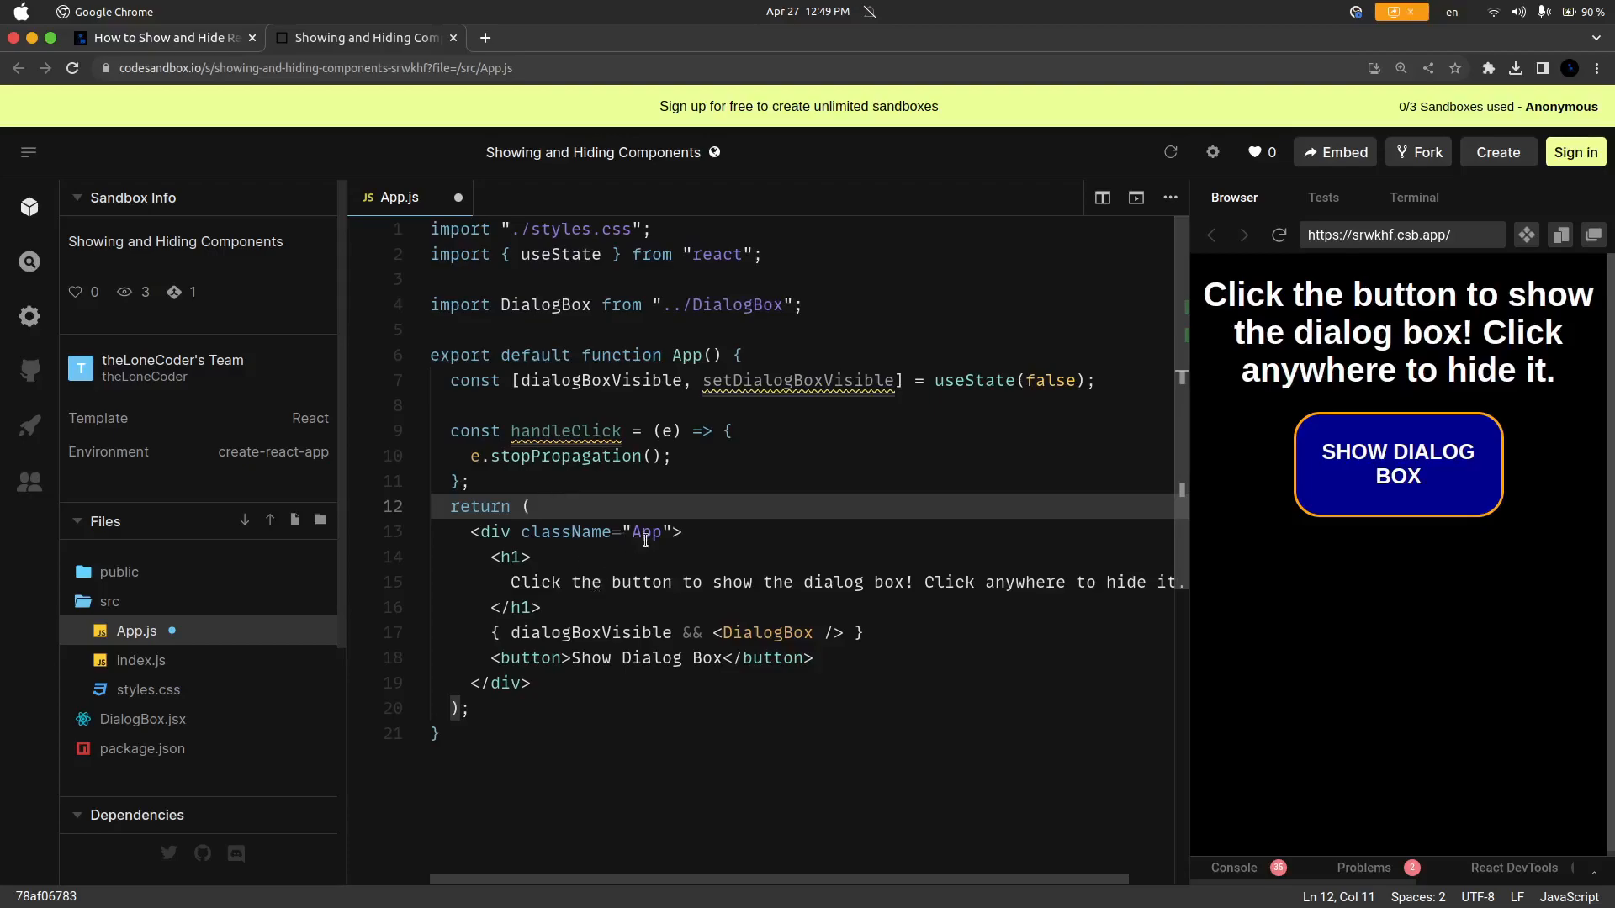
pyautogui.doubleClick(646, 531)
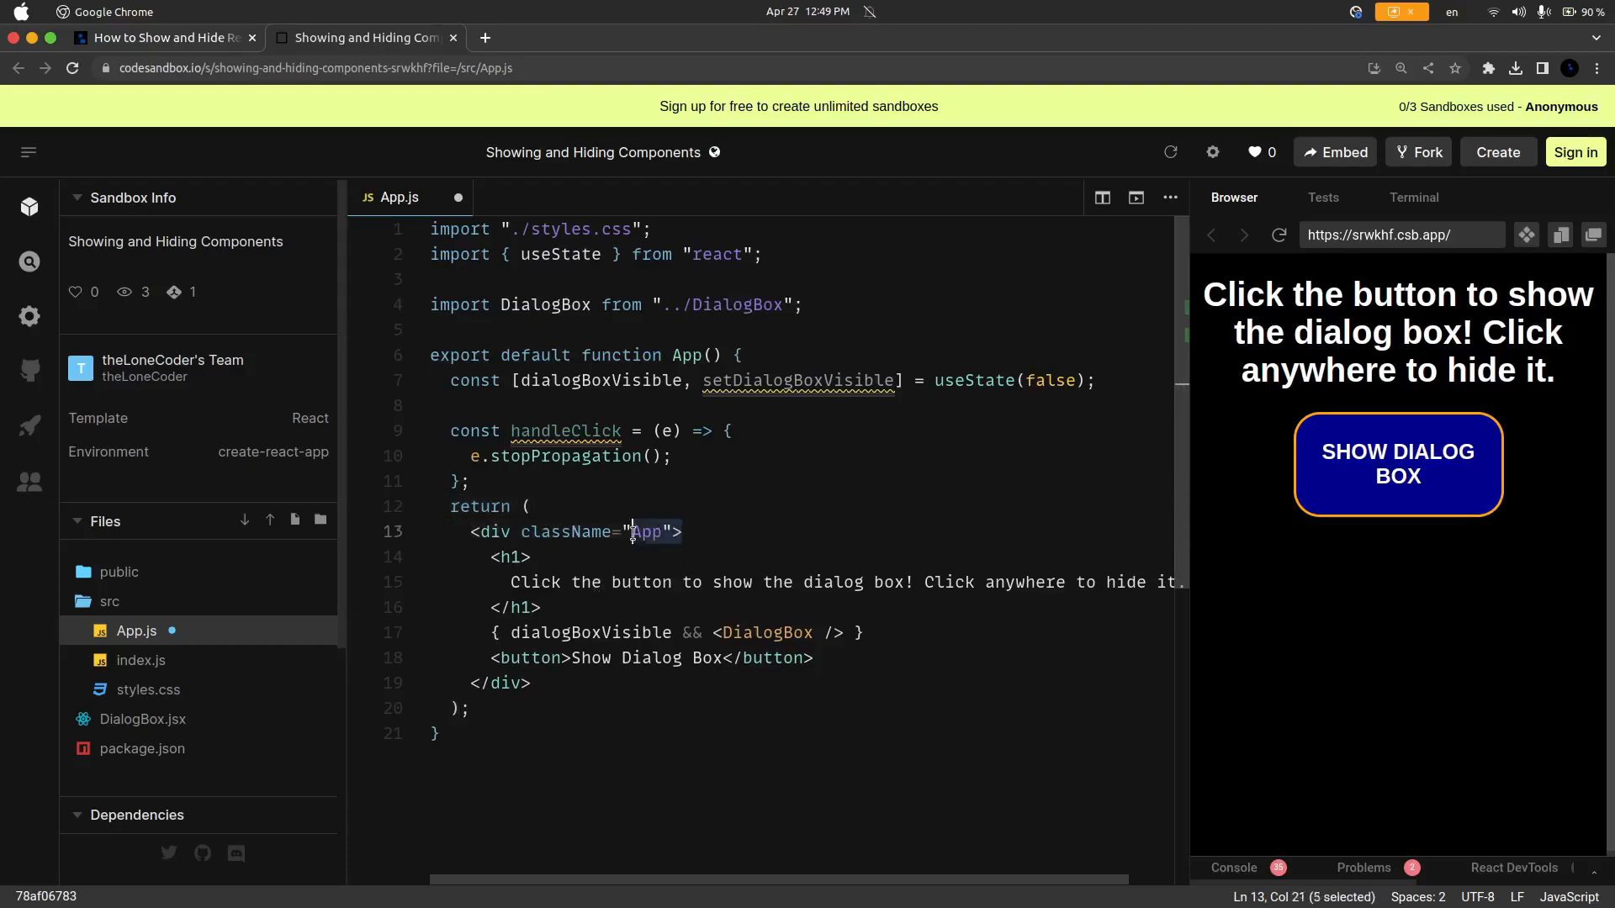
pyautogui.click(690, 633)
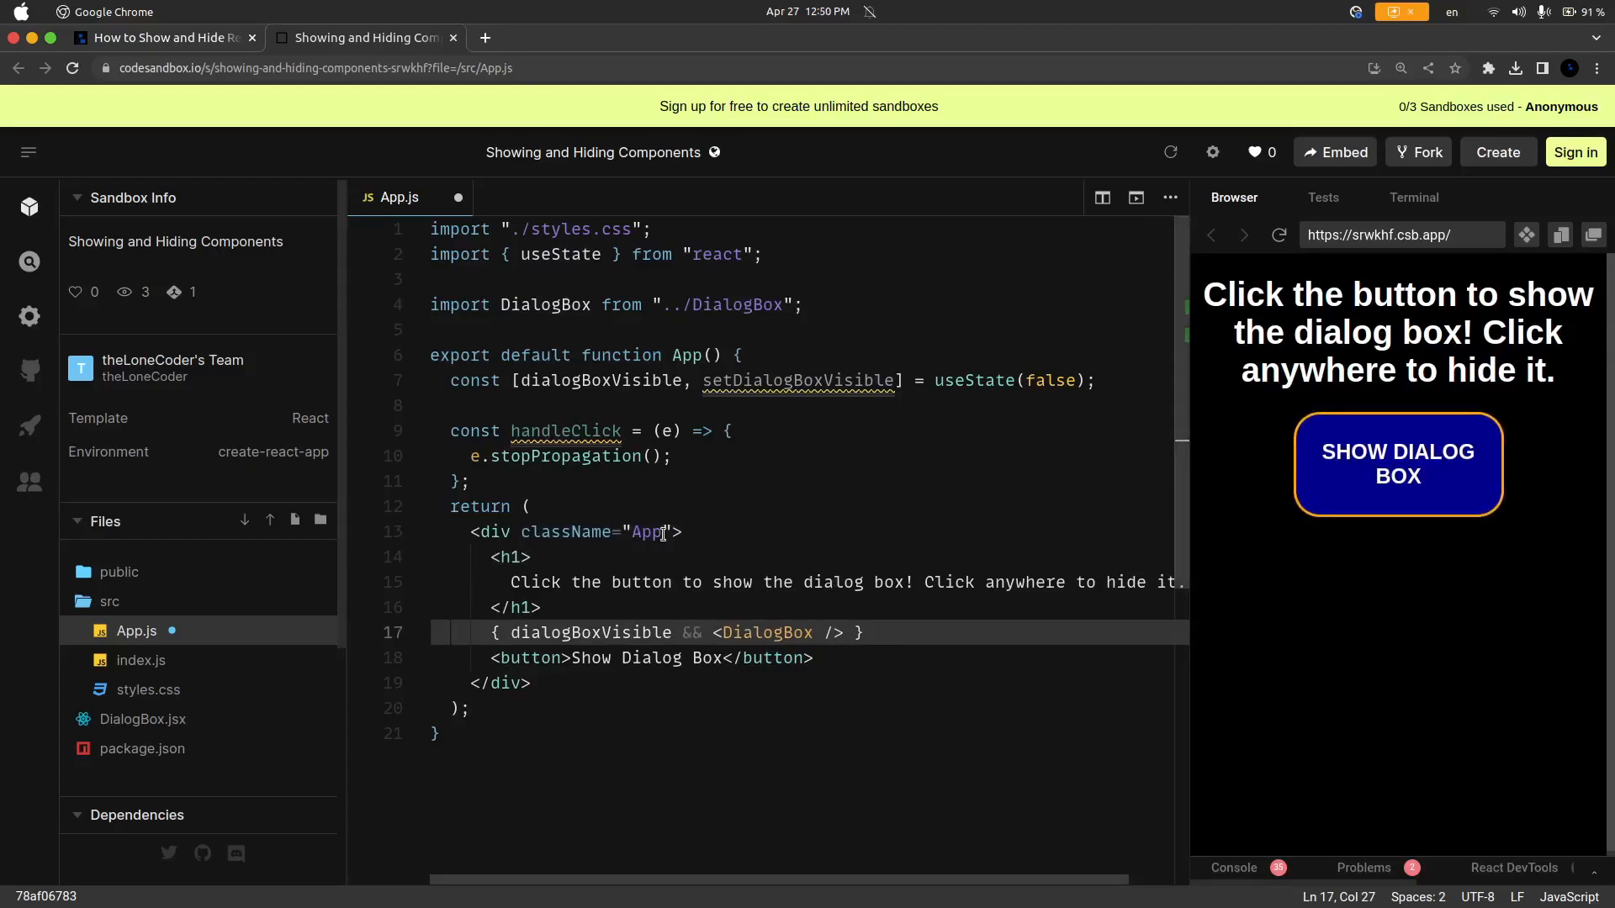
pyautogui.click(552, 531)
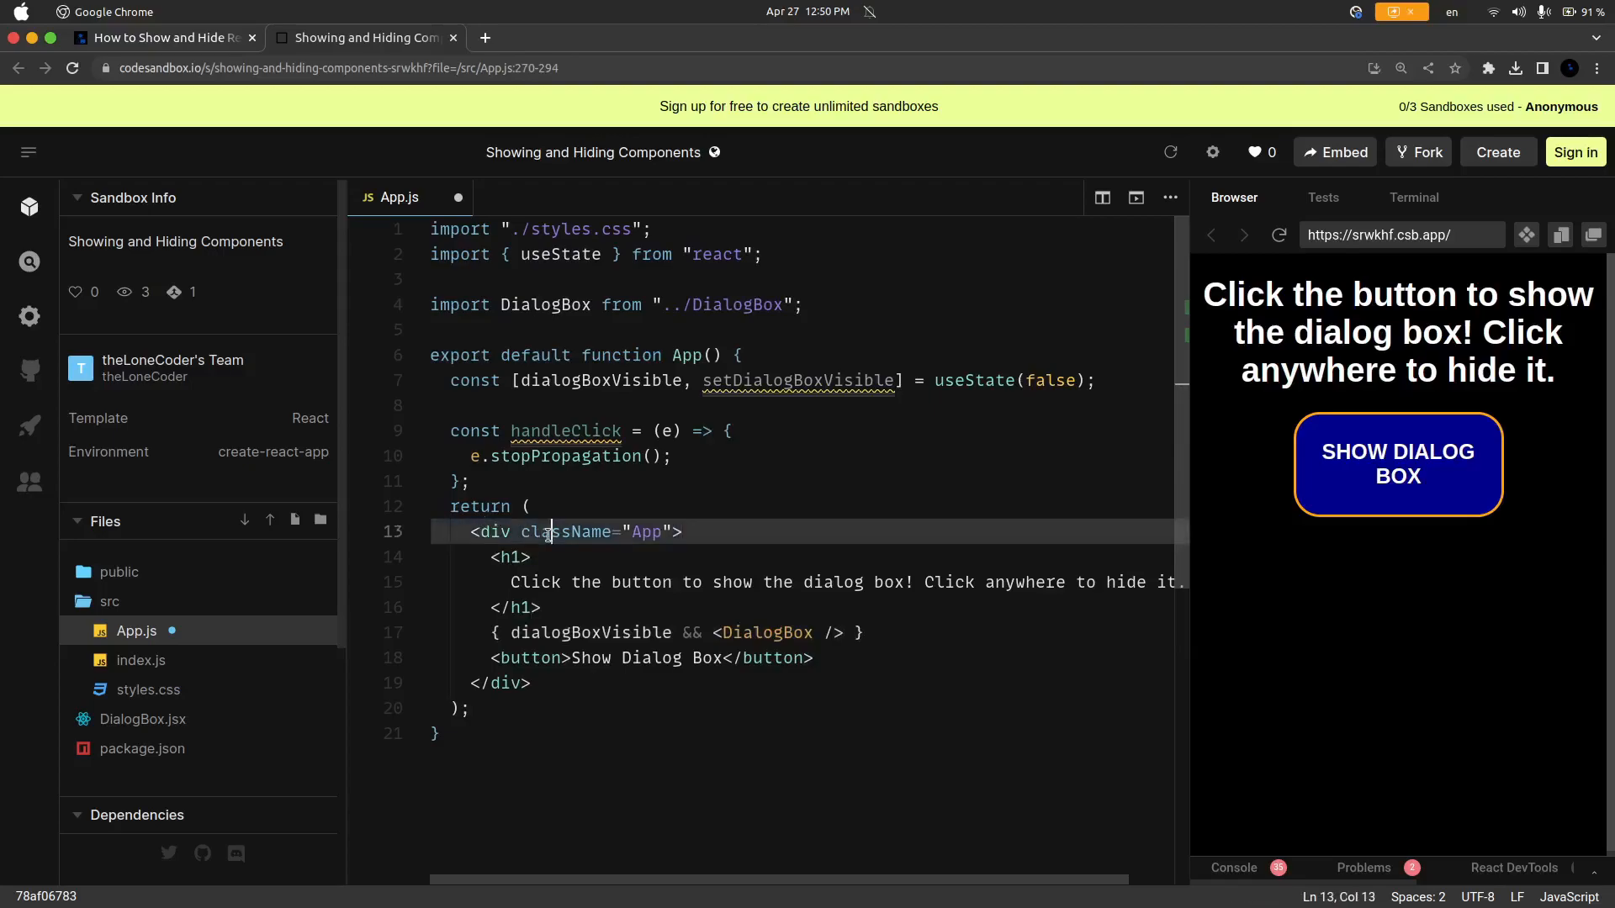
pyautogui.click(688, 533)
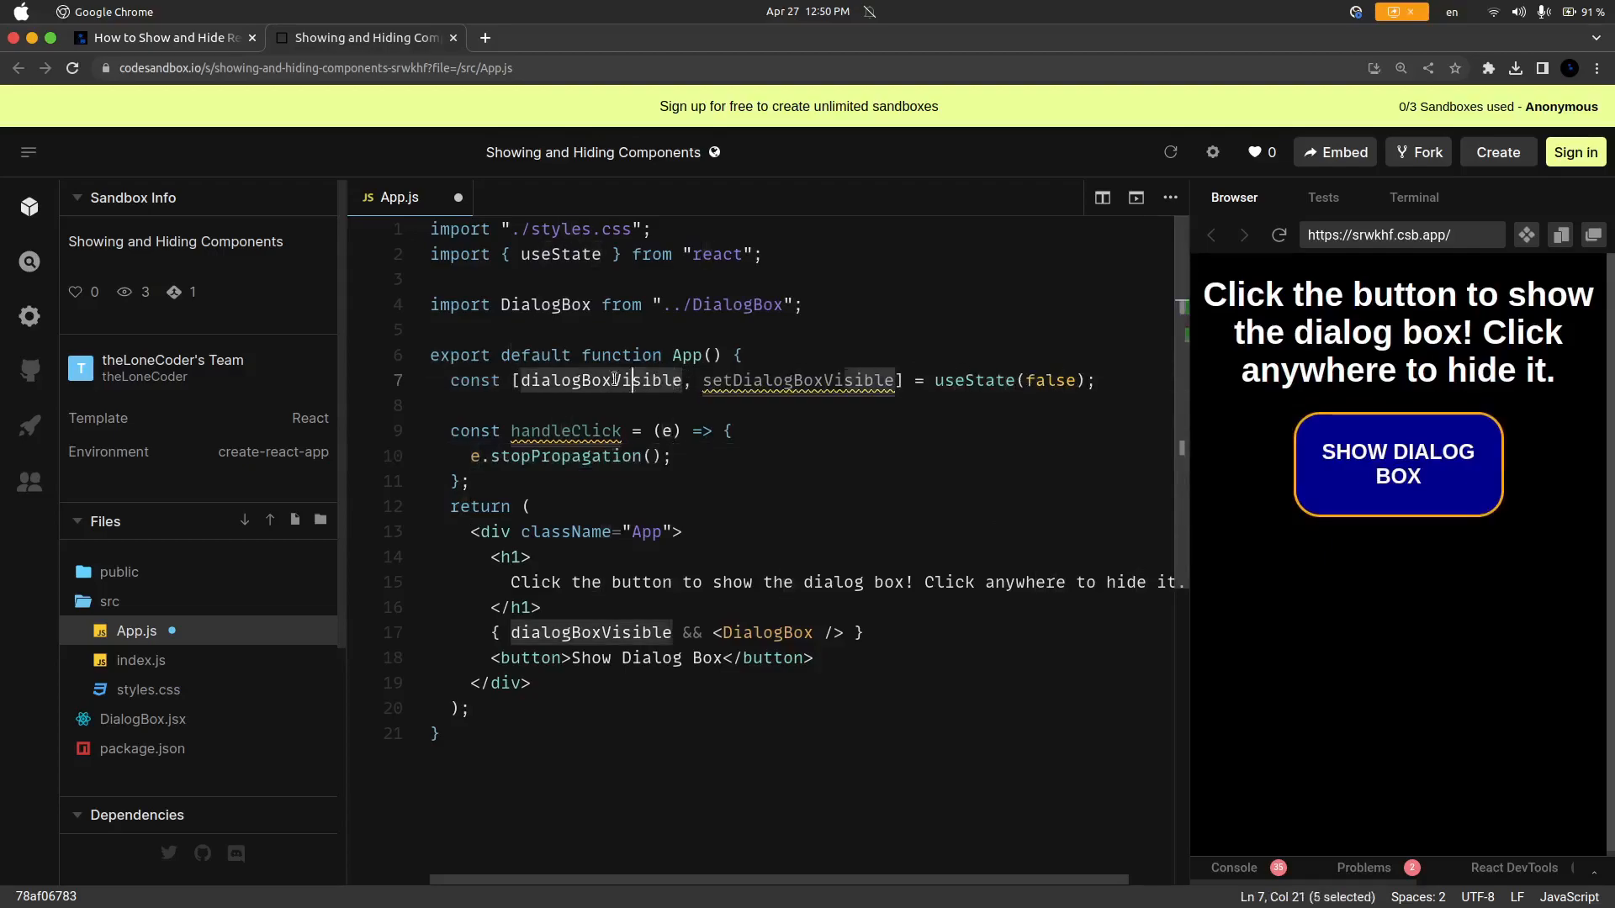
pyautogui.click(527, 507)
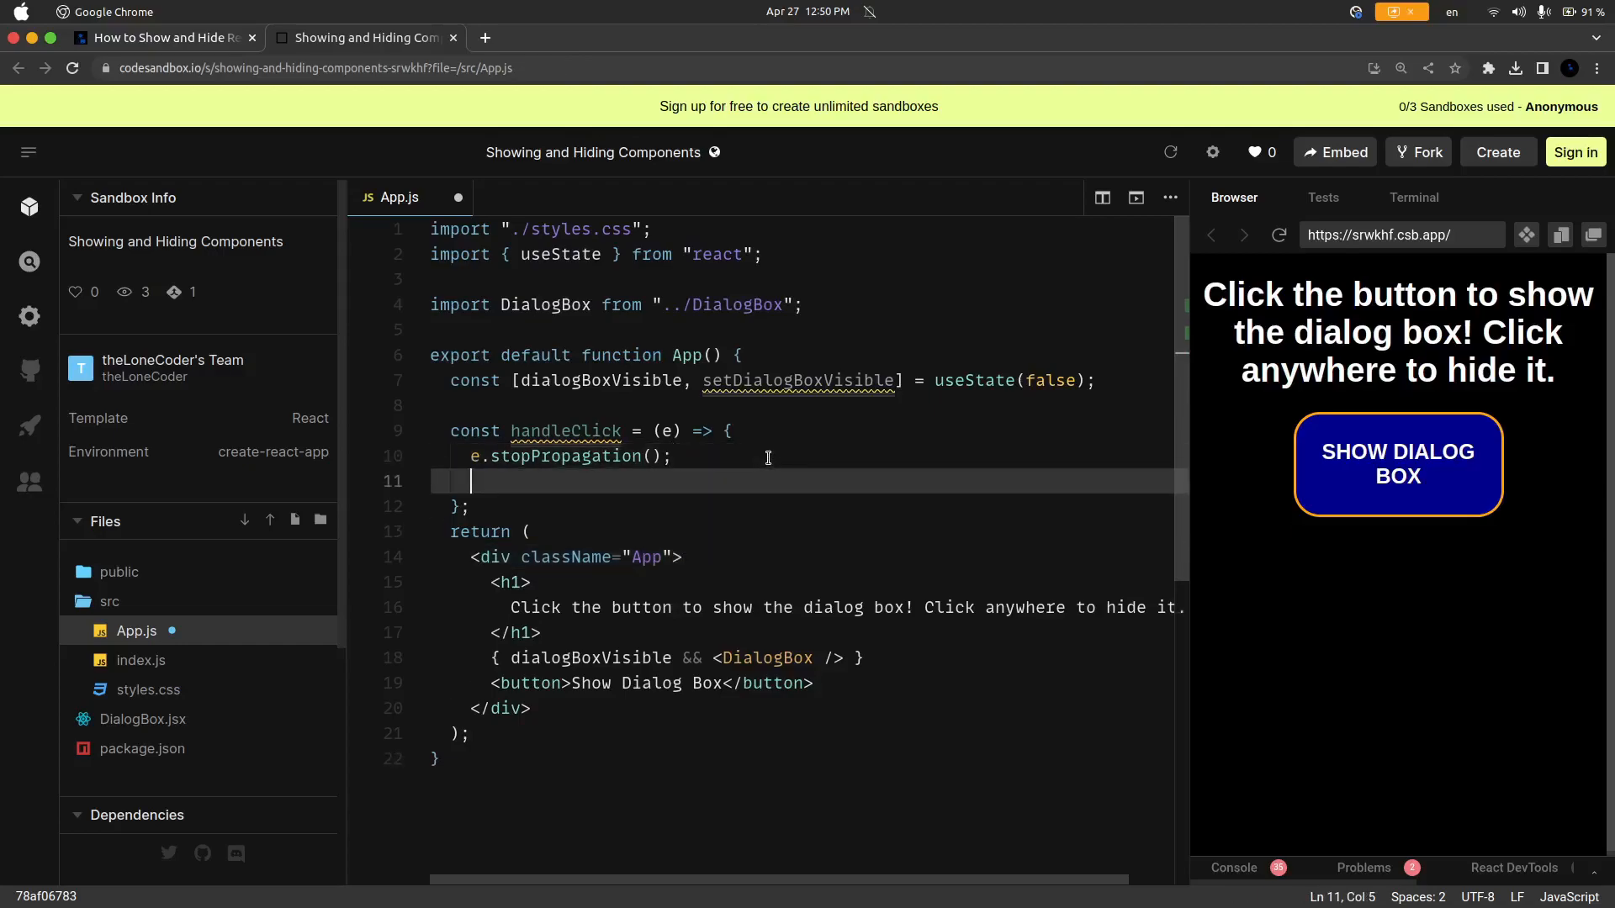
# Step: Call setDialogBoxVisible(true) in handleClick and wire onClick={handleClick} on the button
pyautogui.write('setDialogBoxVisible')
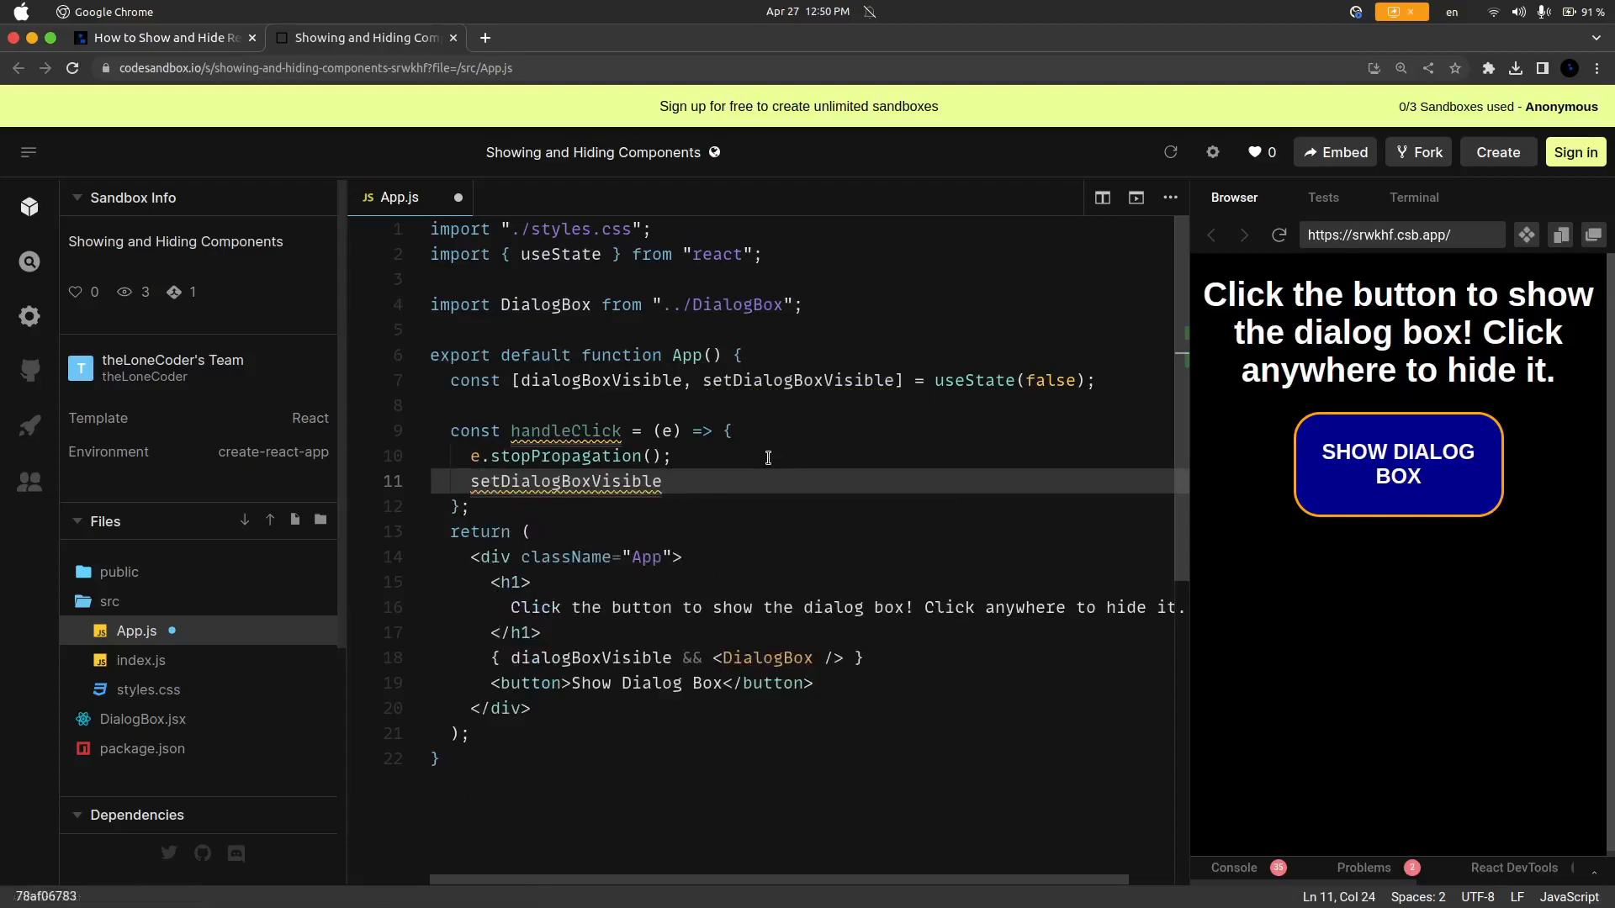
pyautogui.write('(true);')
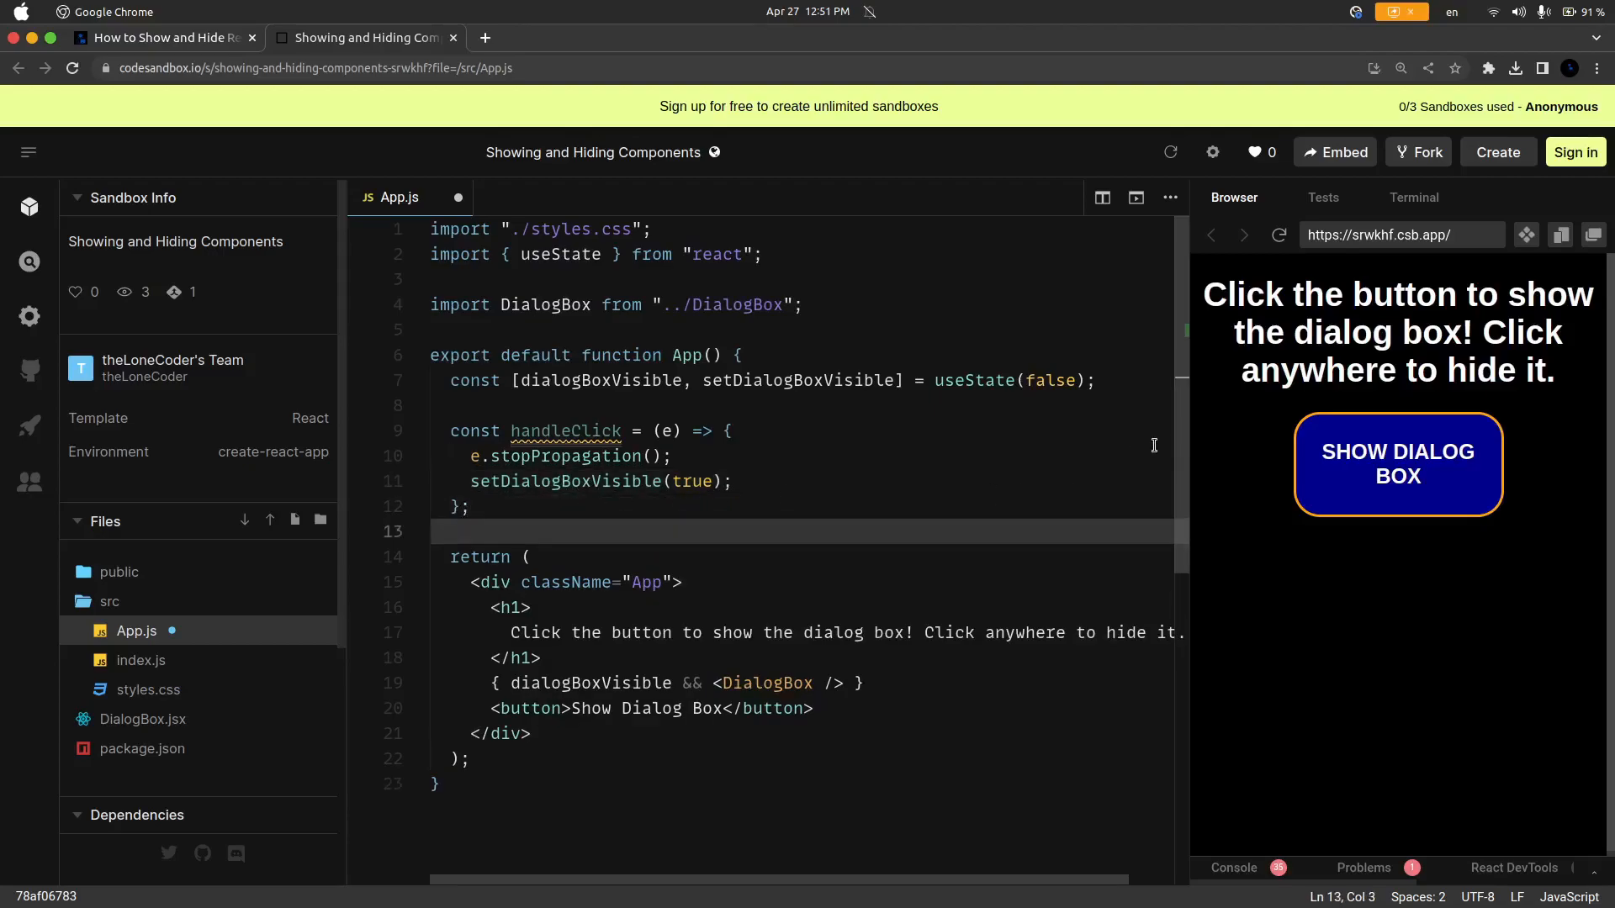
pyautogui.click(570, 708)
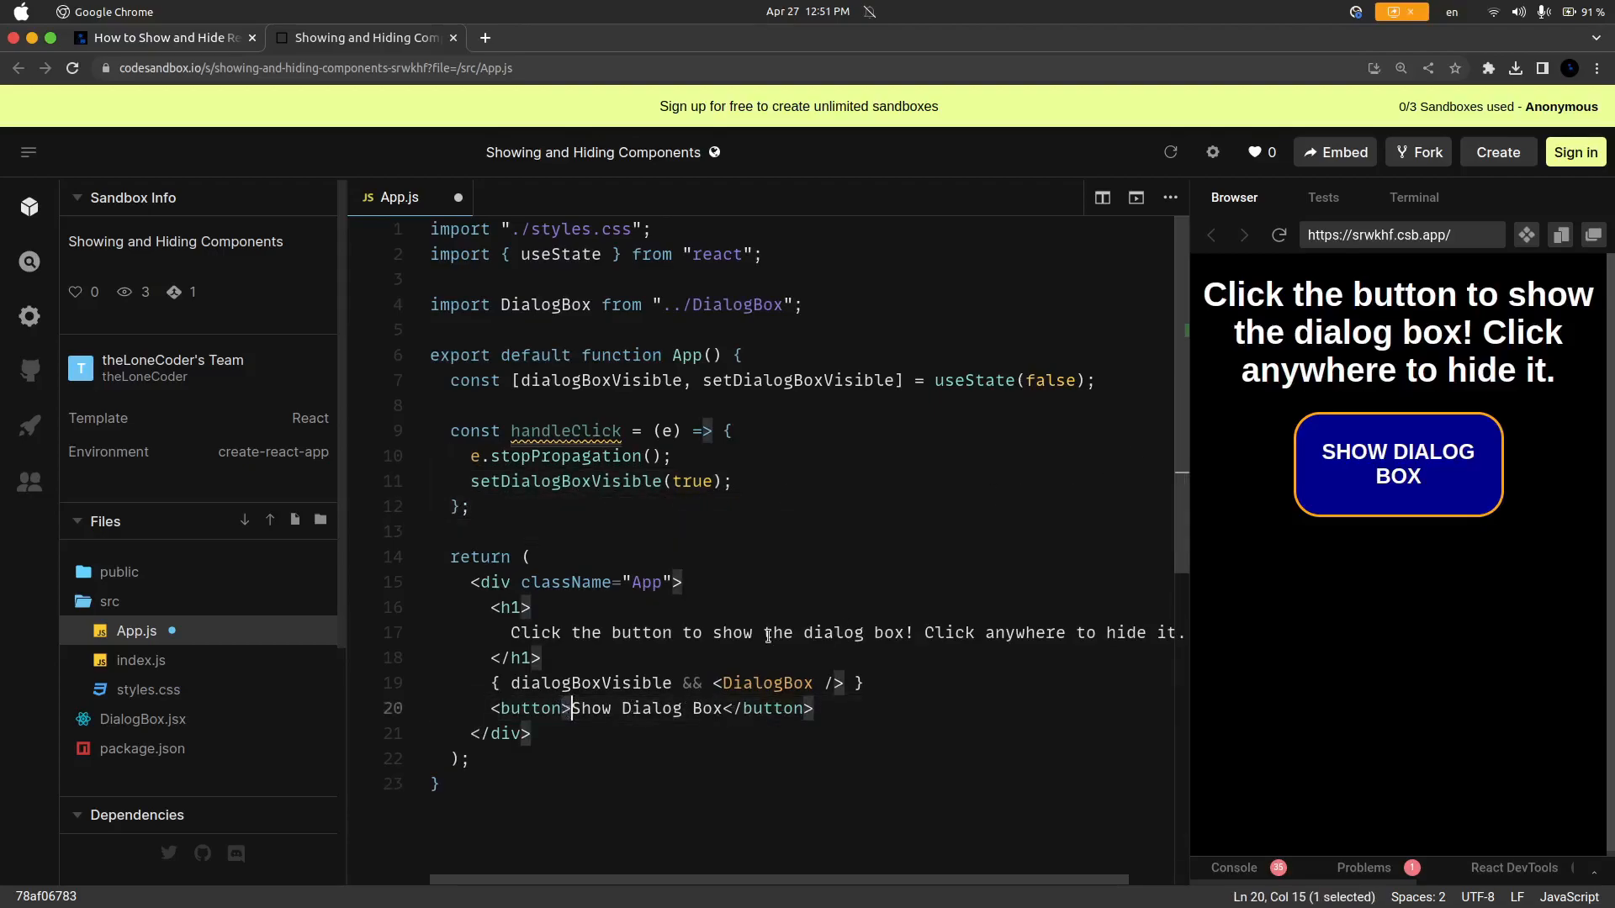
pyautogui.write('onClick={')
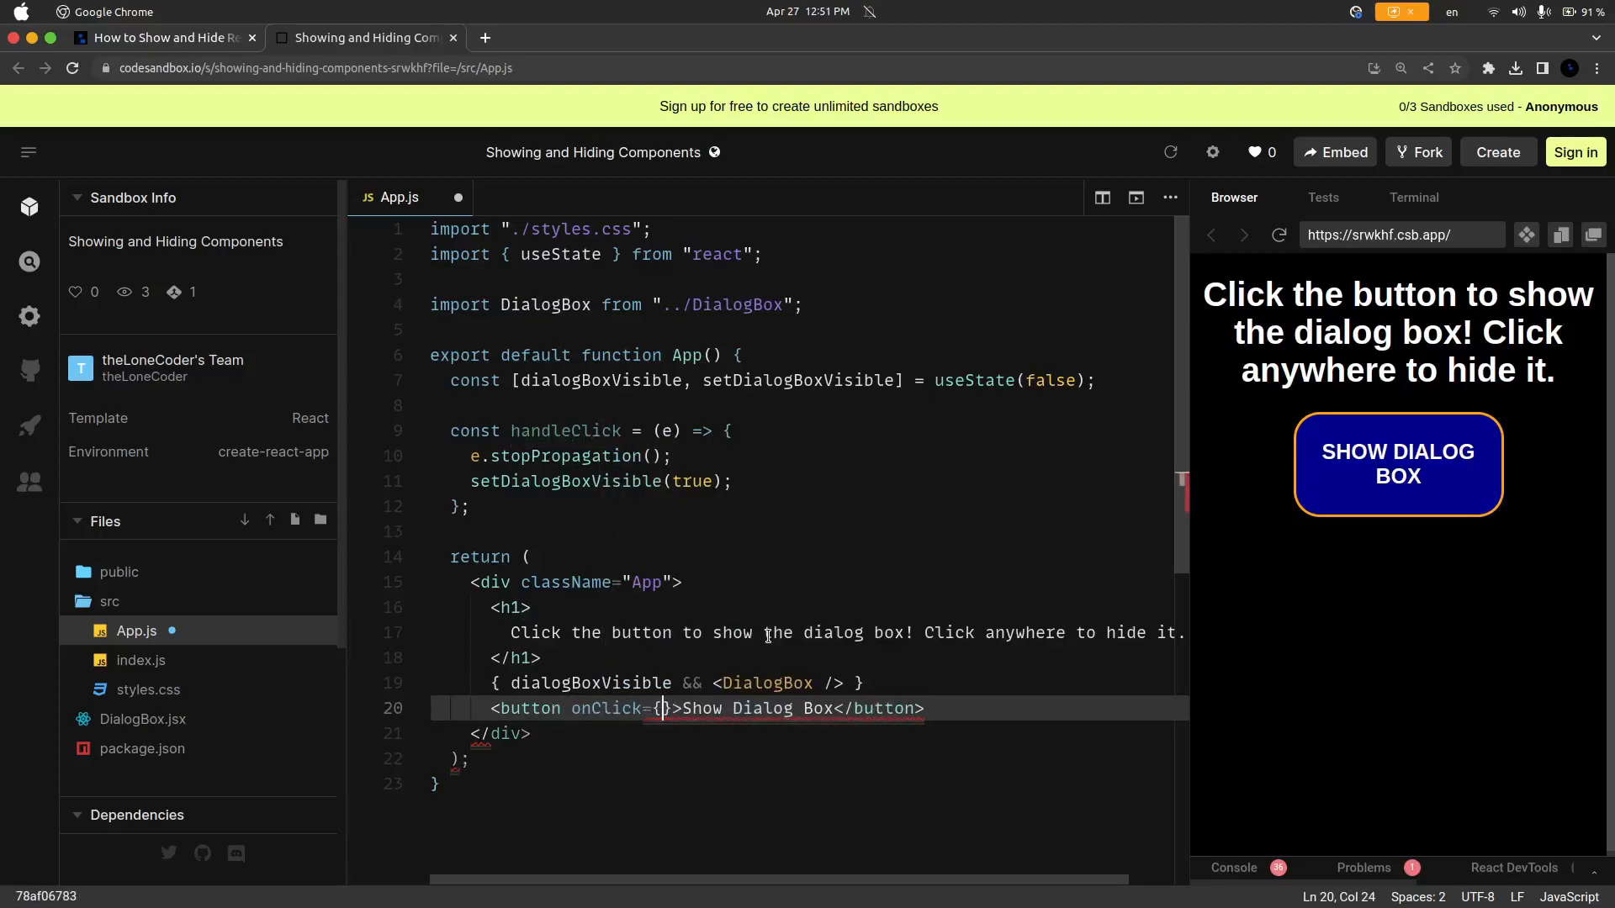
pyautogui.write('handleClick')
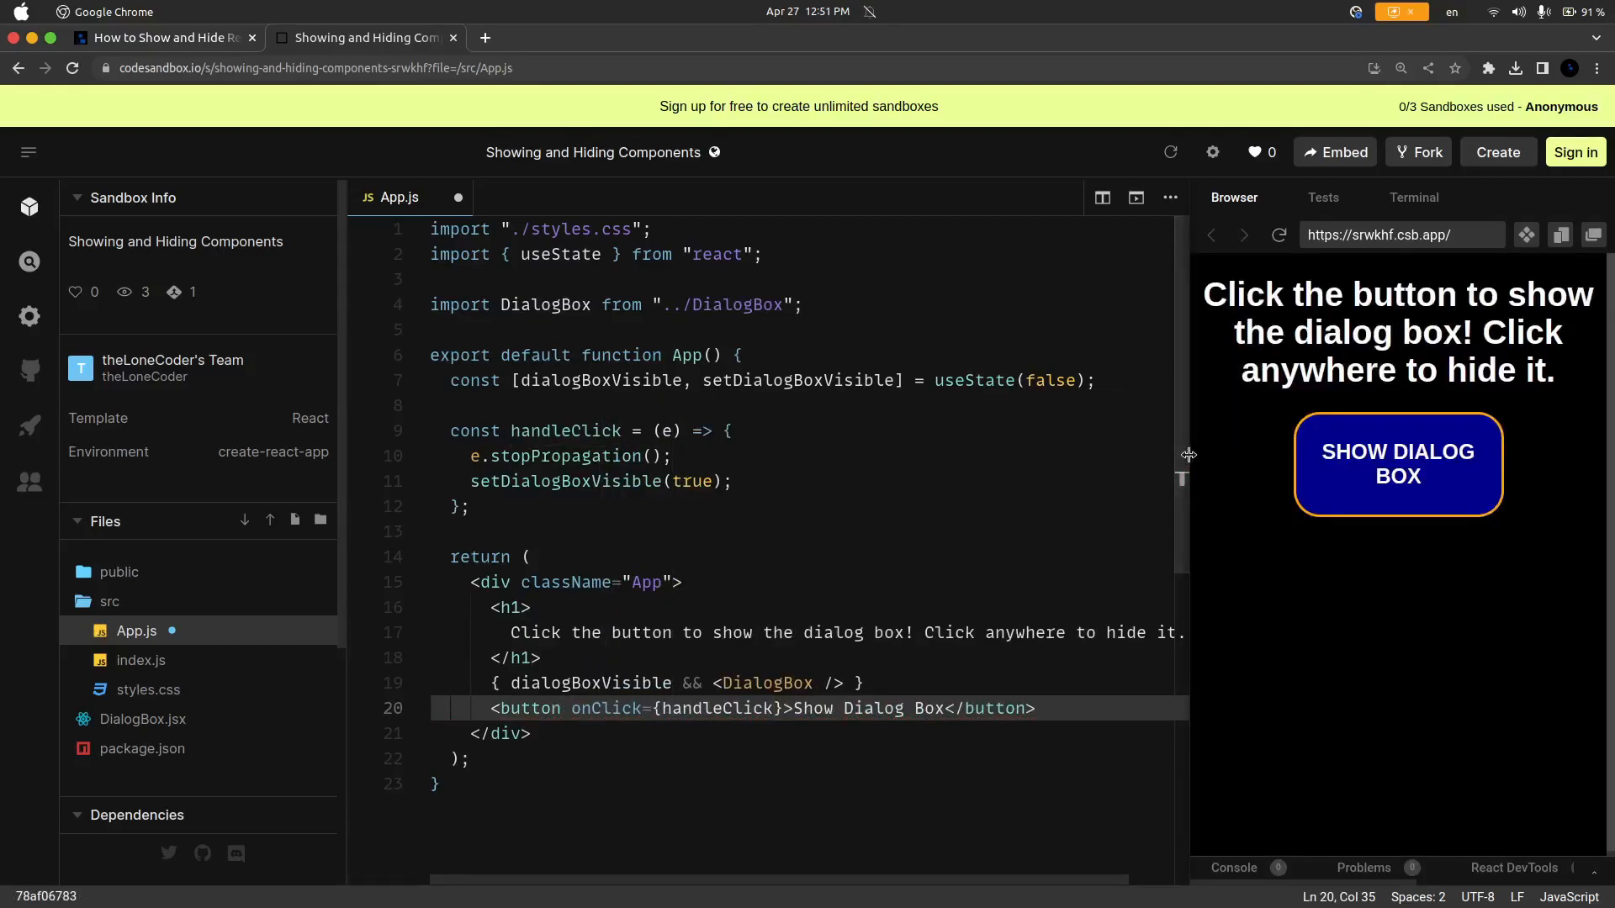
# Step: Show the dialog in the preview and confirm clicks on it and the background don't hide it
pyautogui.click(1396, 464)
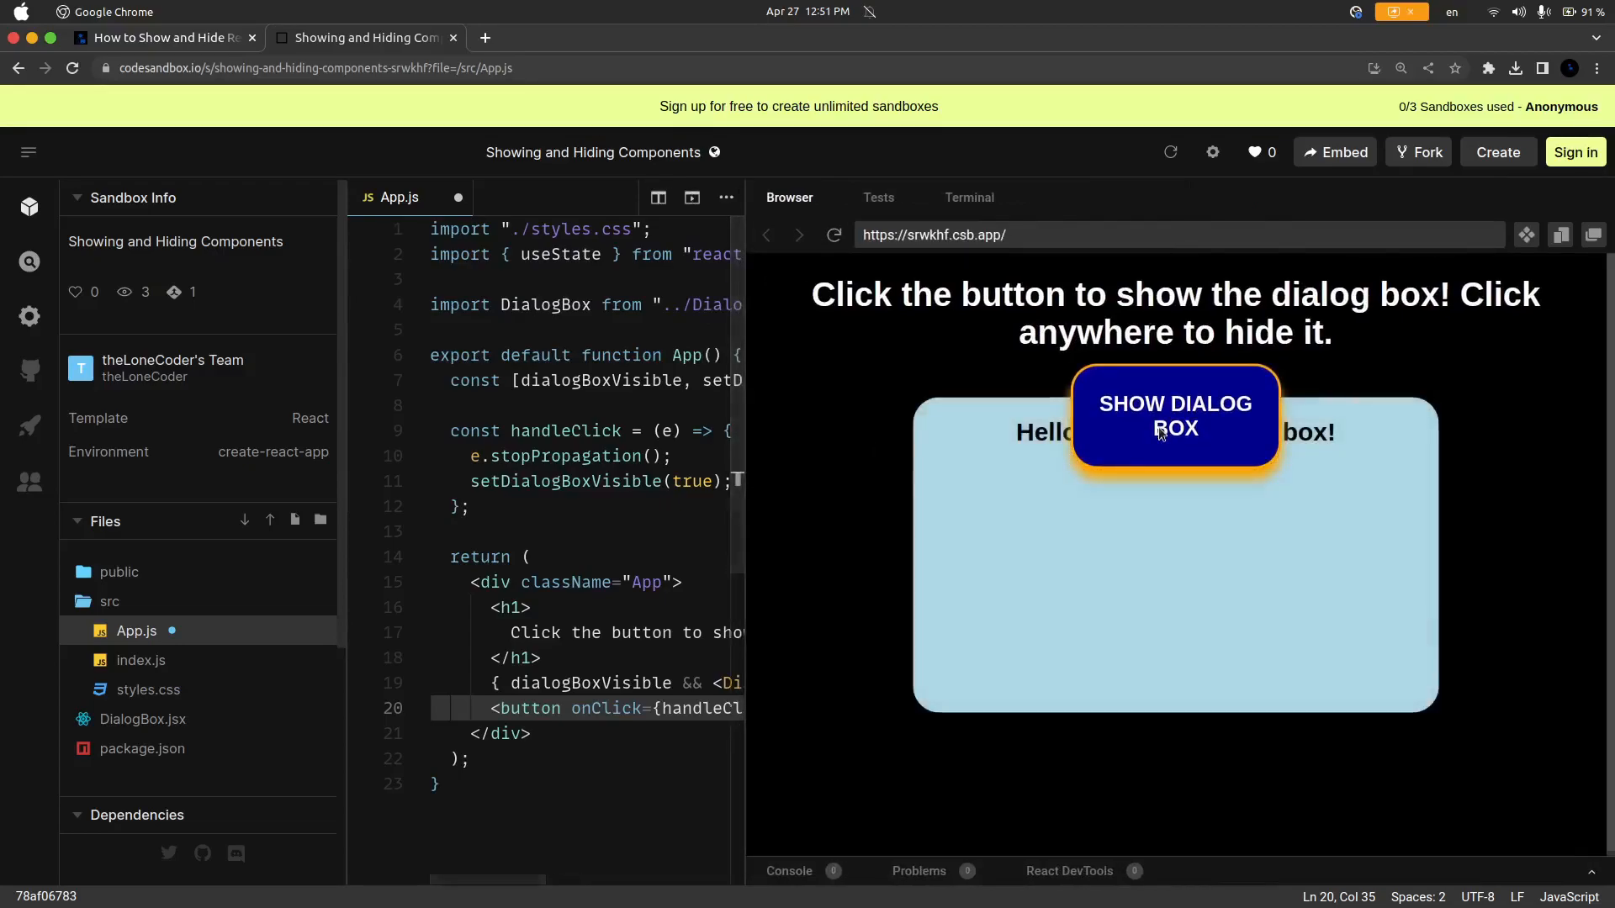
pyautogui.click(1174, 415)
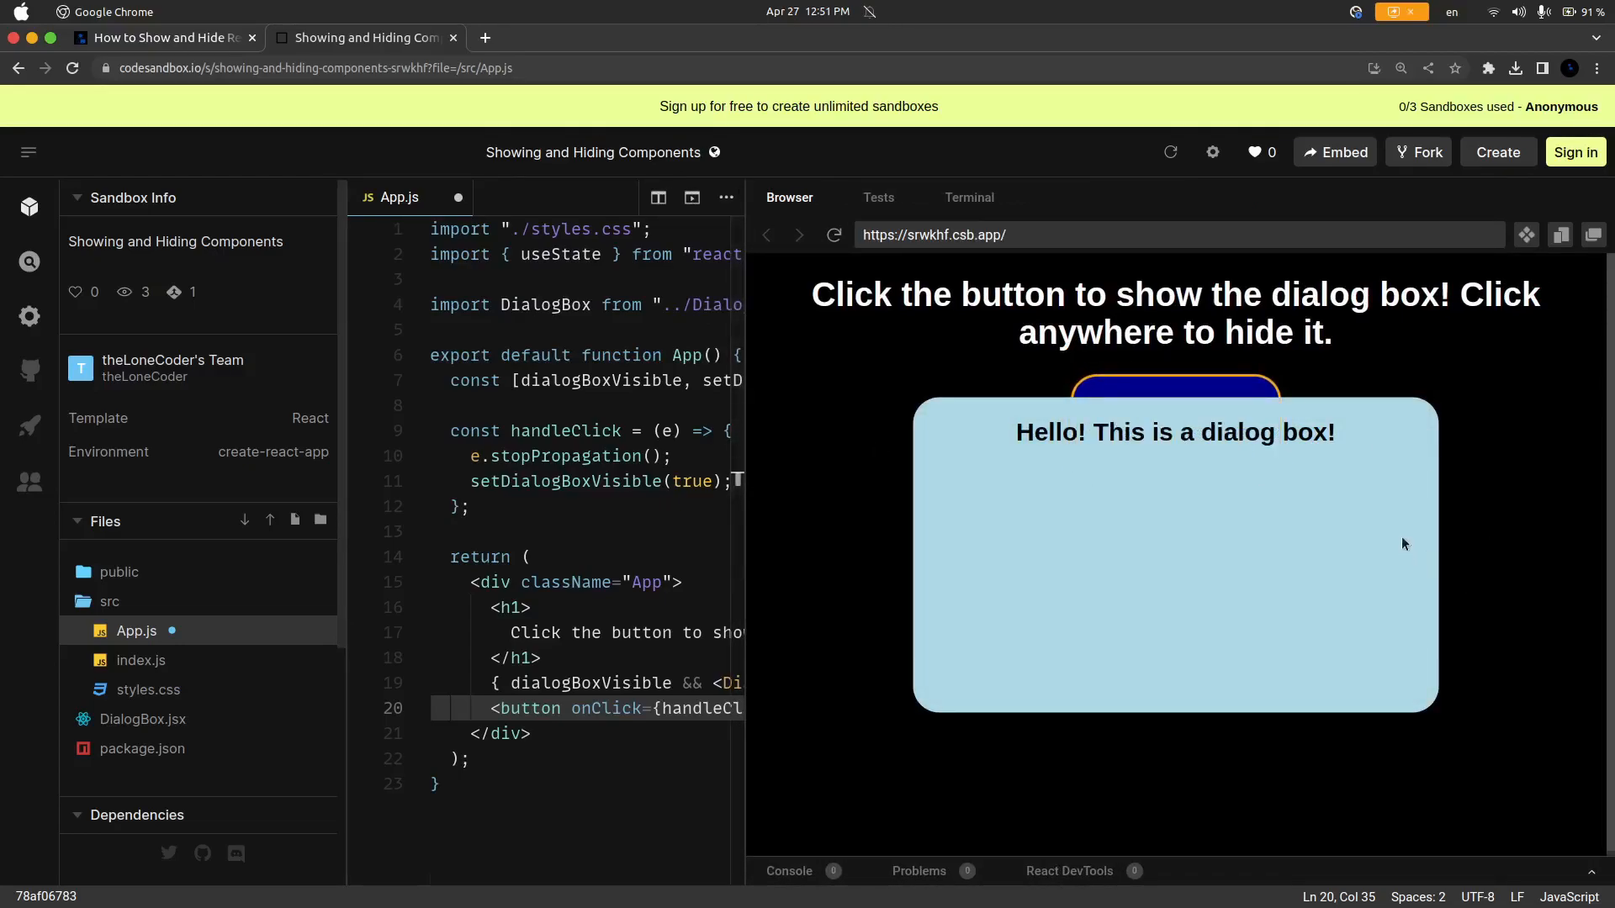
pyautogui.moveTo(1282, 607)
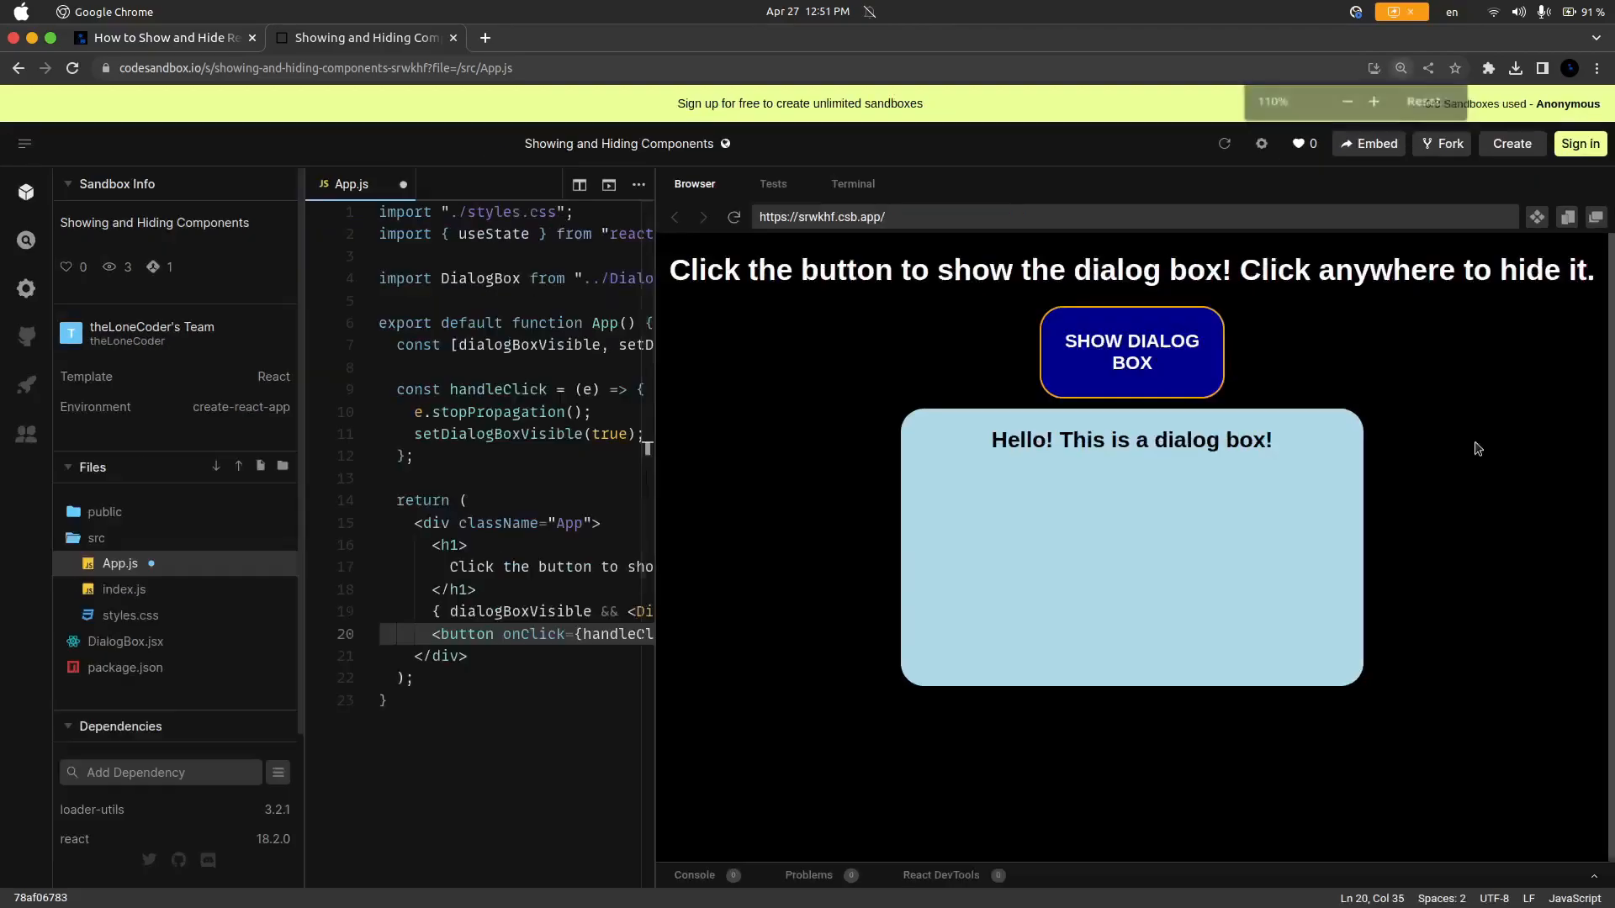
pyautogui.click(1346, 103)
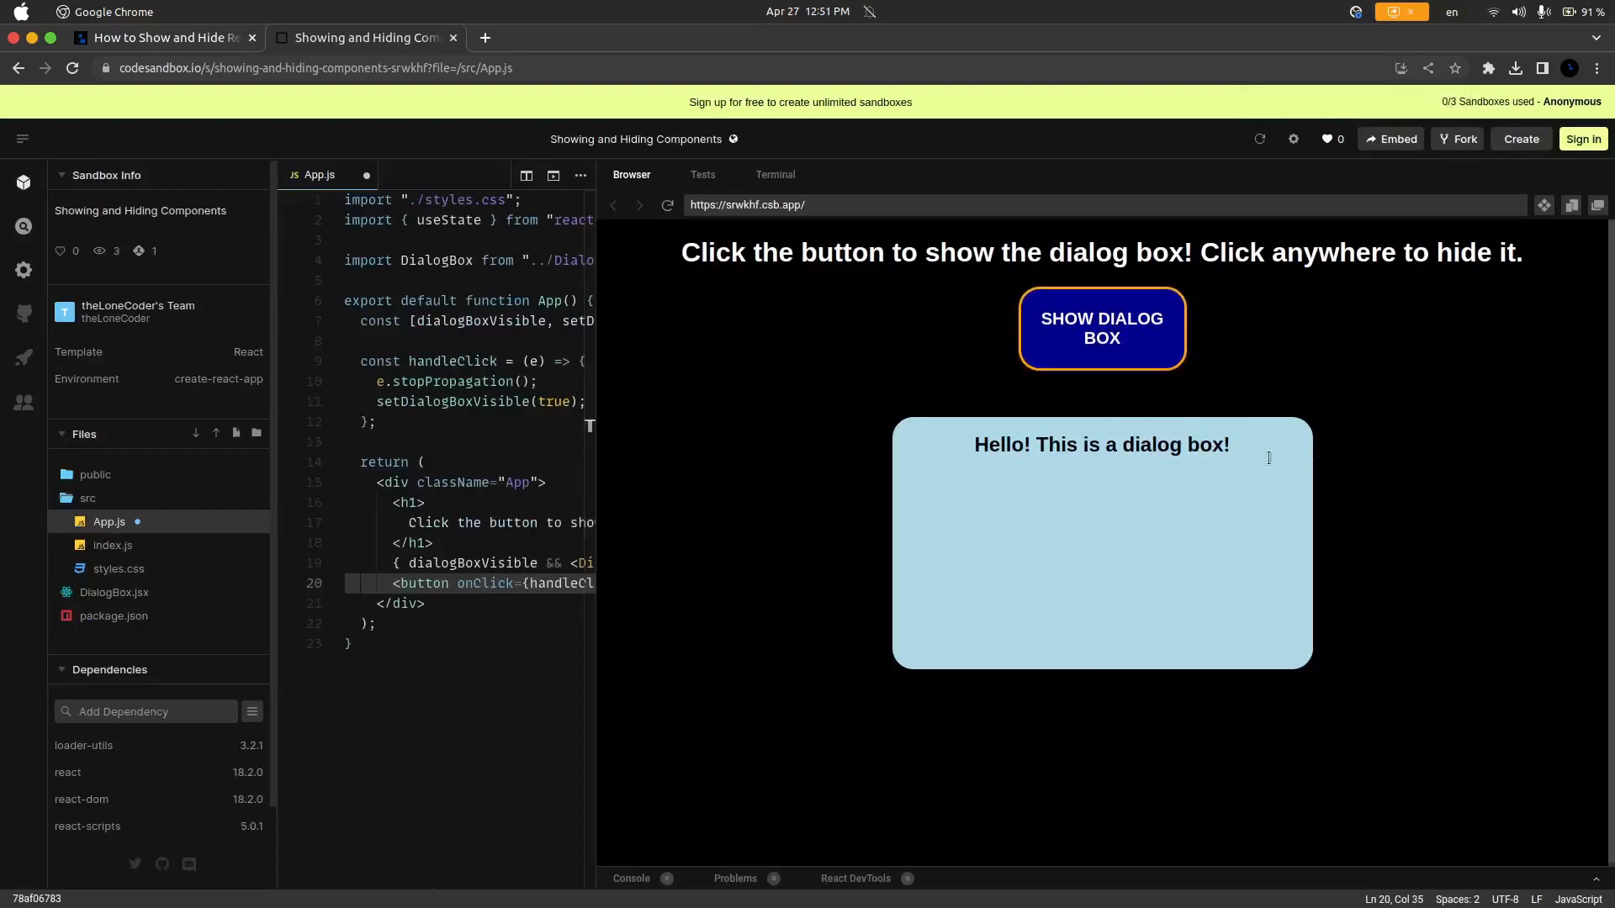
pyautogui.moveTo(658, 384)
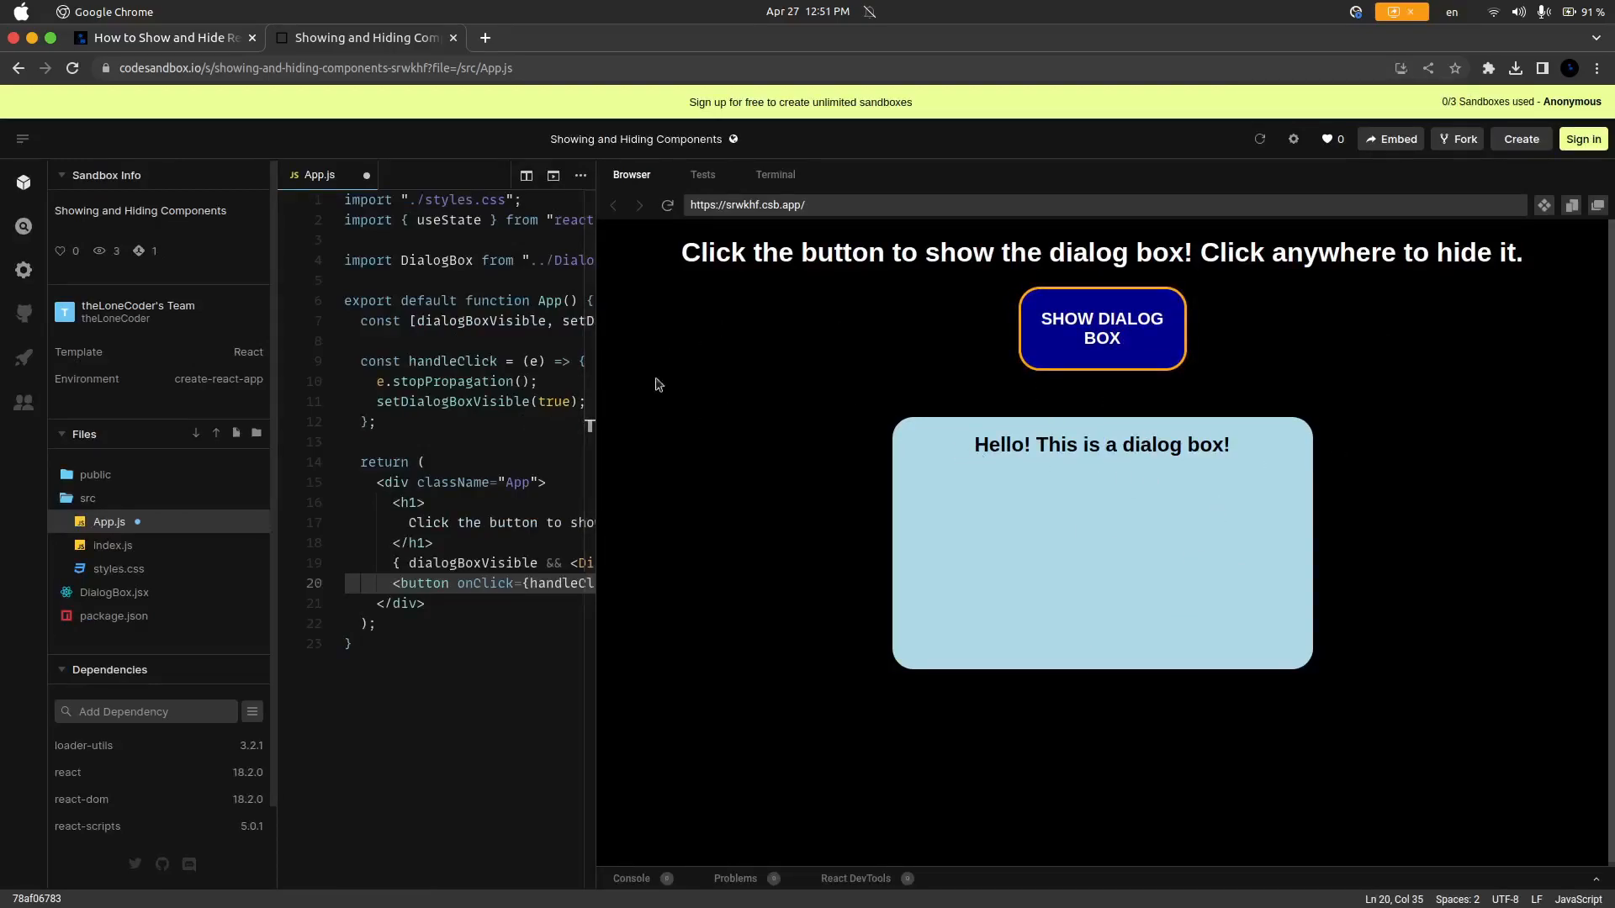
pyautogui.moveTo(593, 385)
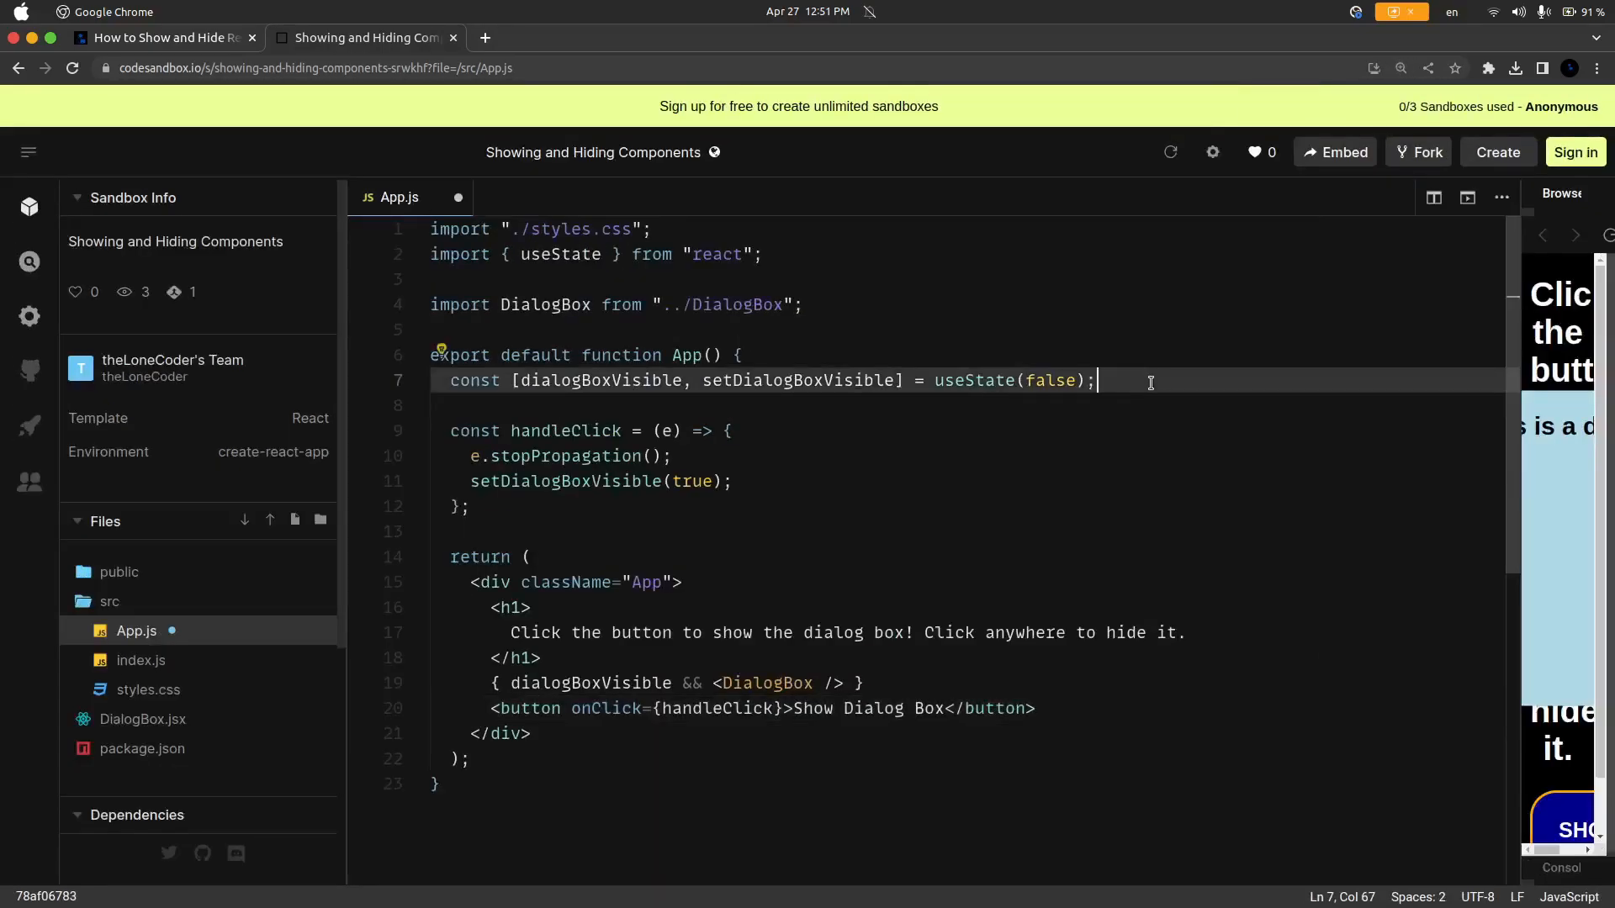
# Step: Define handleContainerClick calling setDialogBoxVisible(false)
pyautogui.write('const')
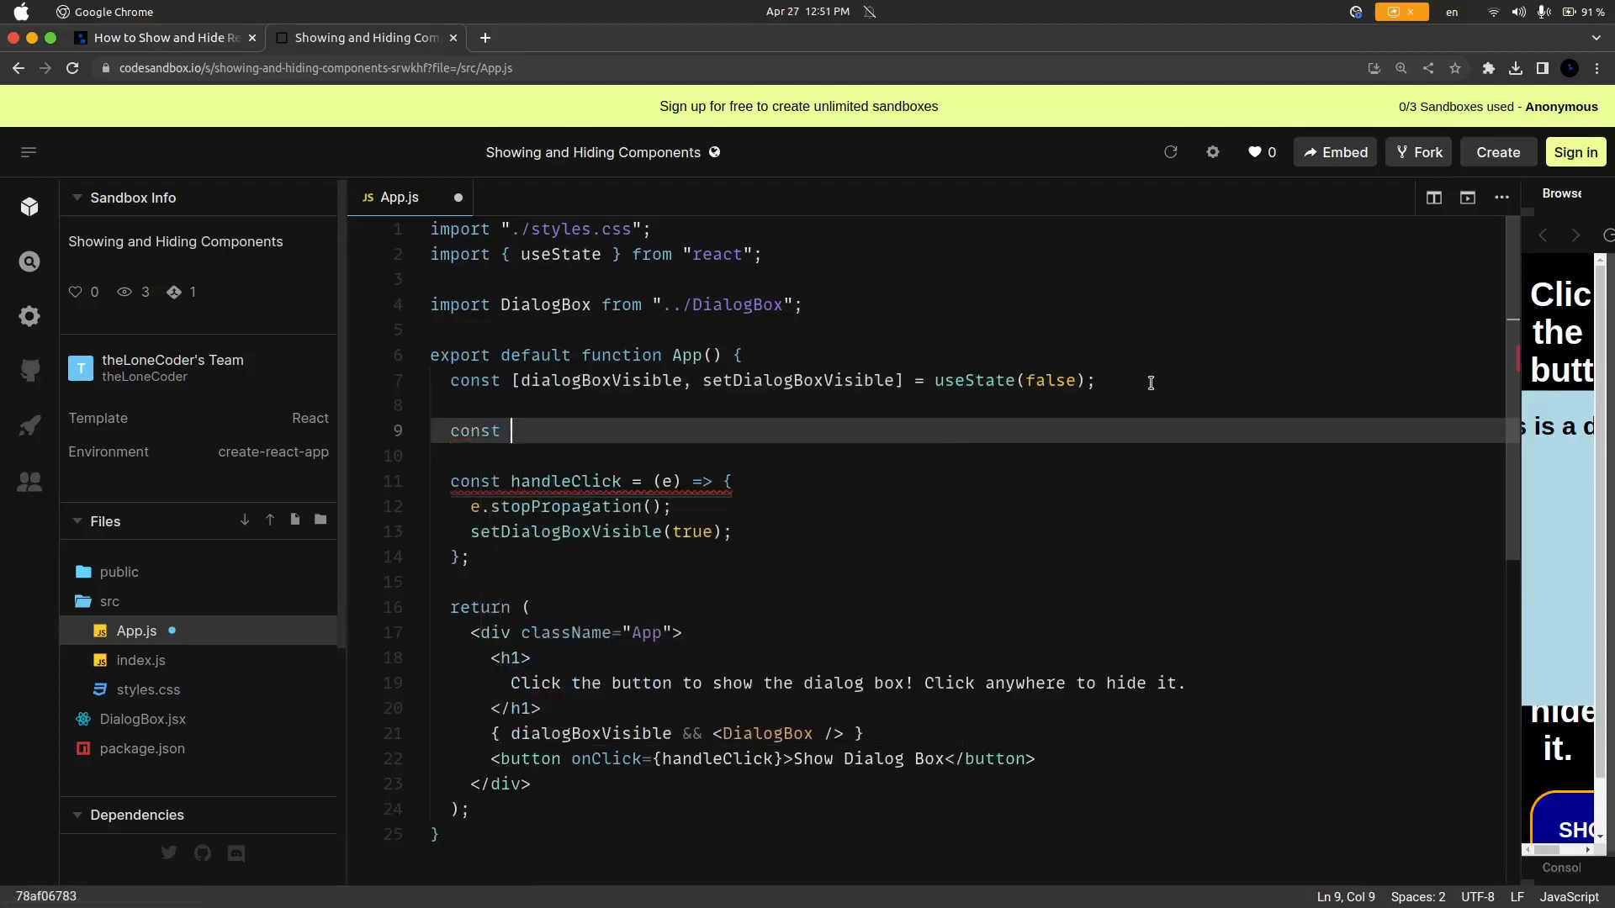
pyautogui.write('handleCo')
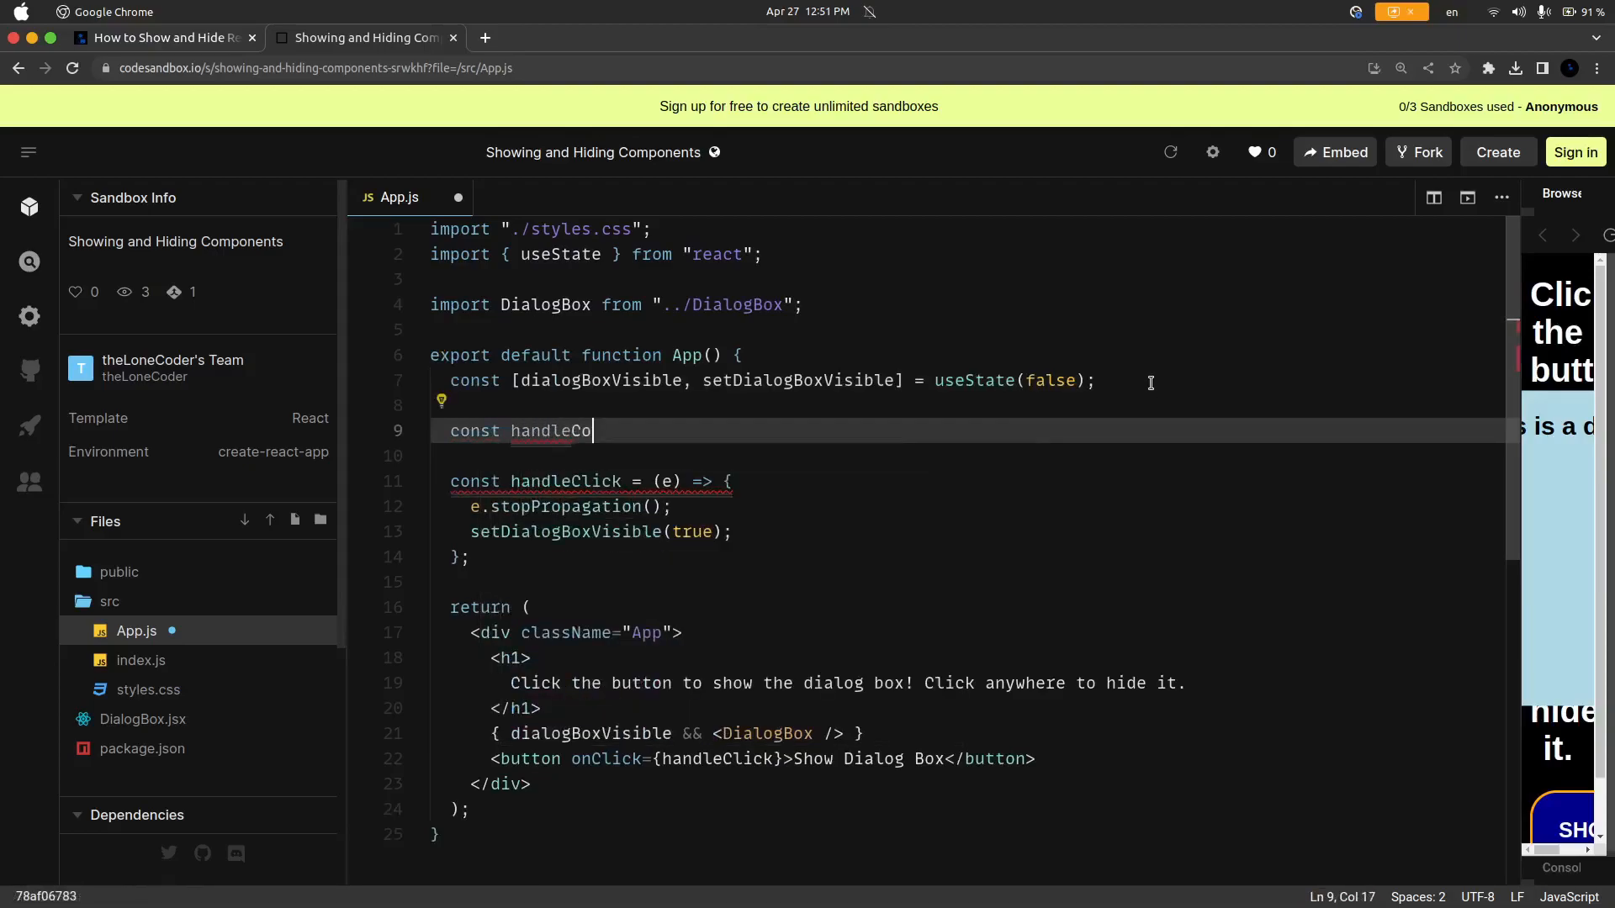
pyautogui.write('ntainerClick = (')
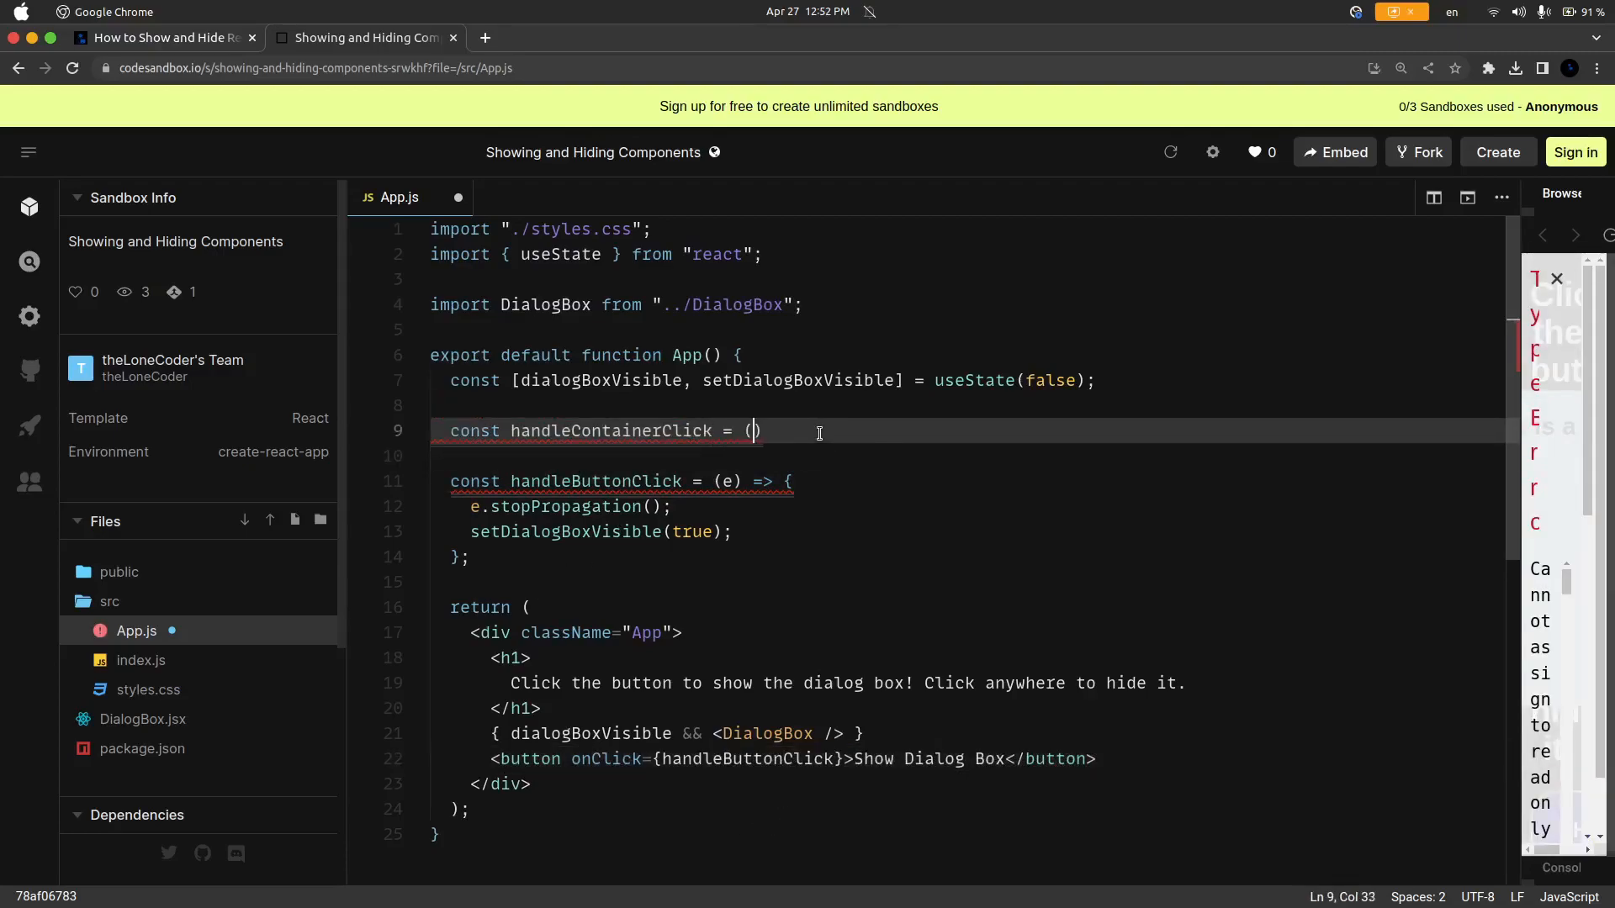
pyautogui.write(') => {')
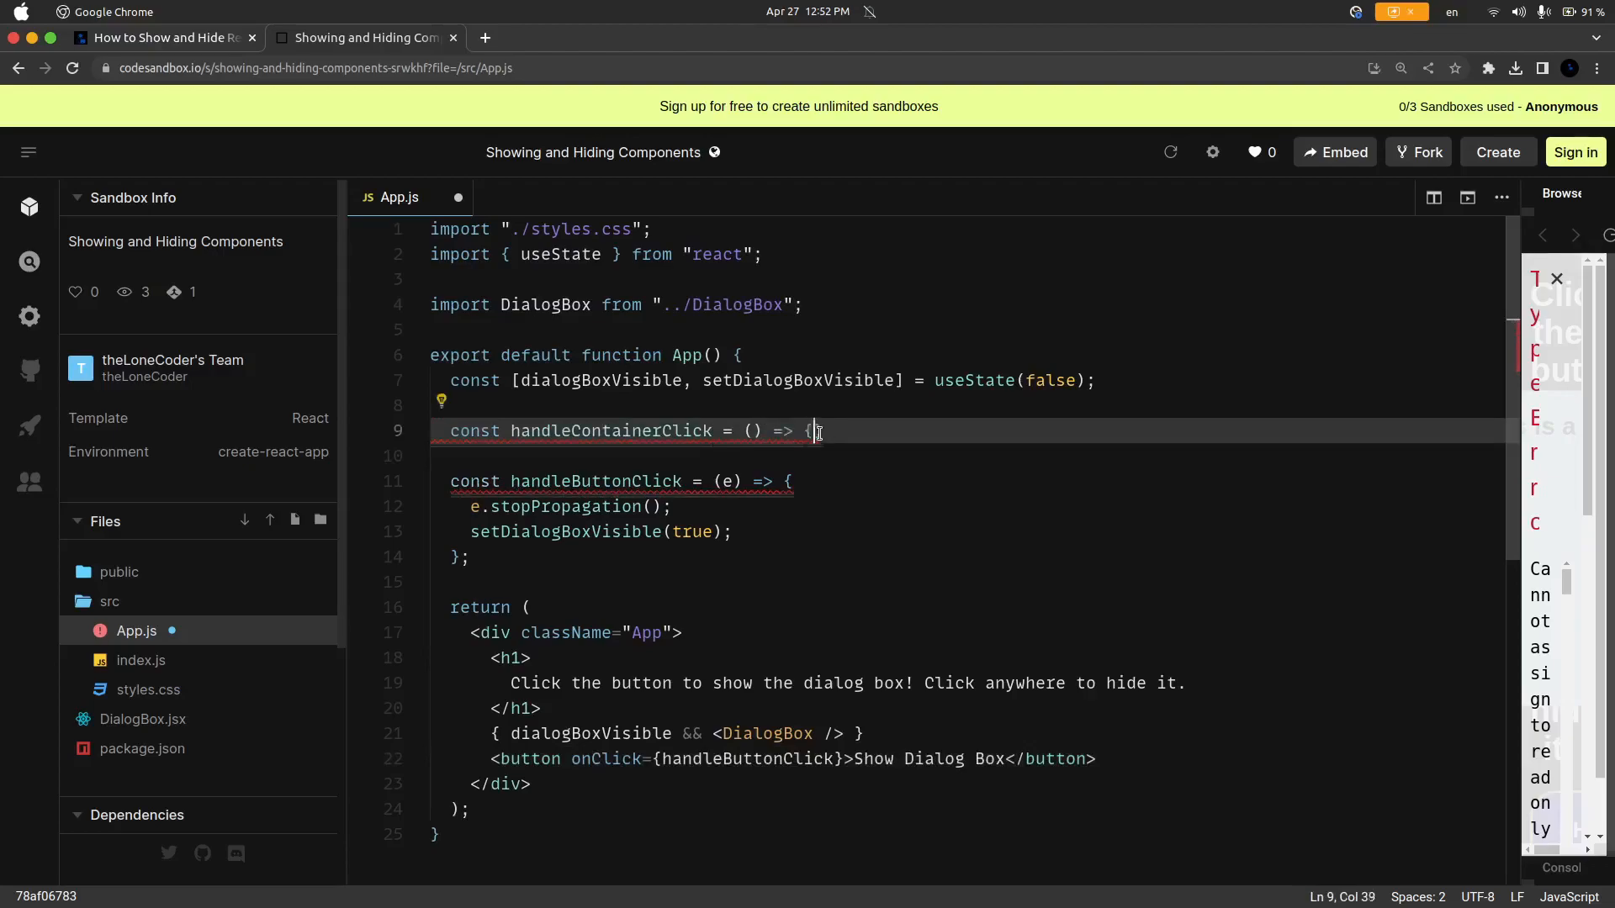
pyautogui.write('}')
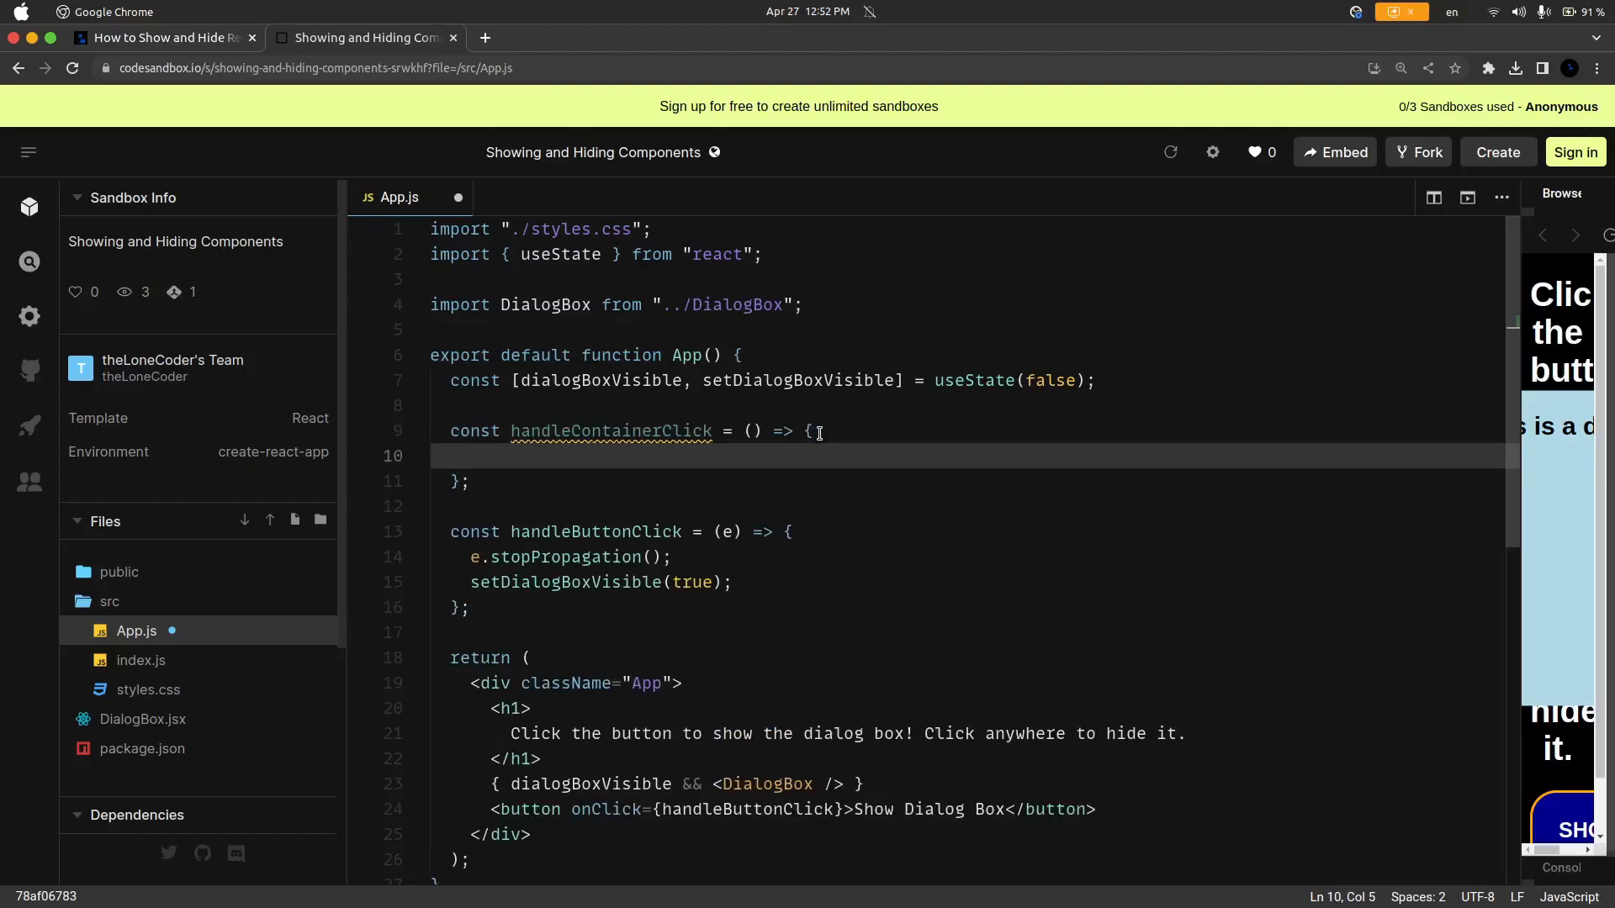
pyautogui.write('setDialogBoxVisible')
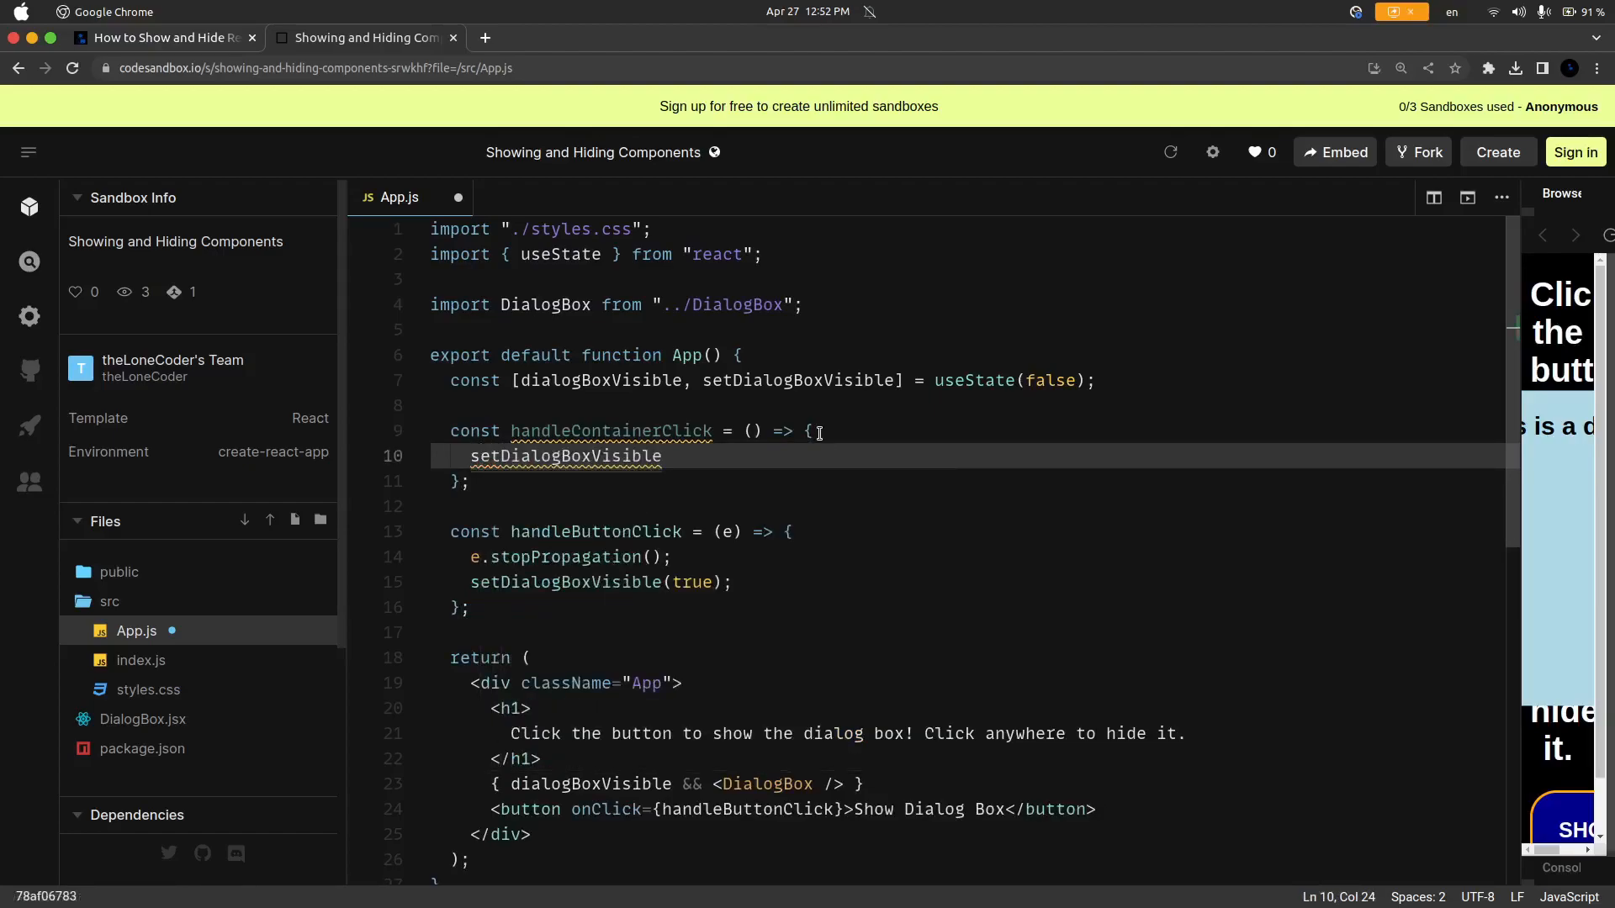
pyautogui.write('(false);')
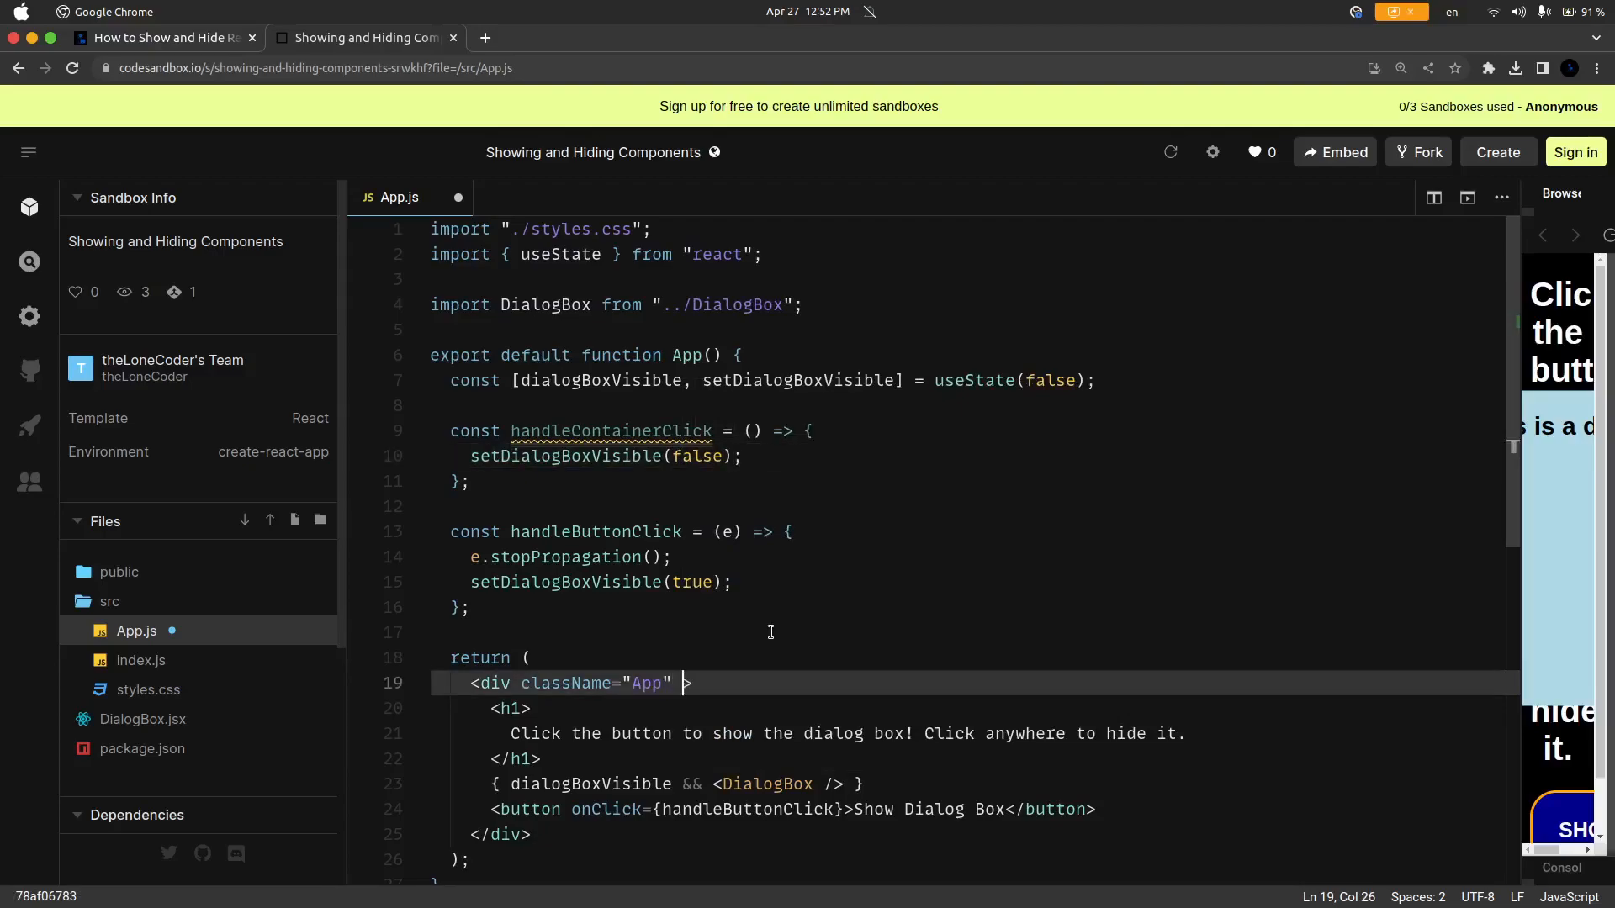
# Step: Attach onClick={handleContainerClick} to the App wrapper div
pyautogui.write('onClick')
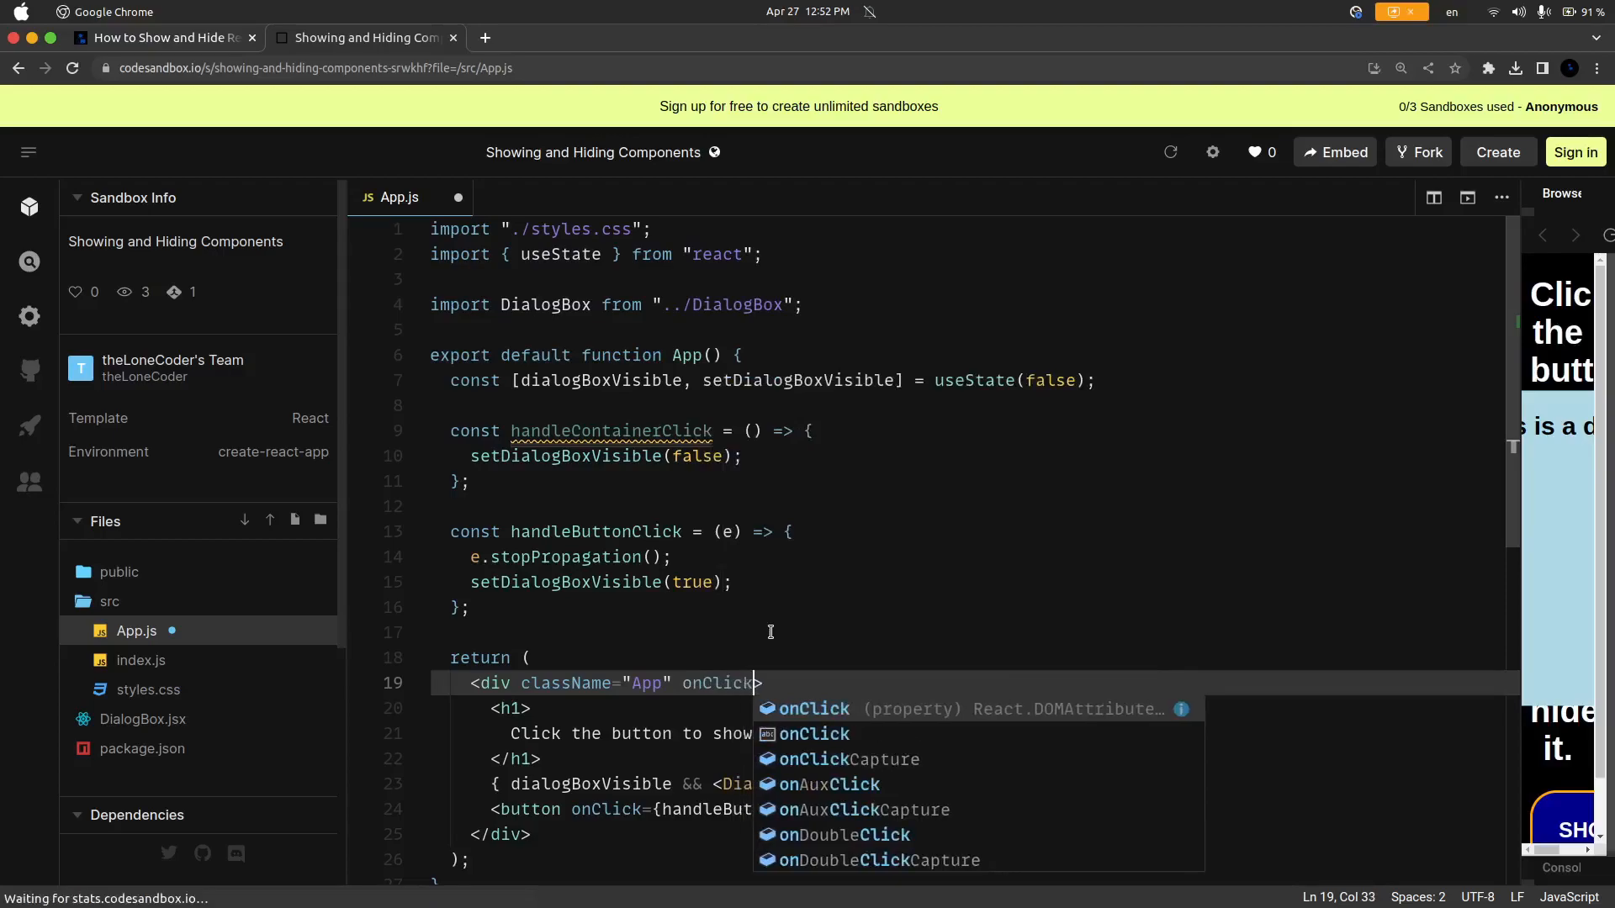
pyautogui.write('={hand')
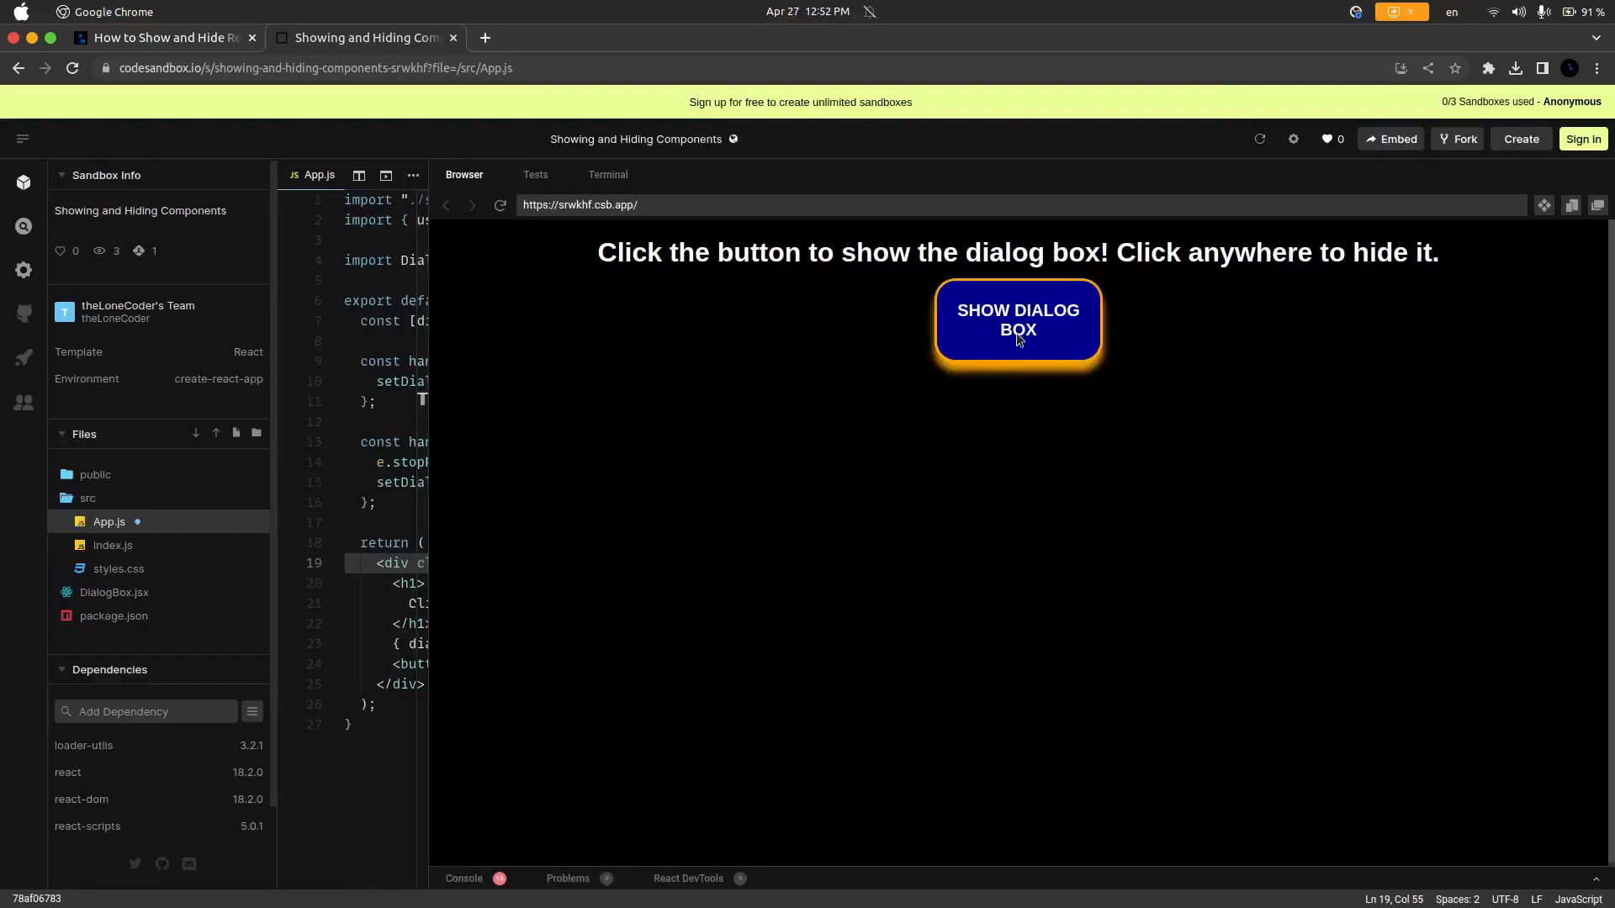
# Step: Show the dialog, hide it by clicking the background, then show it once more
pyautogui.click(1016, 320)
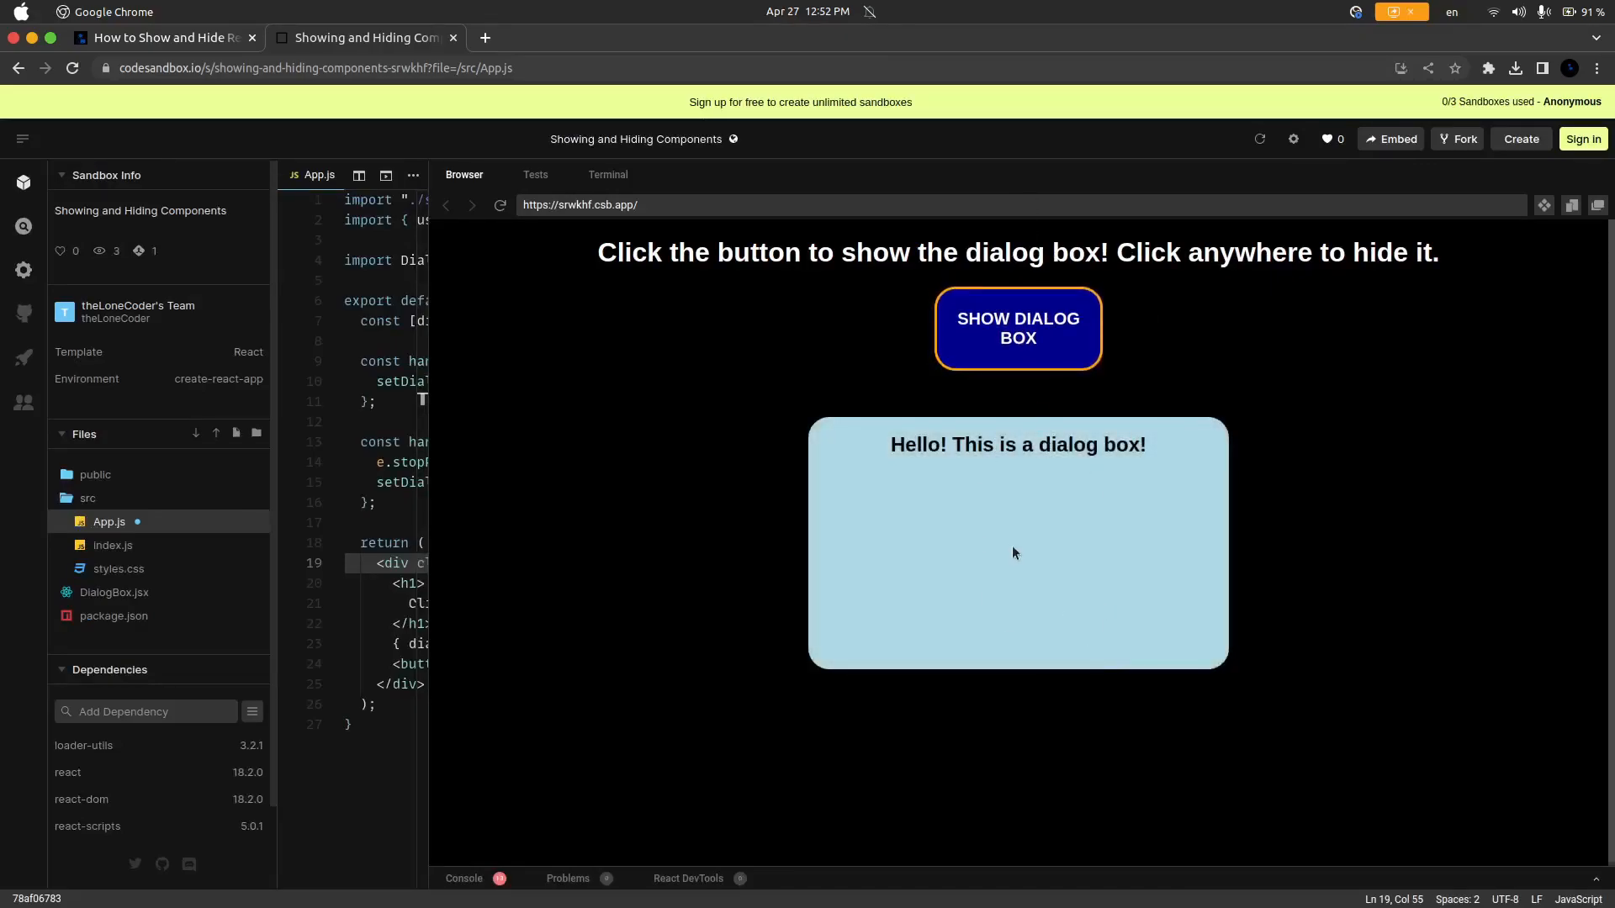
pyautogui.click(1016, 553)
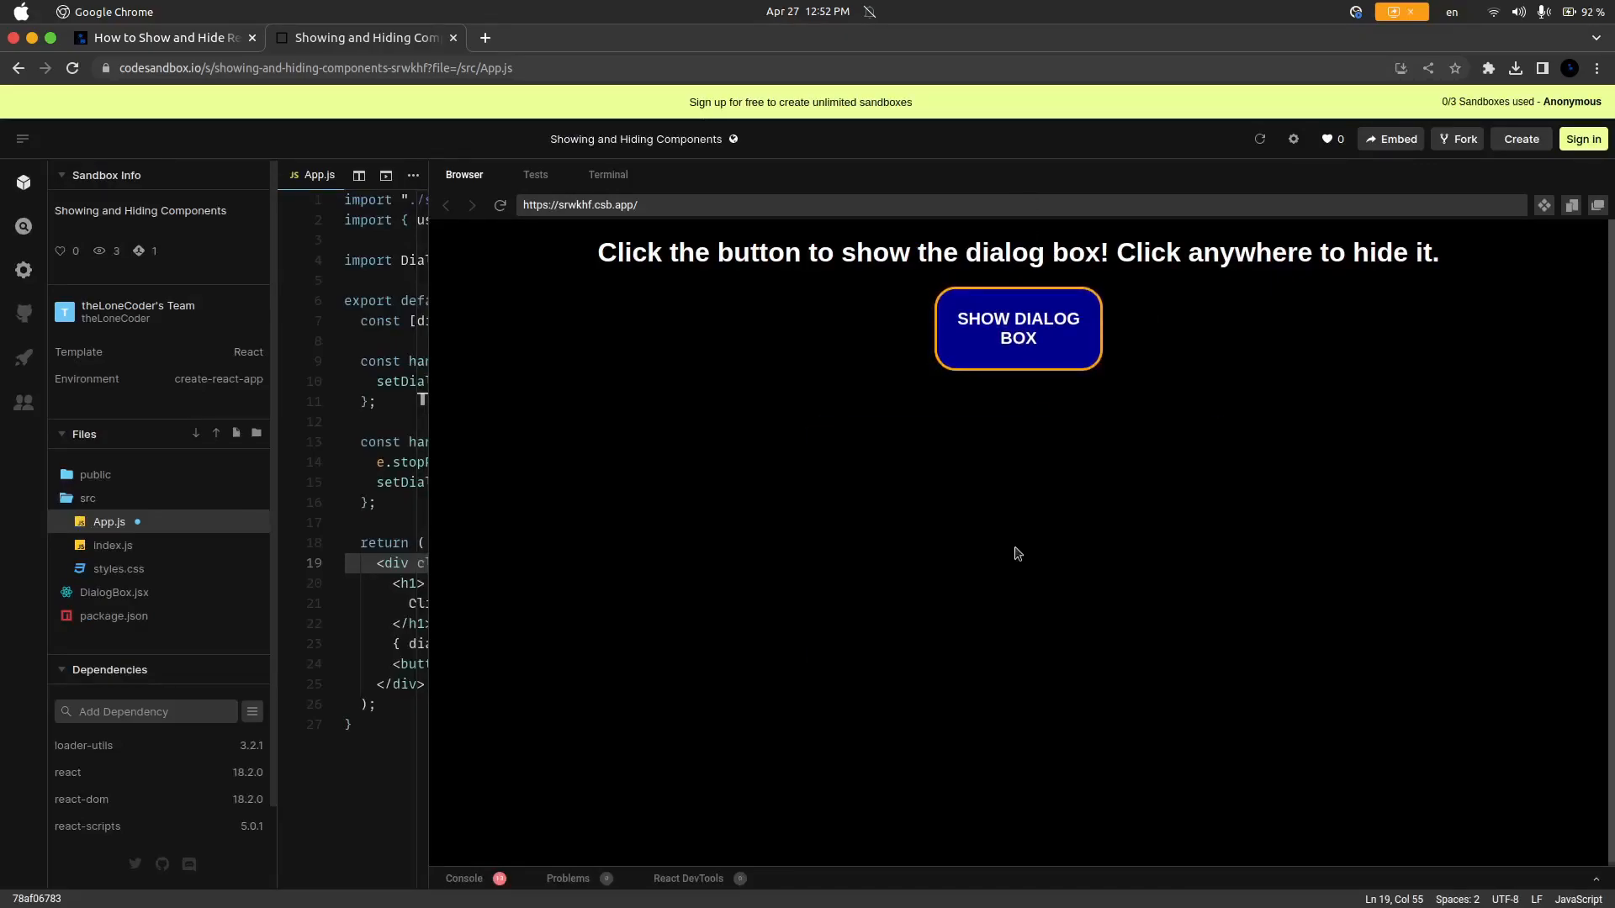
pyautogui.click(1016, 328)
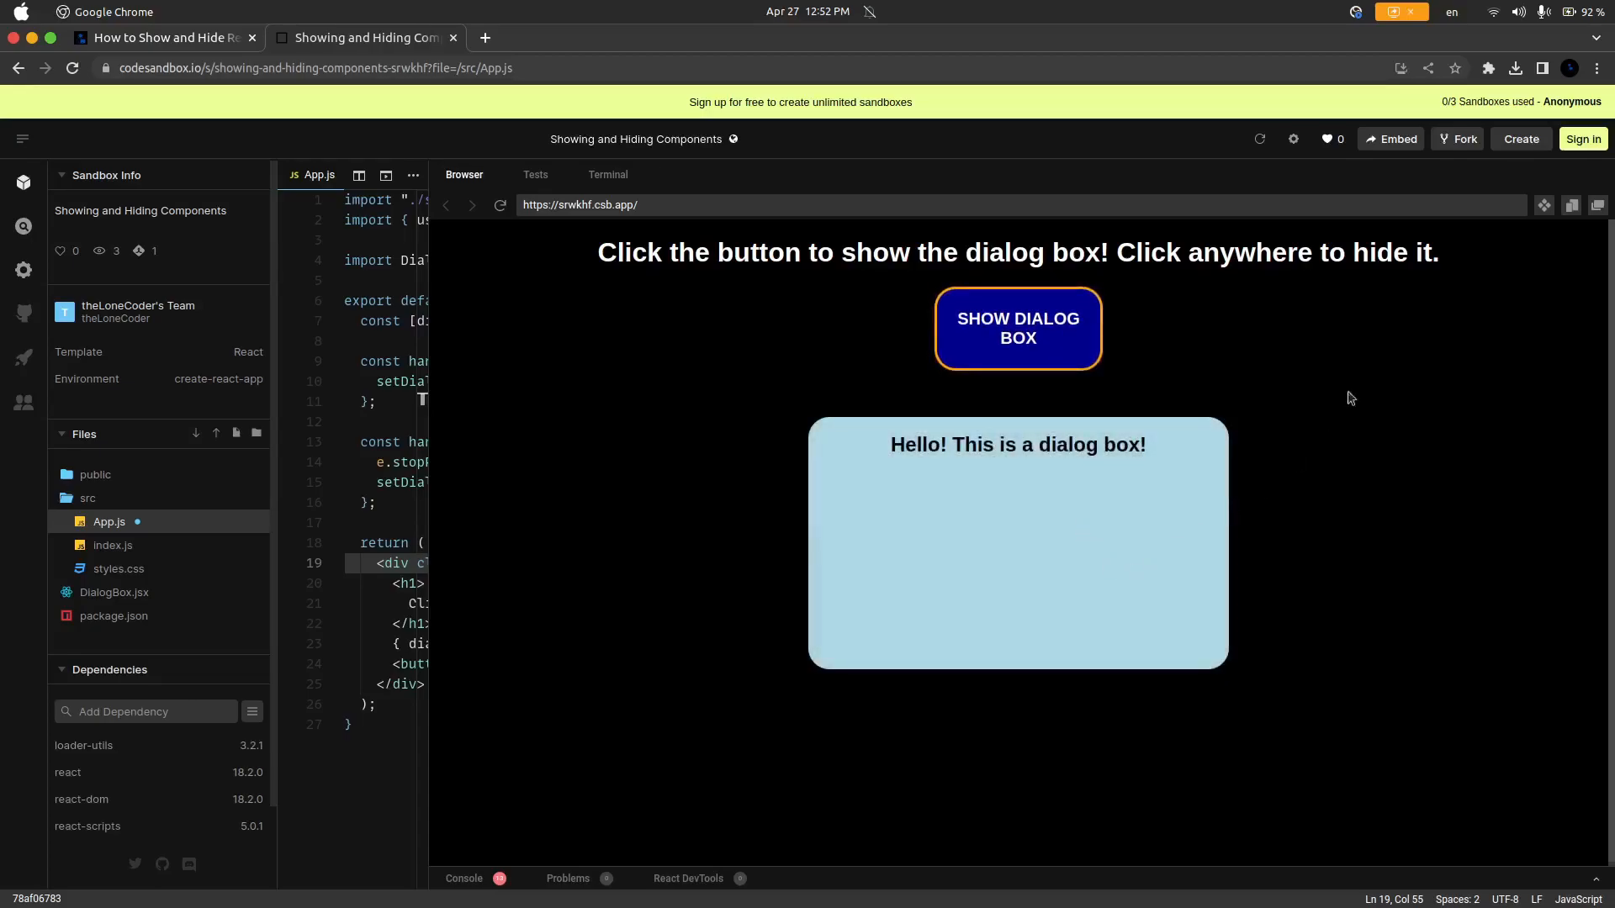
pyautogui.moveTo(852, 381)
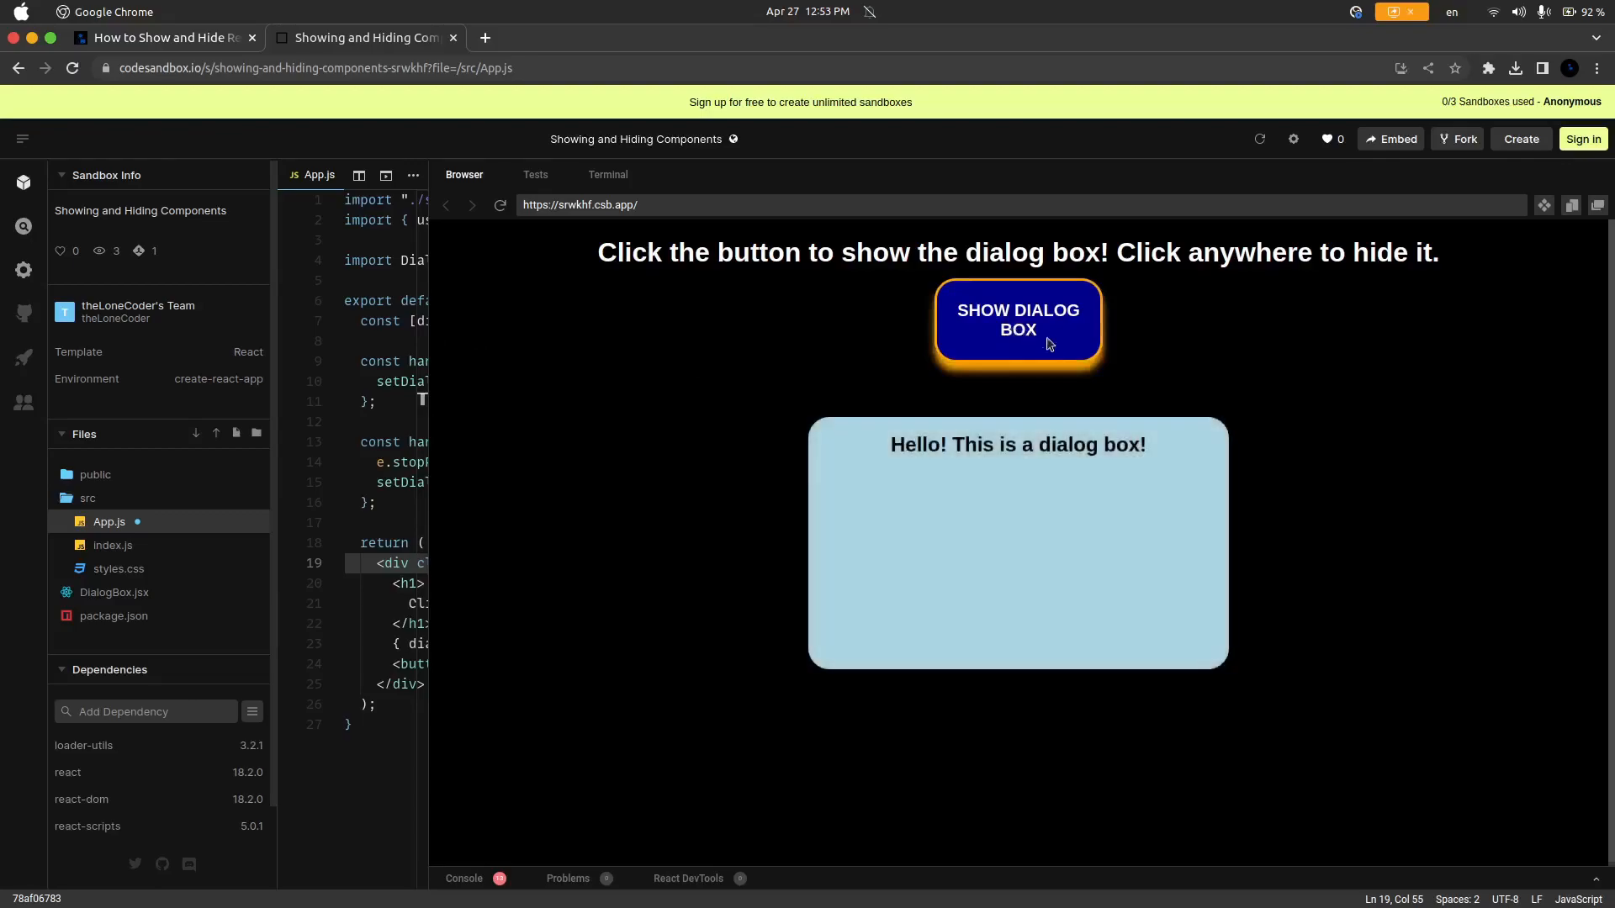
pyautogui.moveTo(653, 506)
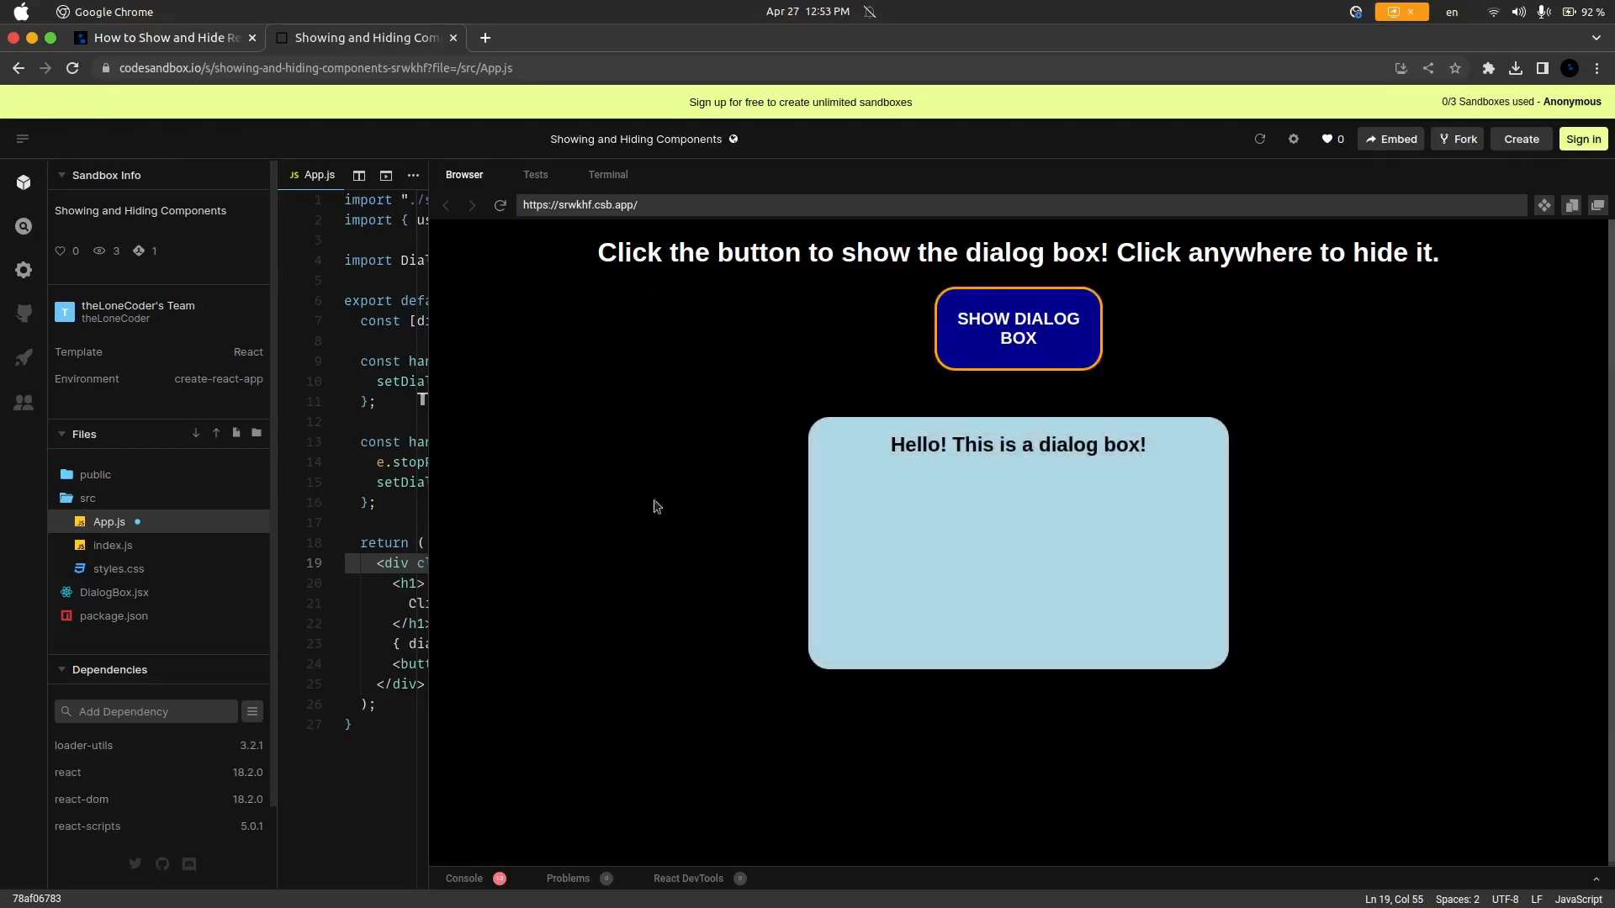
pyautogui.moveTo(175, 525)
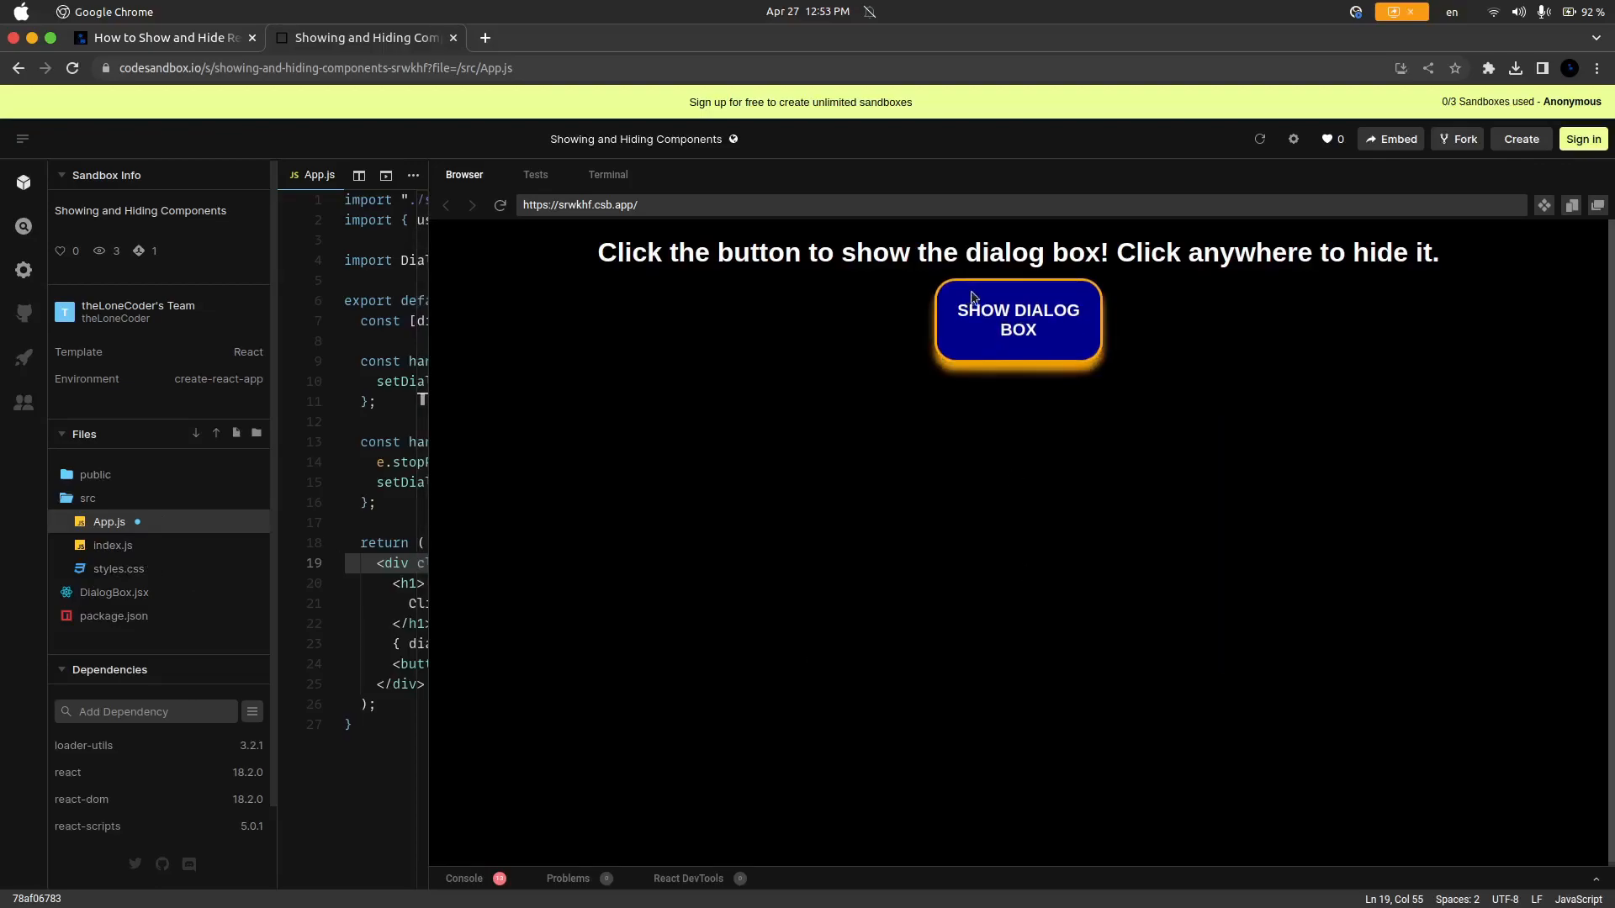
pyautogui.moveTo(1038, 534)
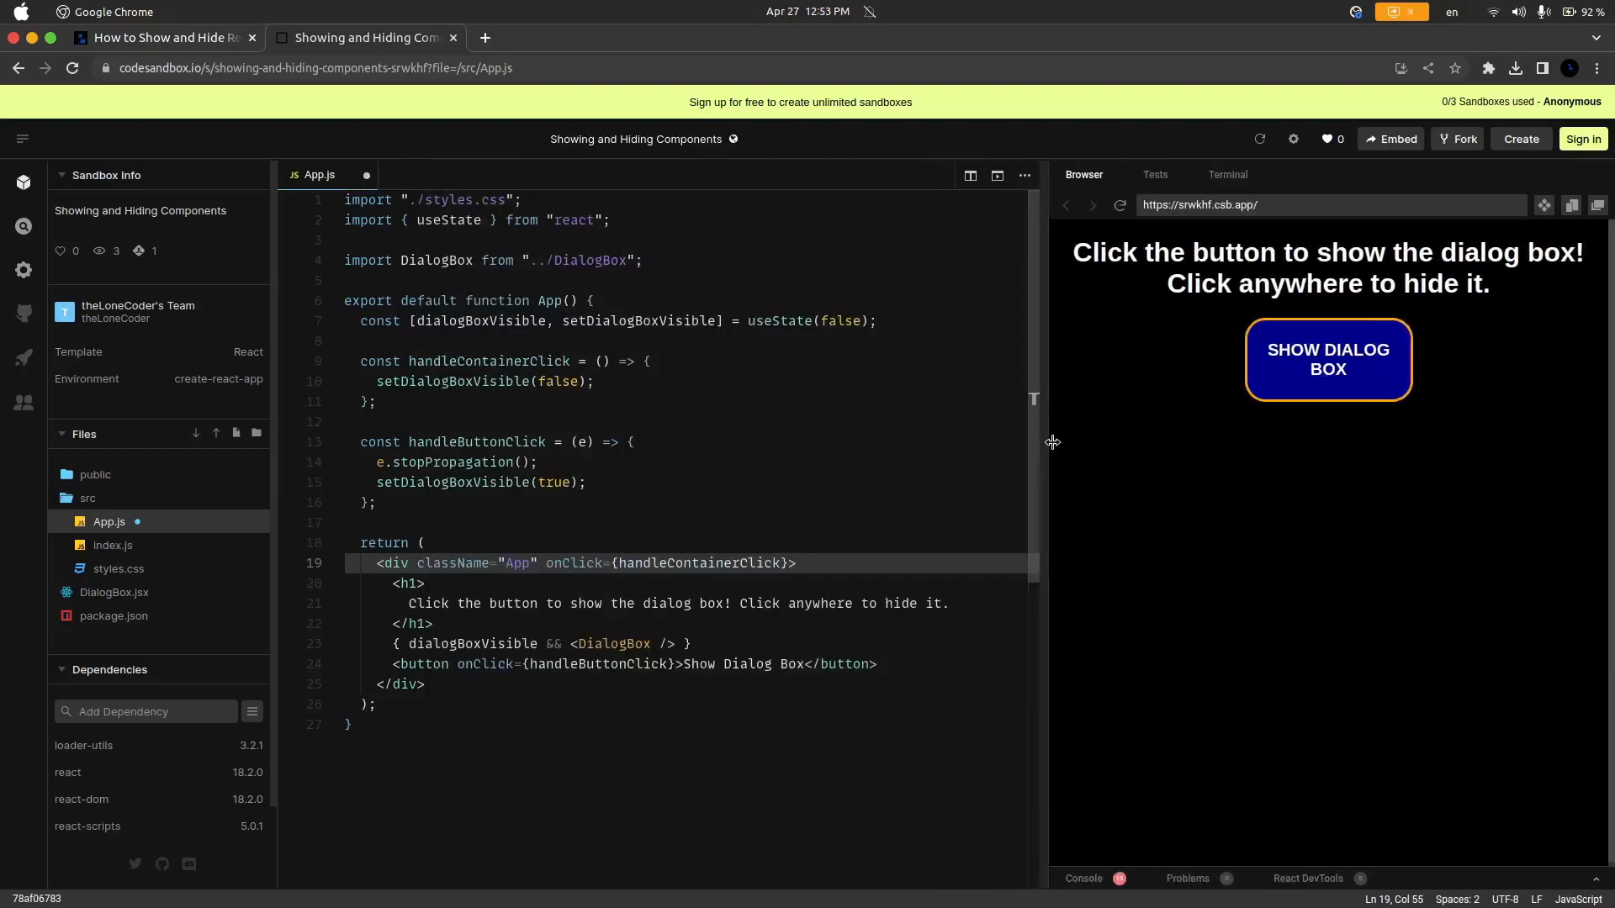
# Step: Widen the editor beside a narrower preview and focus the line rendering DialogBox in App.js
pyautogui.click(700, 644)
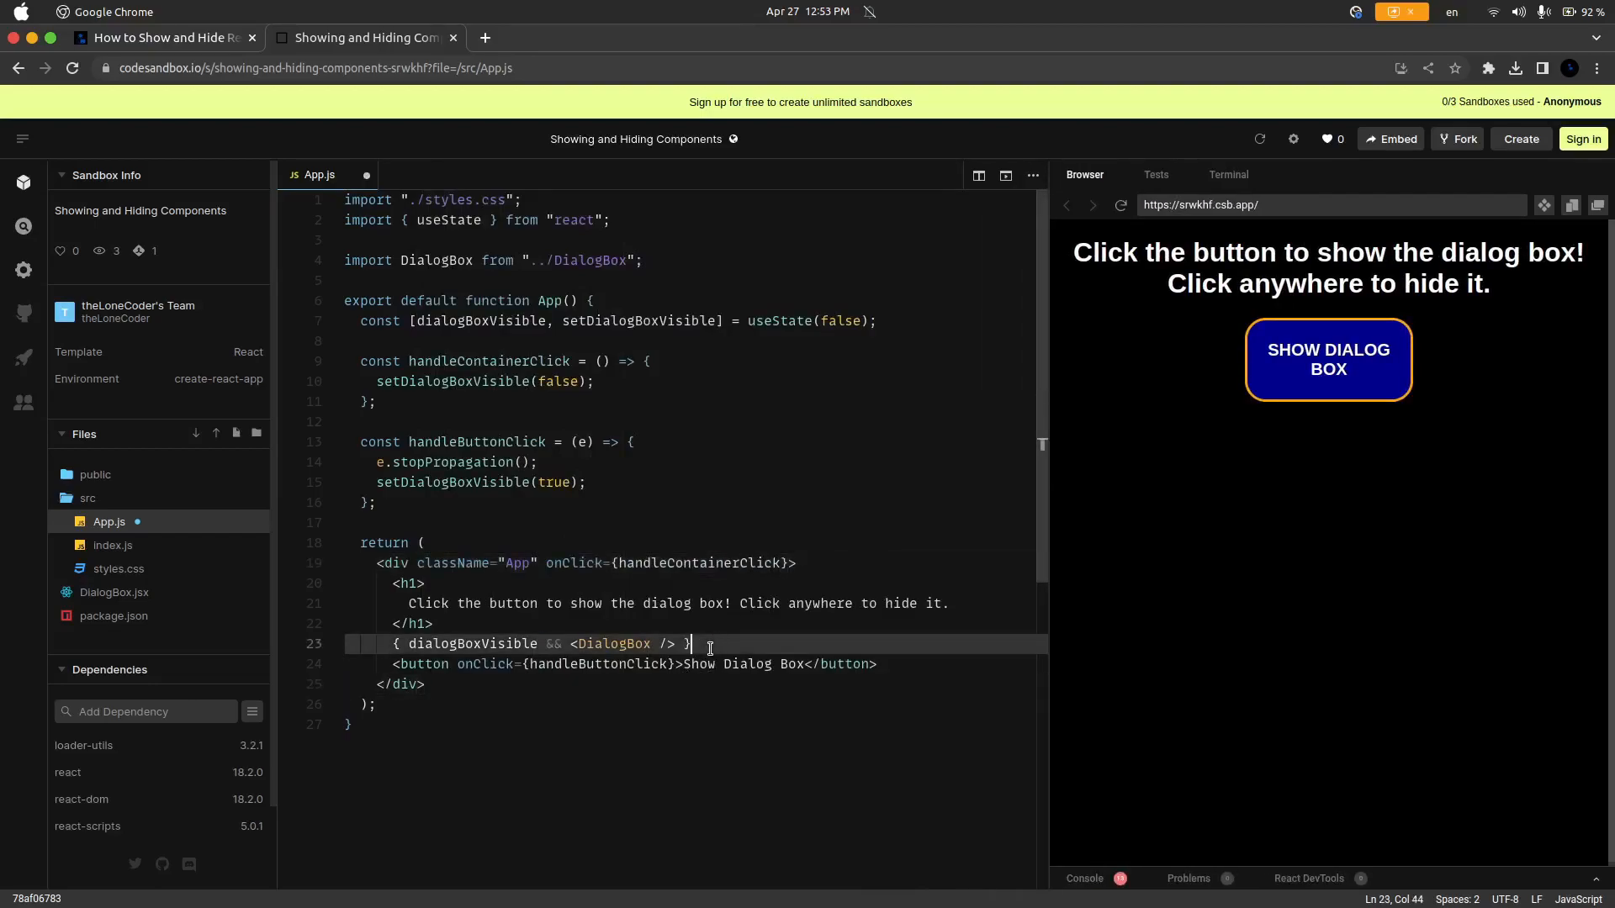
pyautogui.click(705, 644)
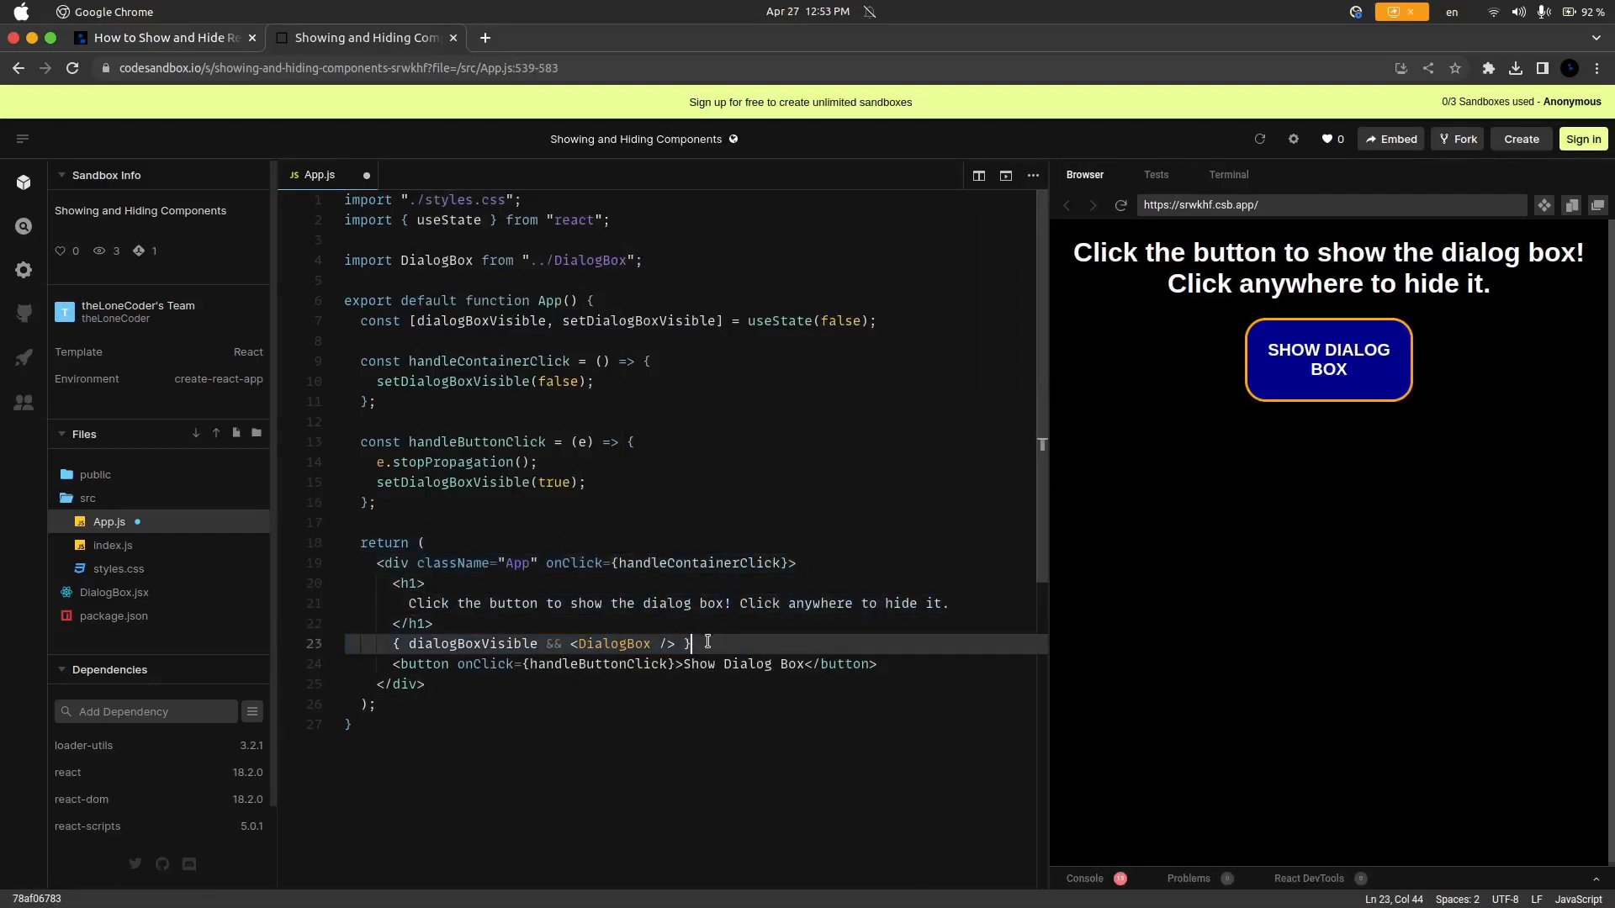